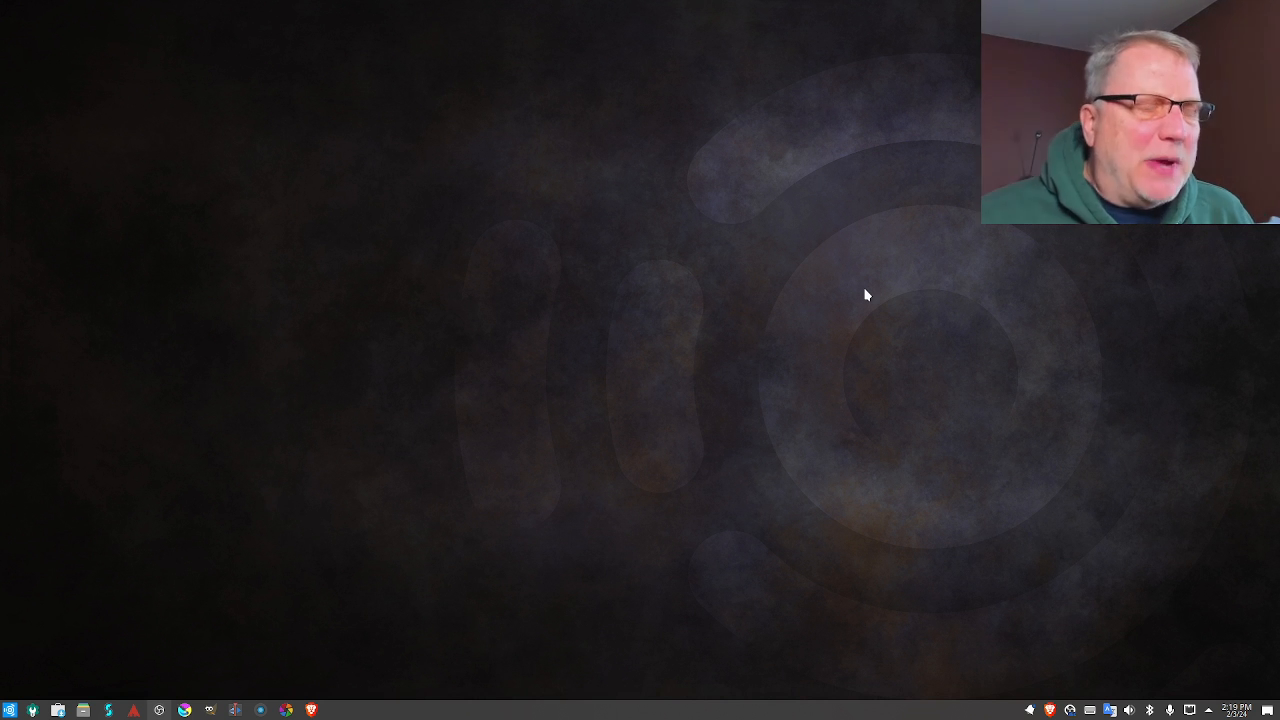
mouse_move(336, 489)
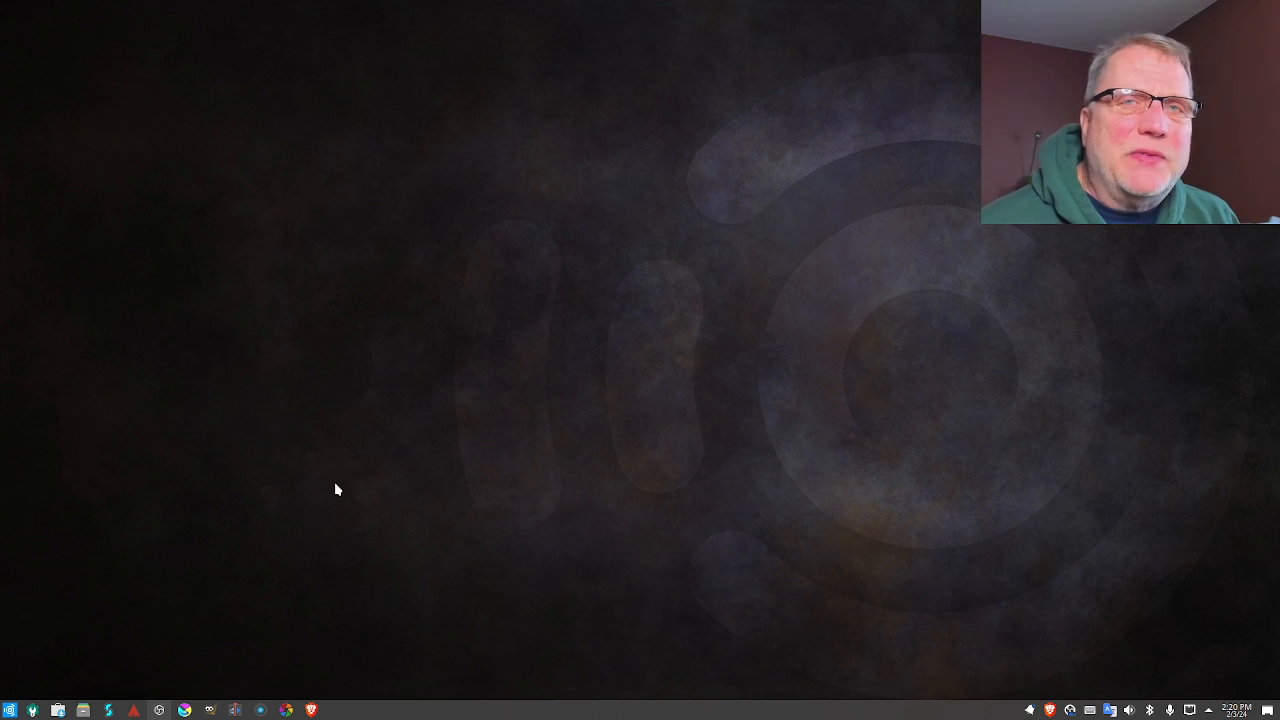
mouse_move(50, 685)
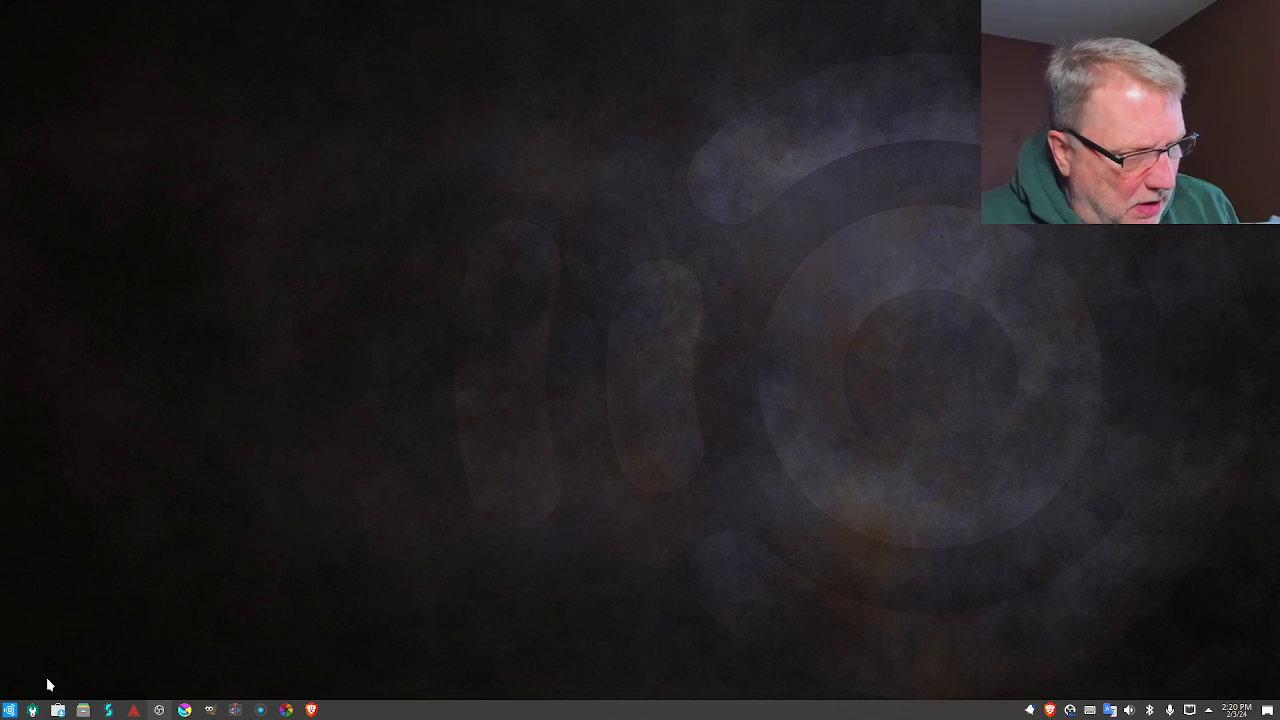
Search the launcher for 'item' and 'in', then reopen it on its favourites
left_click(13, 709)
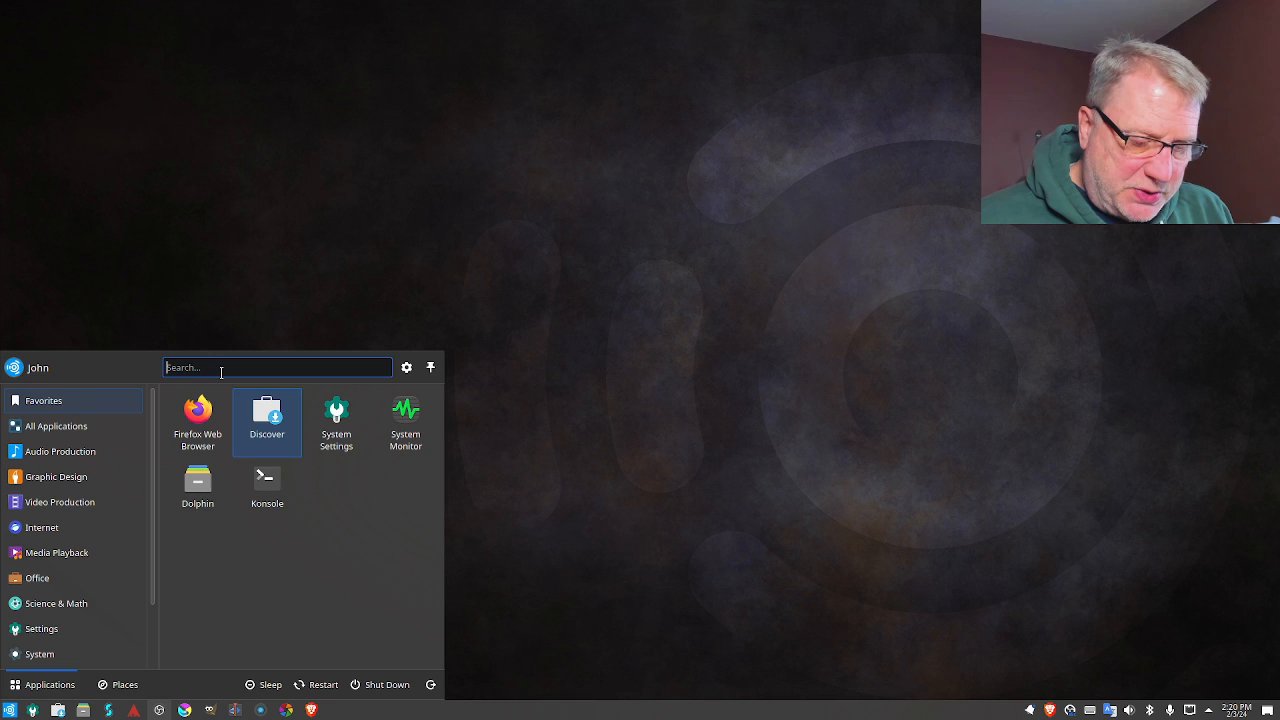
type("item")
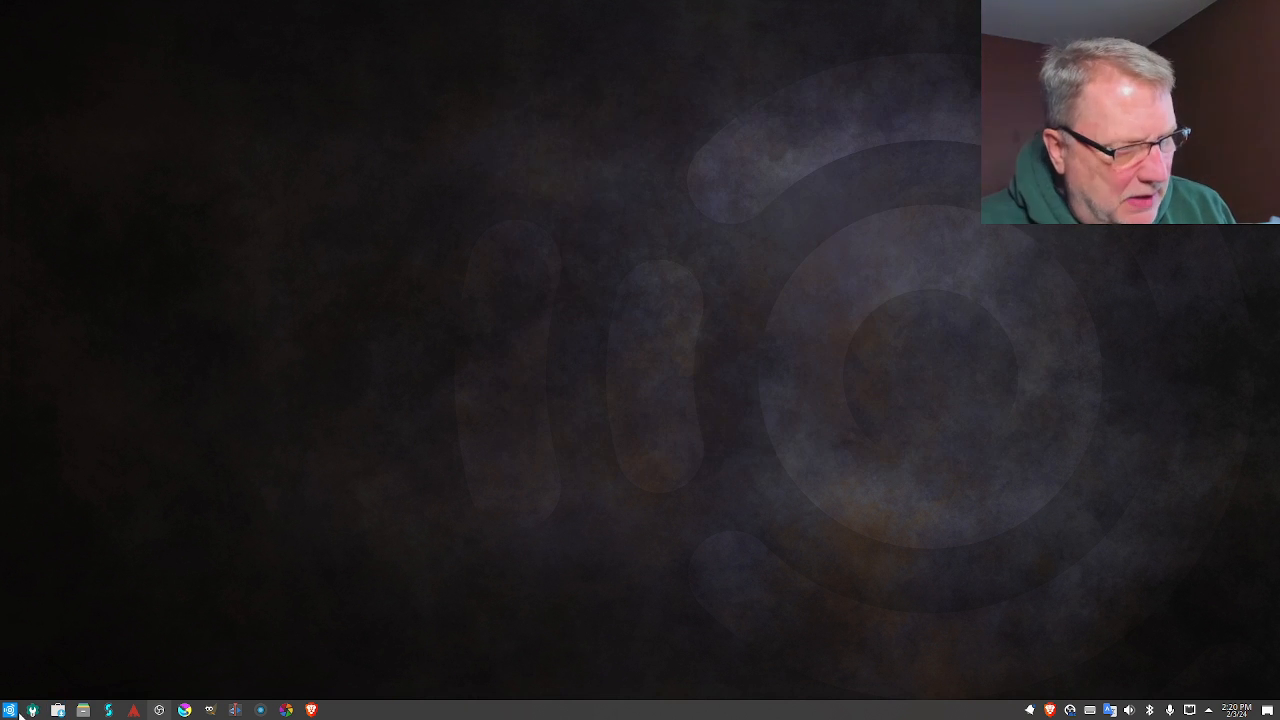
left_click(14, 685)
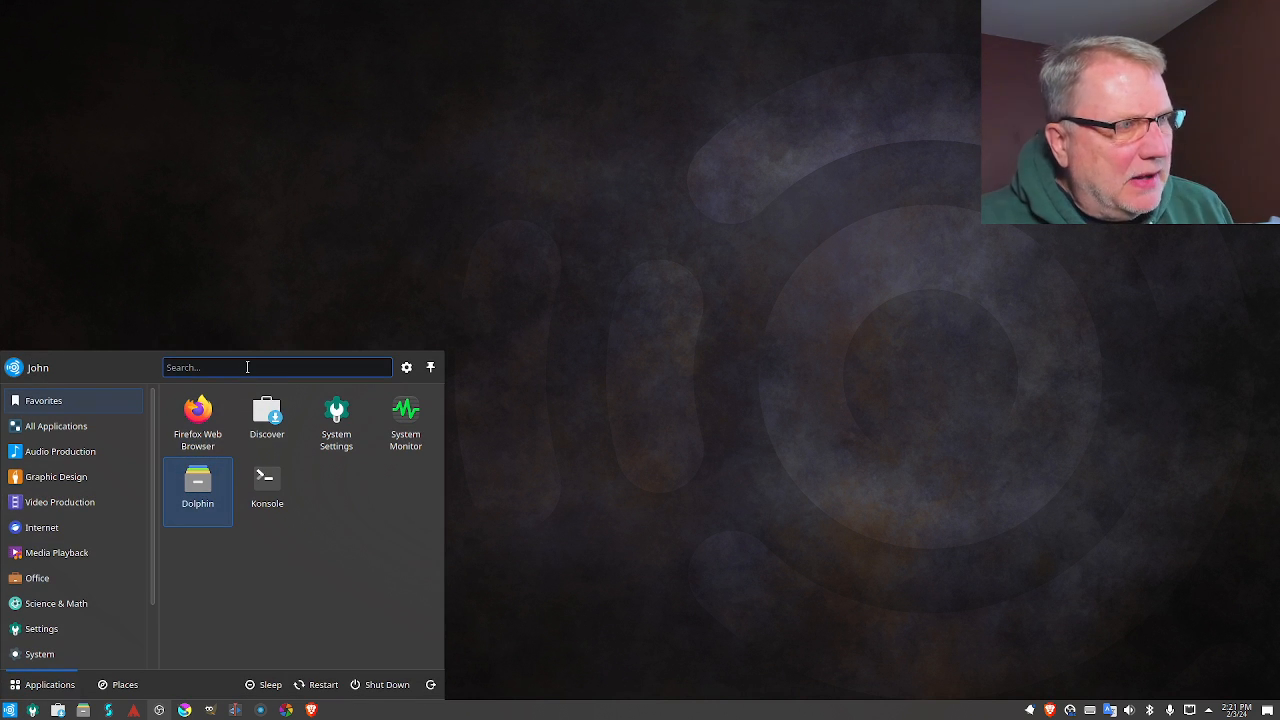
type("in")
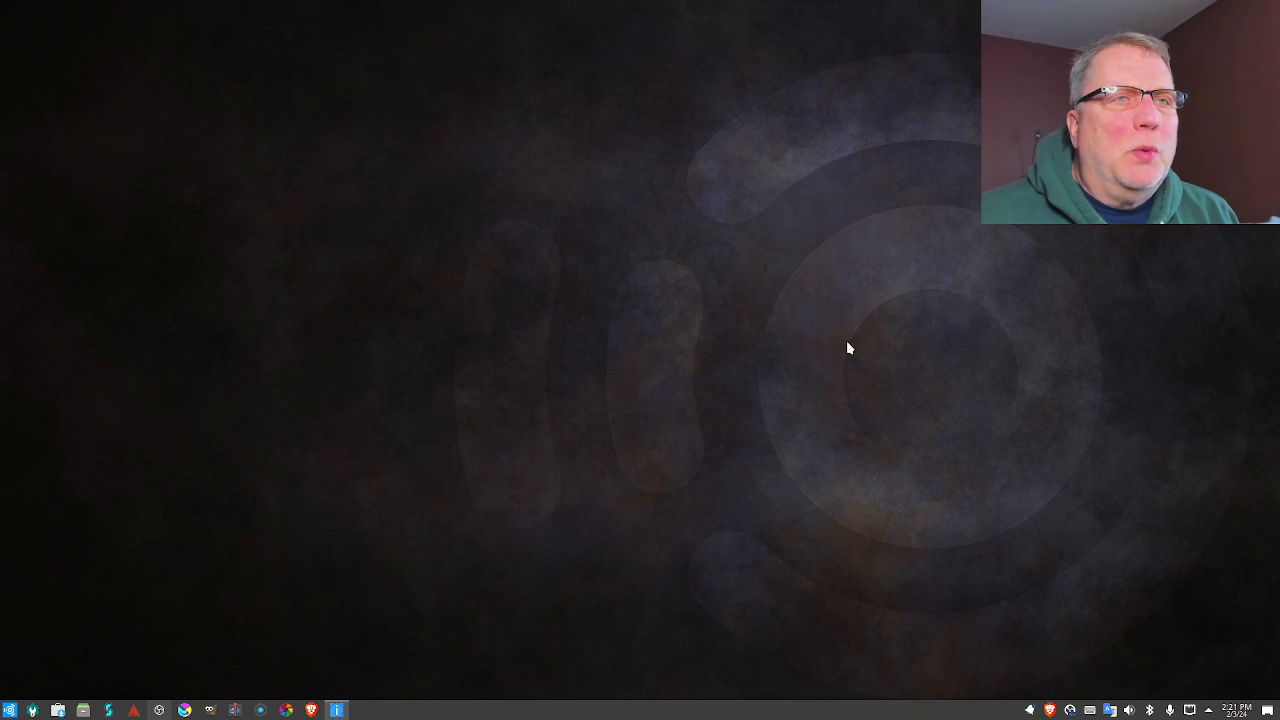
left_click(336, 709)
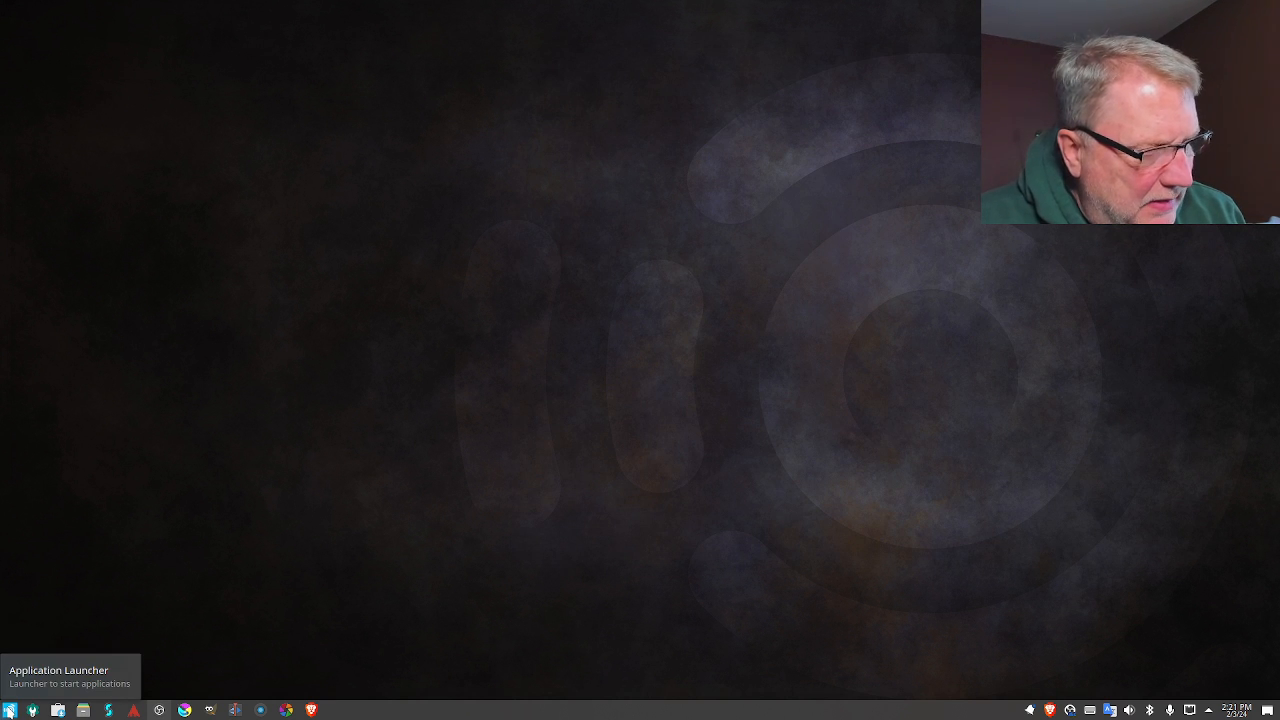
left_click(13, 709)
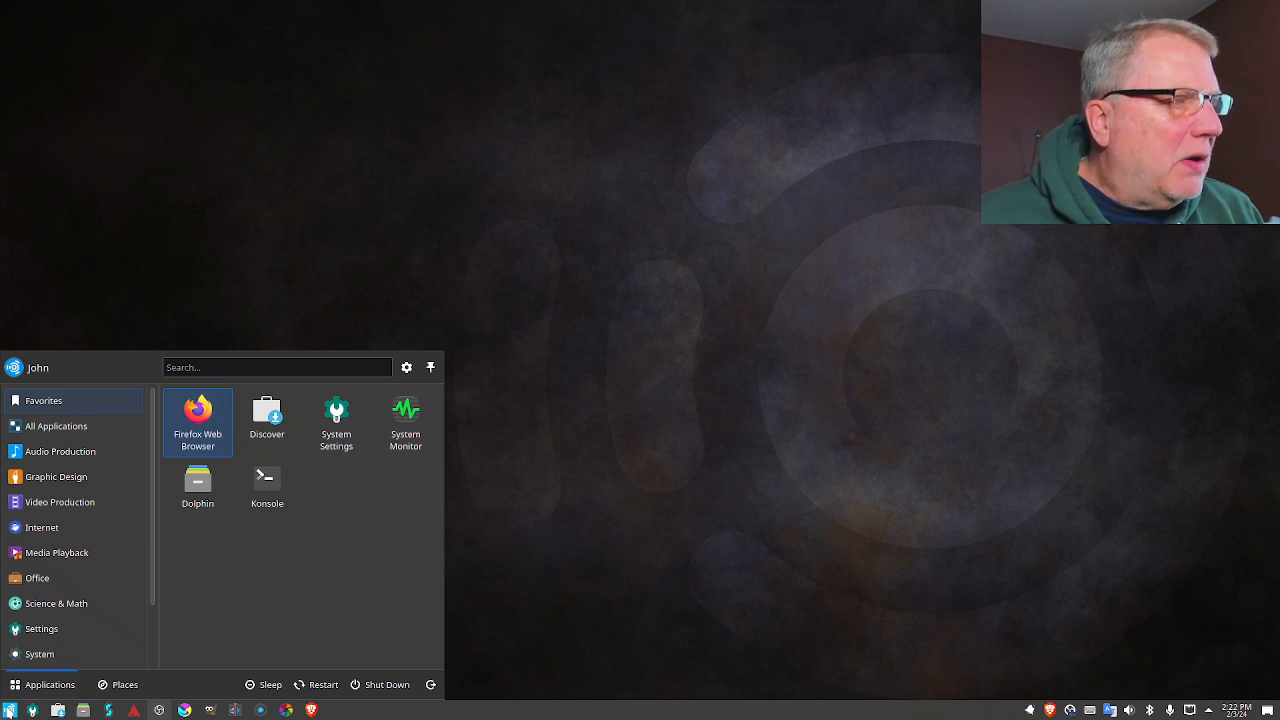
mouse_move(492, 315)
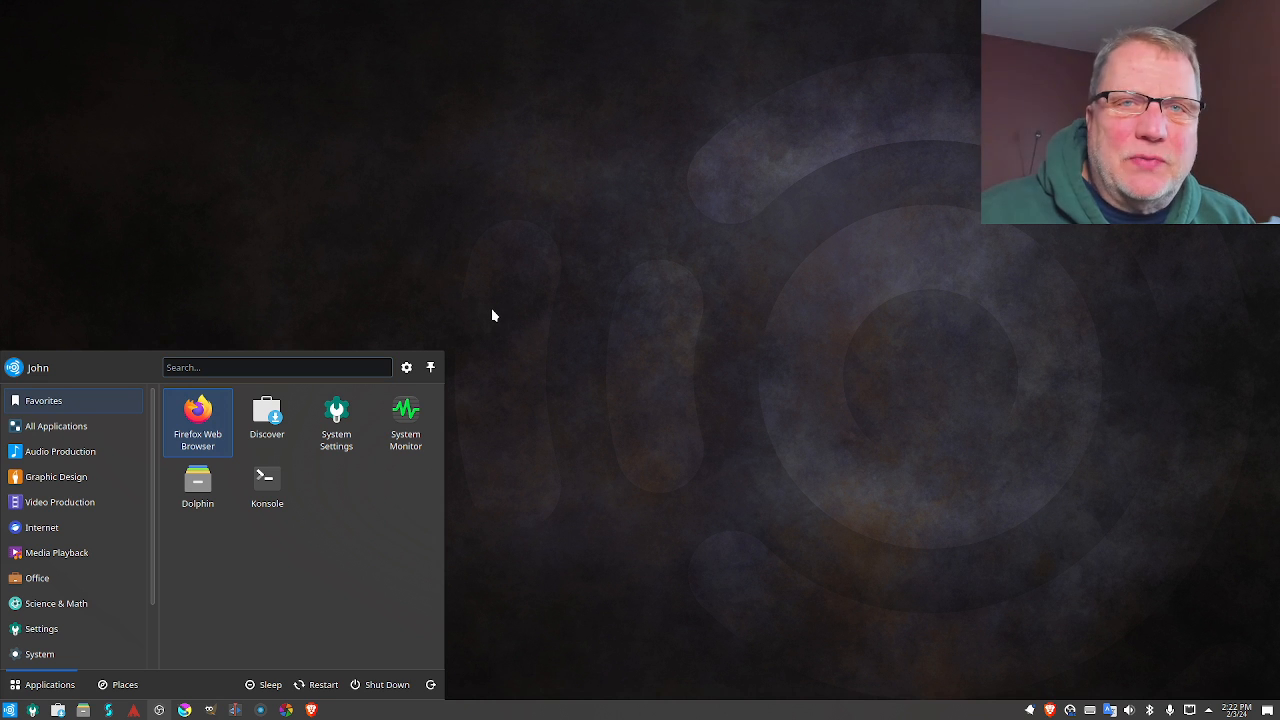
Launch Ardour from Audio Production and quit its Session Setup without starting a session
left_click(60, 451)
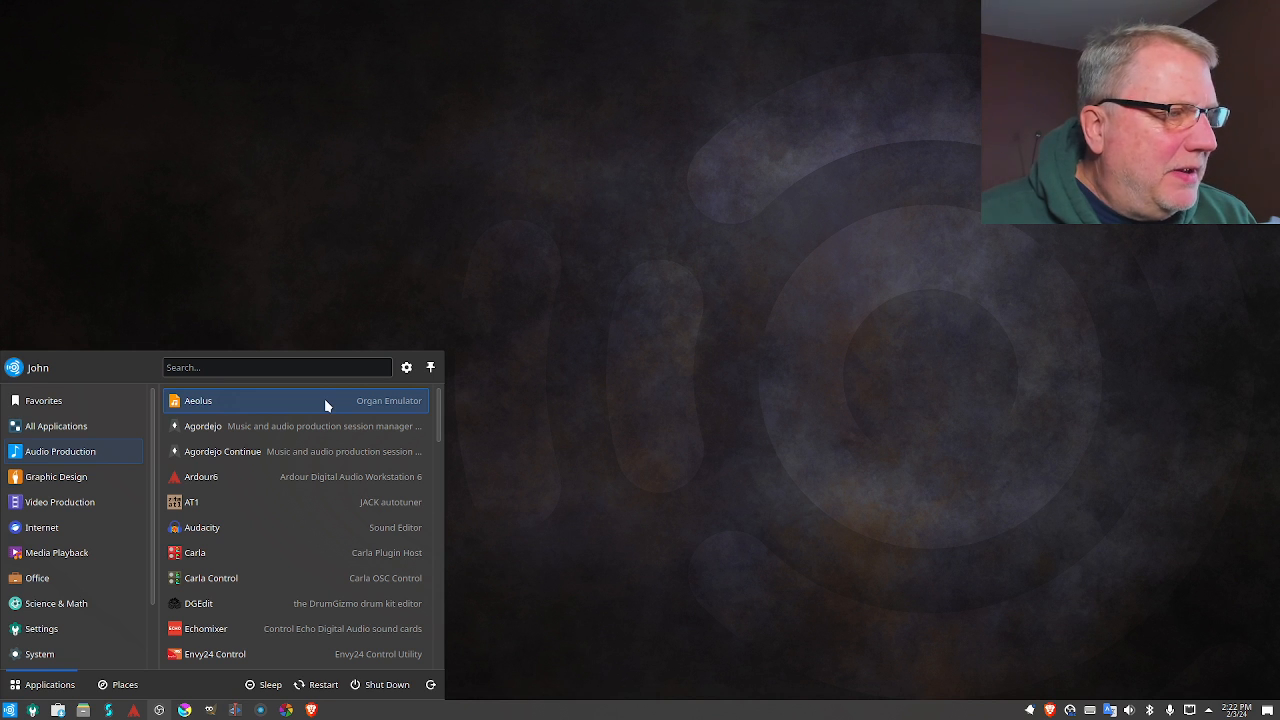
mouse_move(315, 426)
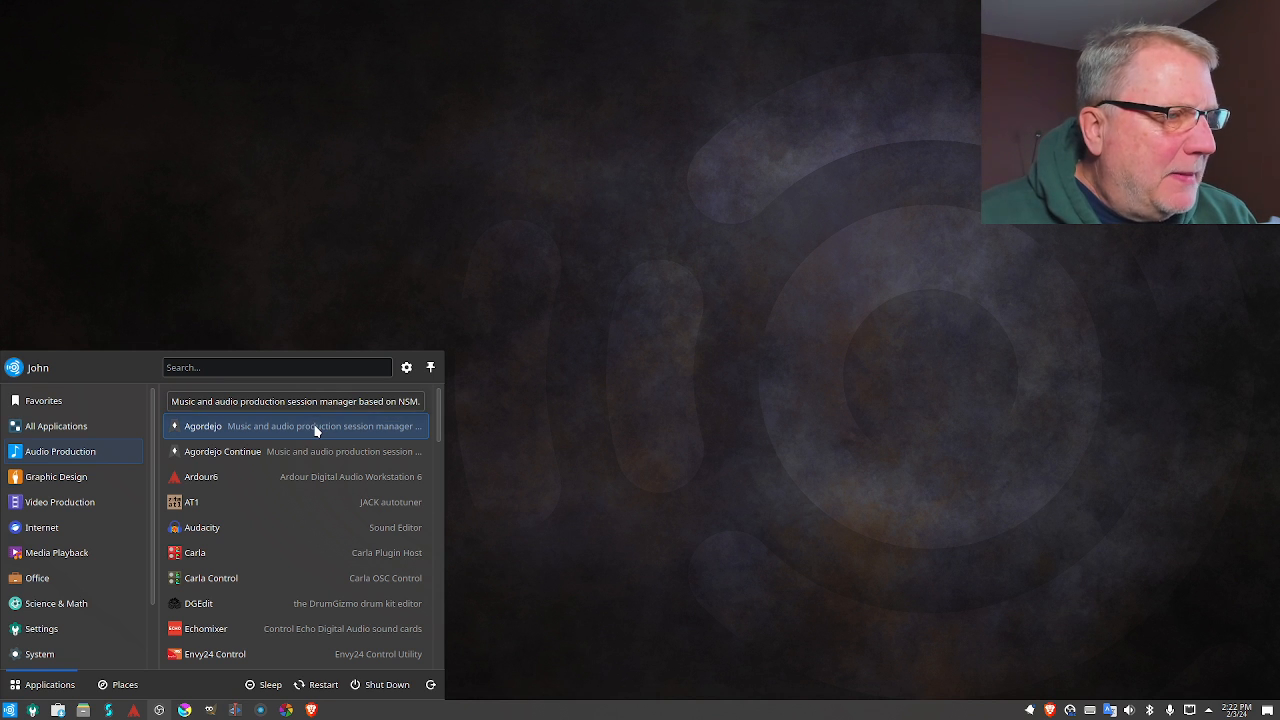
mouse_move(315, 451)
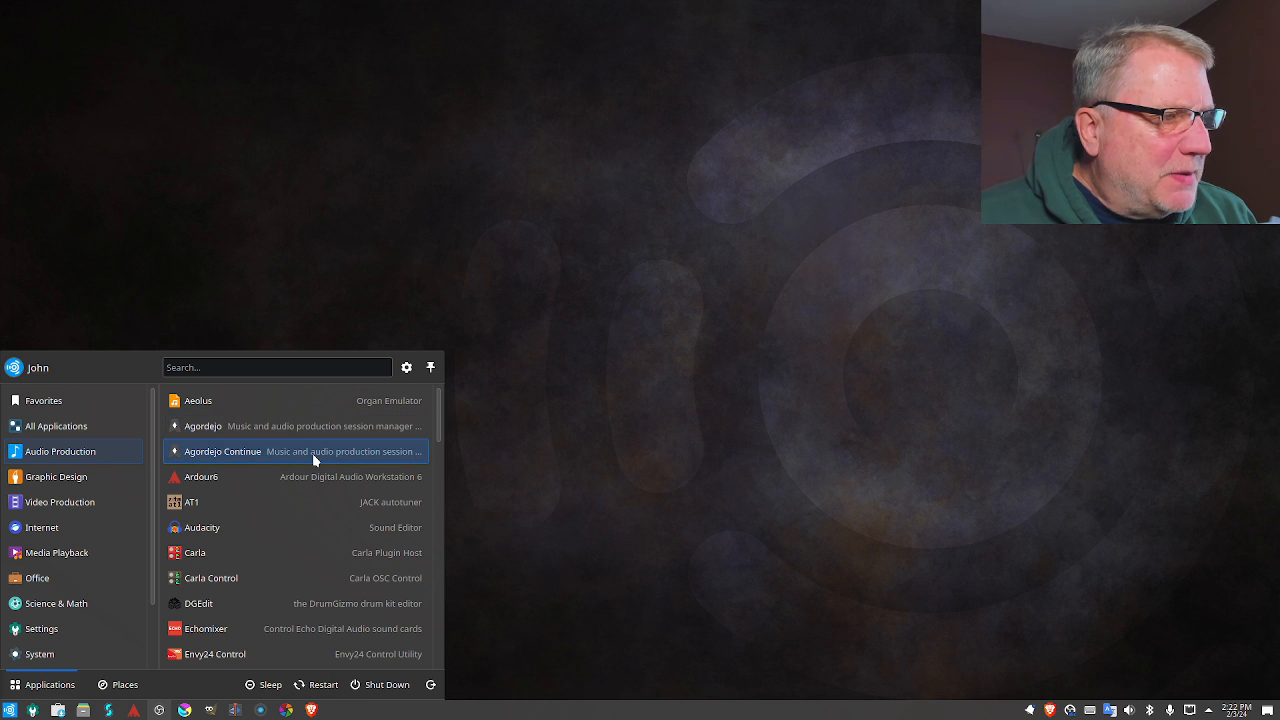
mouse_move(315, 451)
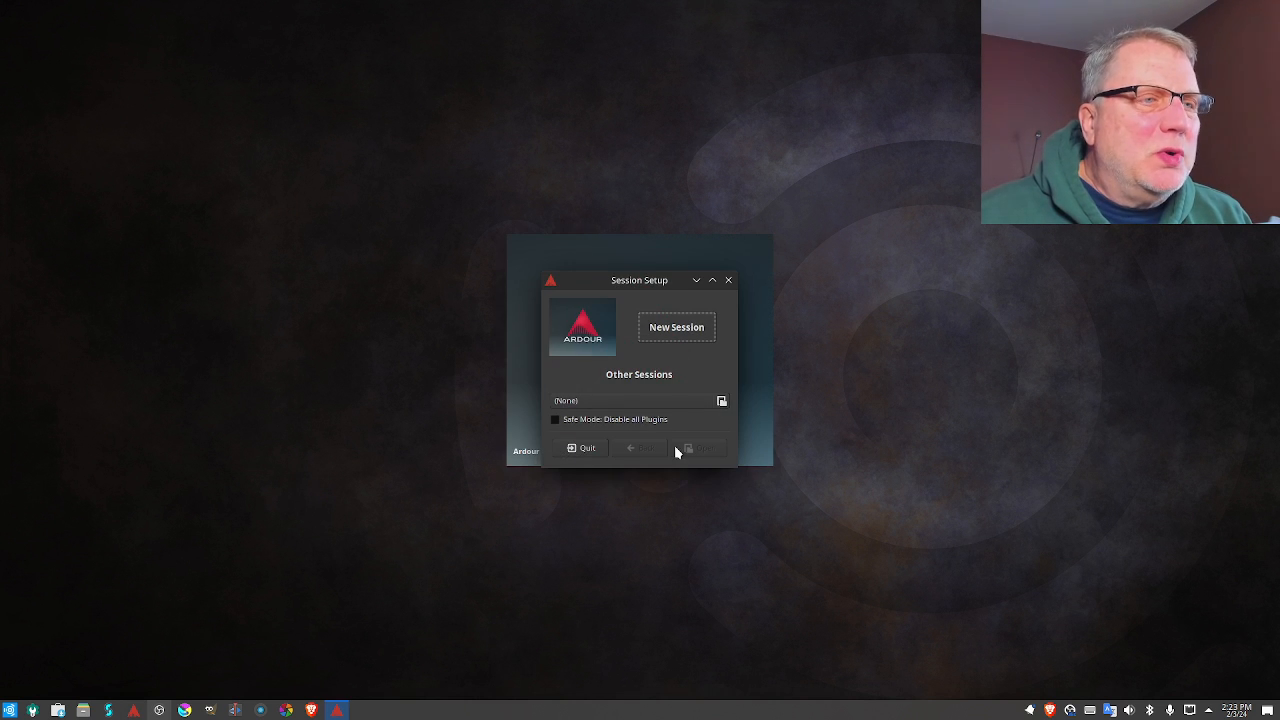
left_click(580, 447)
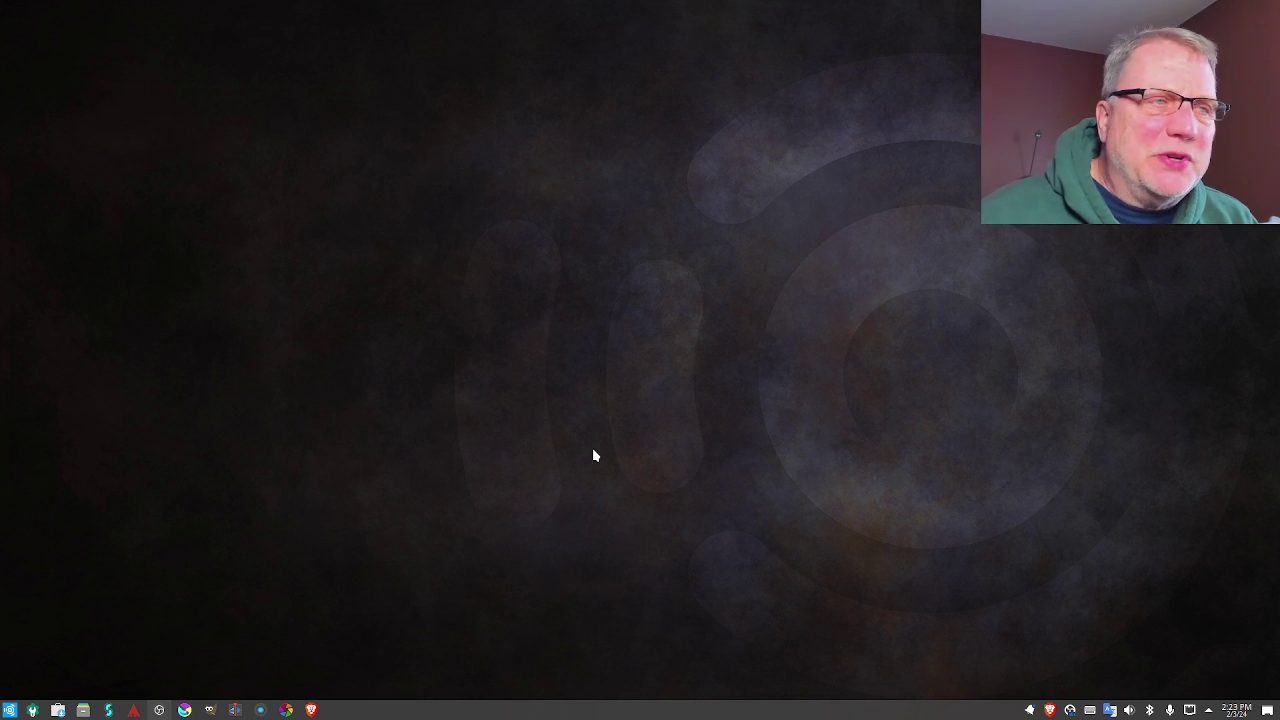
mouse_move(624, 401)
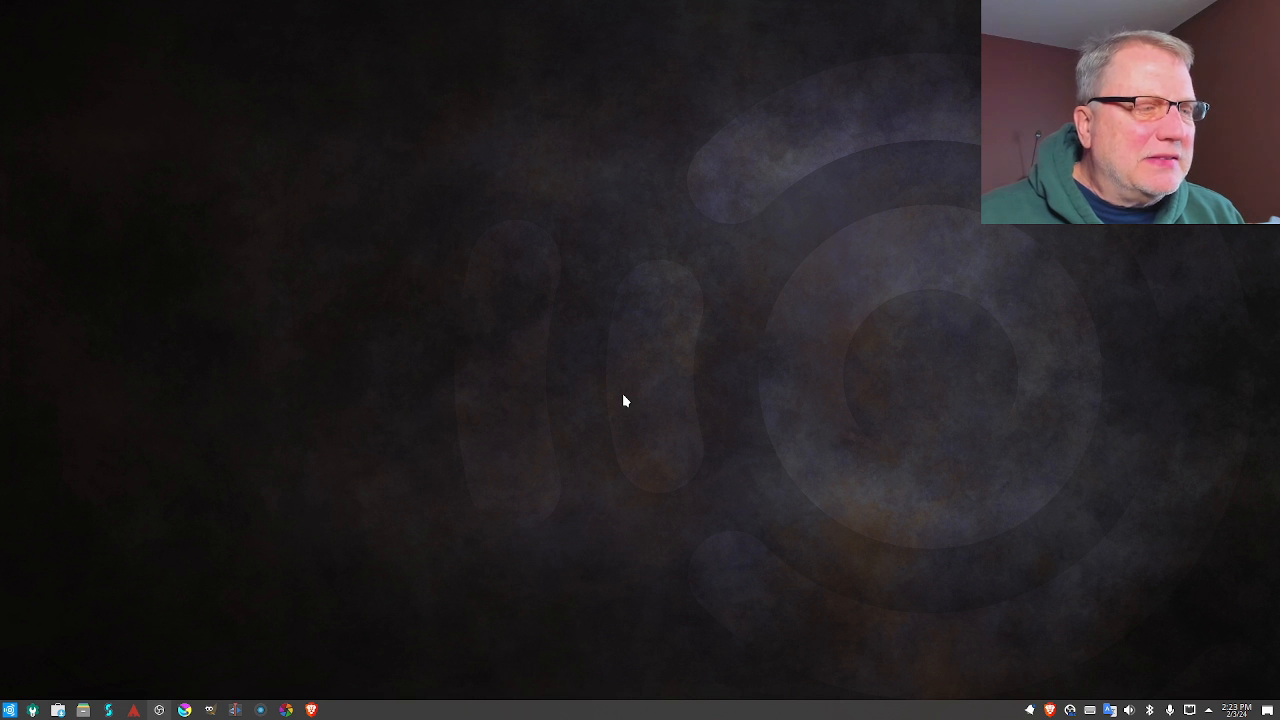
mouse_move(378, 682)
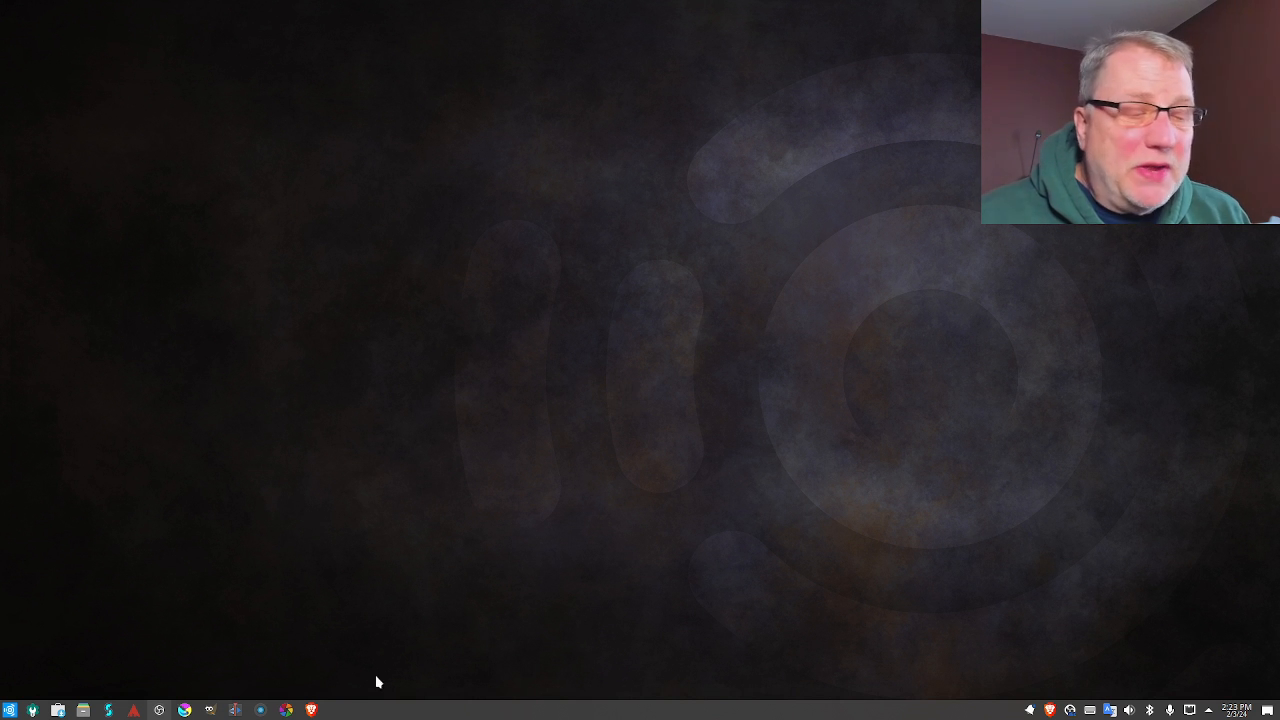
mouse_move(316, 676)
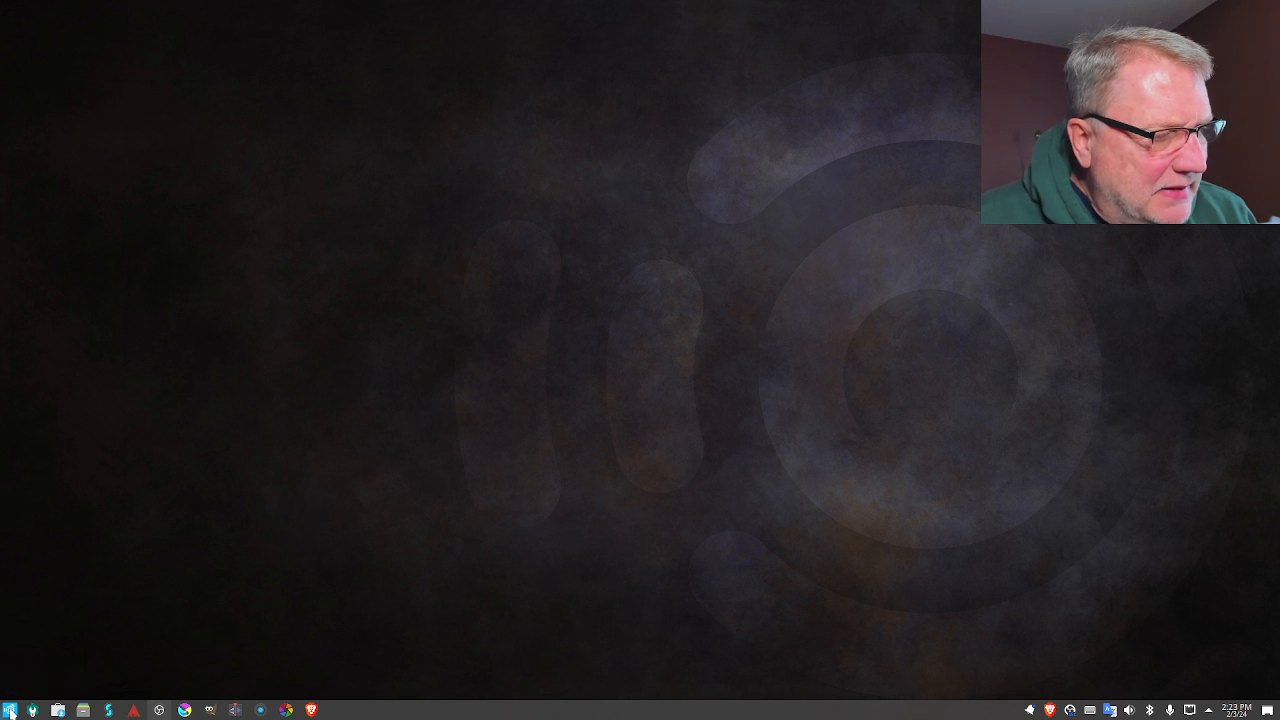
Show the launcher's Audio Production apps and scroll down to Geonkick and guitarix
left_click(10, 710)
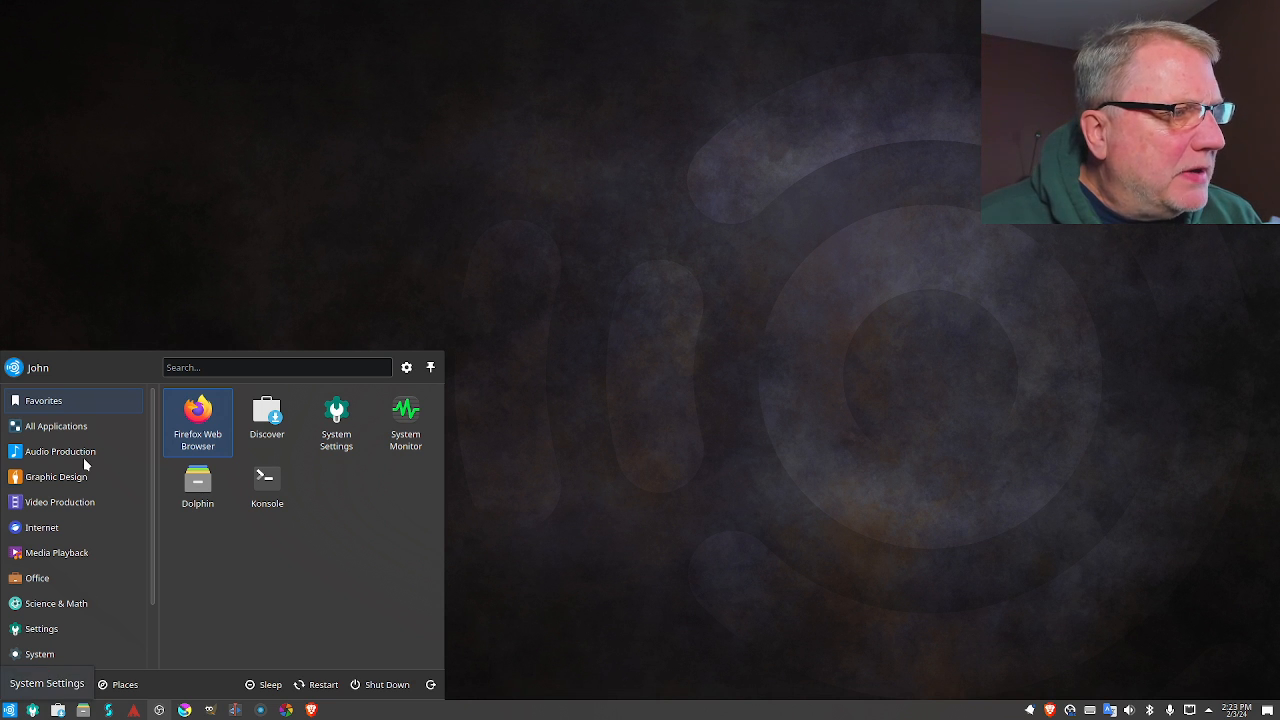
left_click(60, 451)
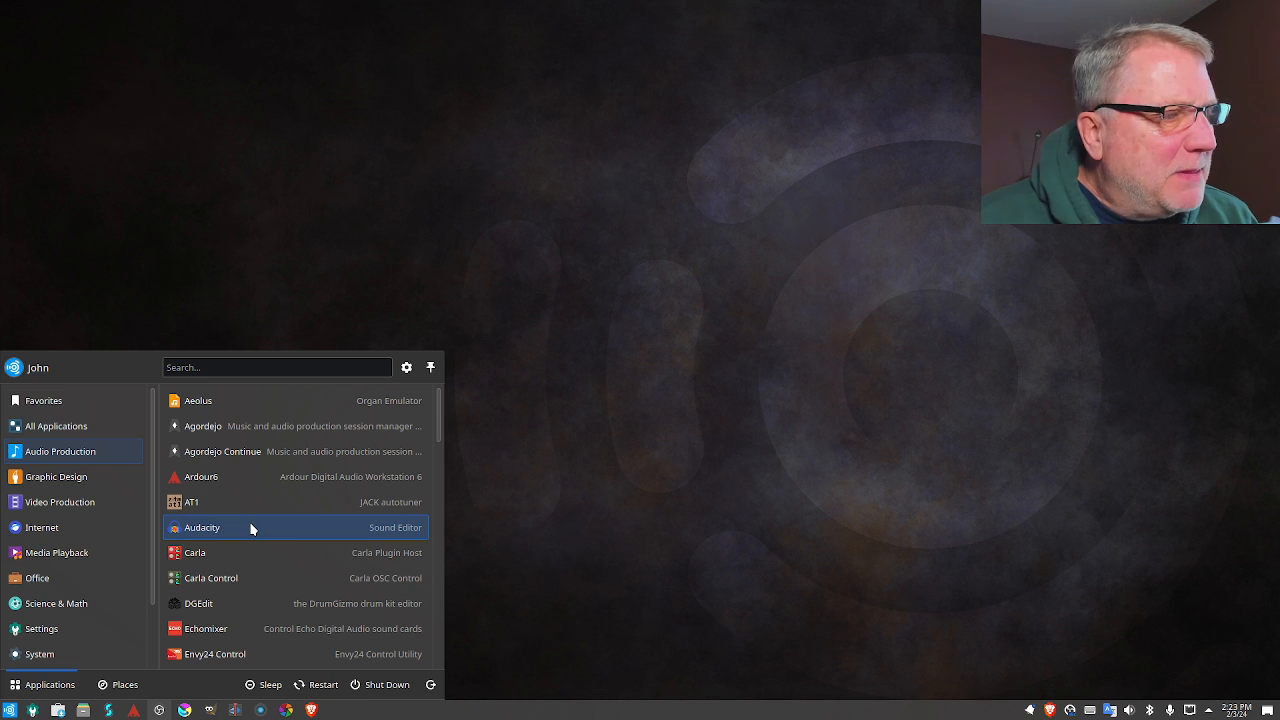
scroll("down", 3)
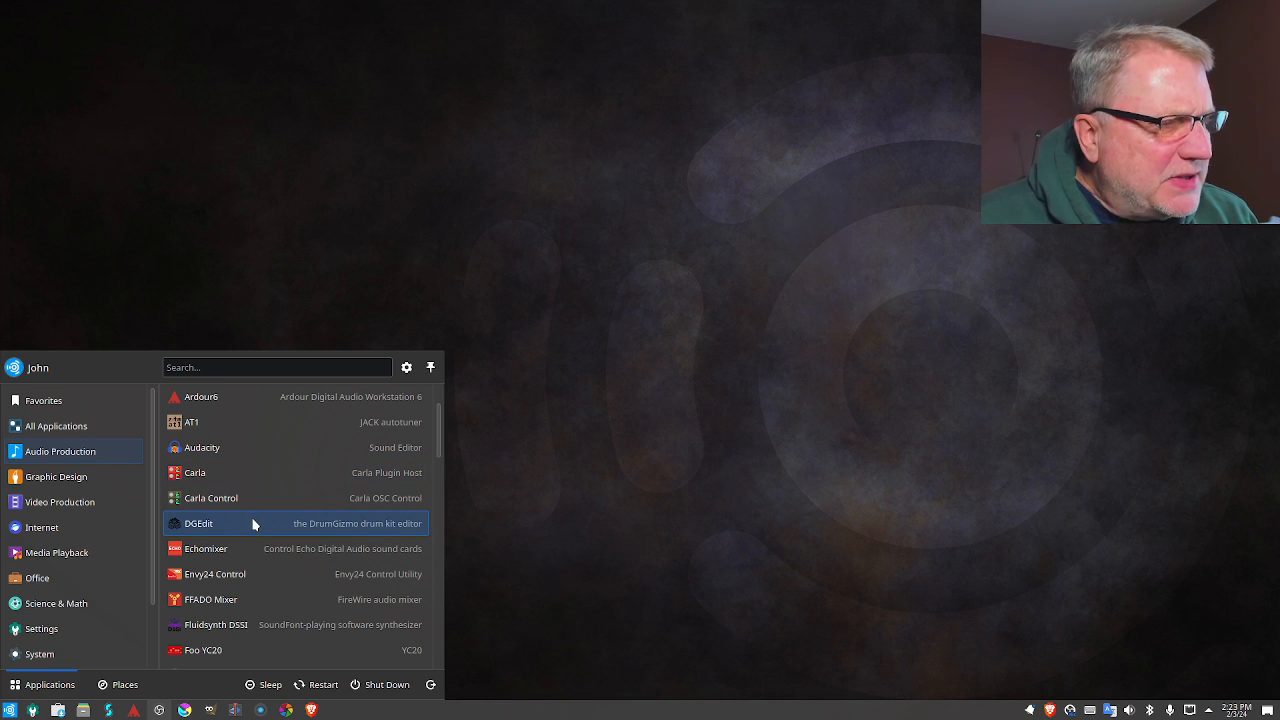
mouse_move(253, 548)
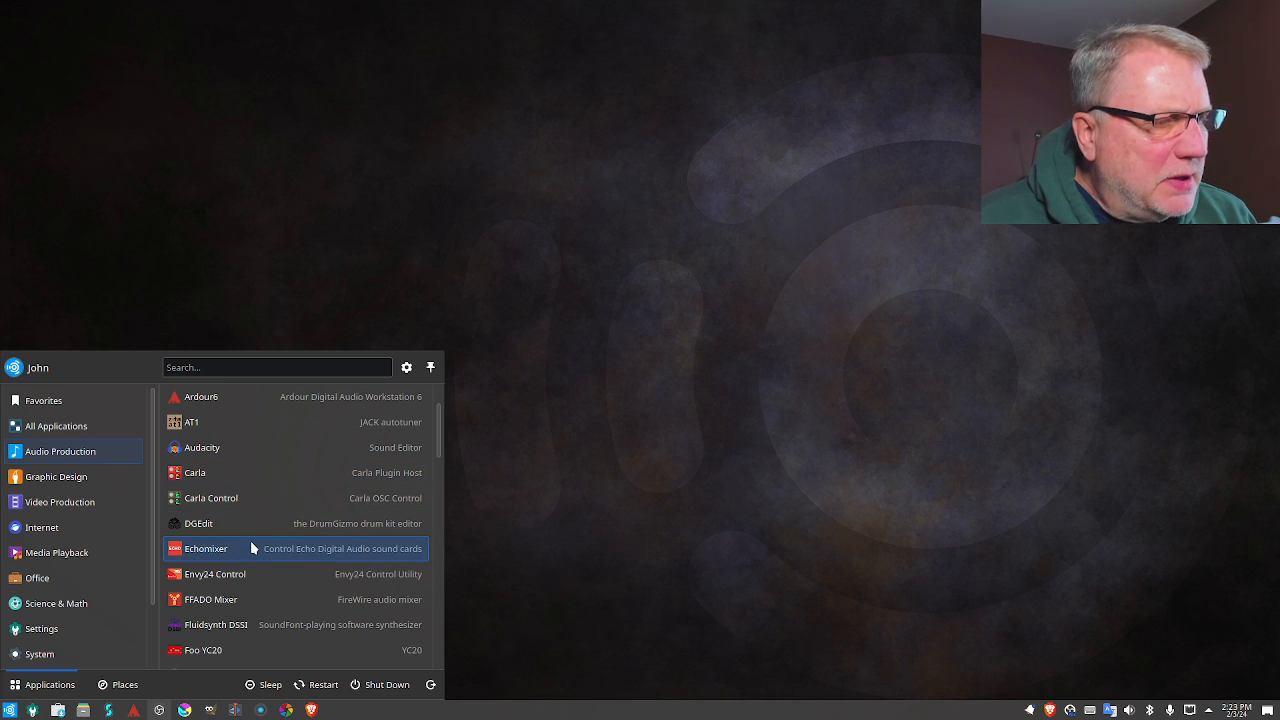
scroll("down", 3)
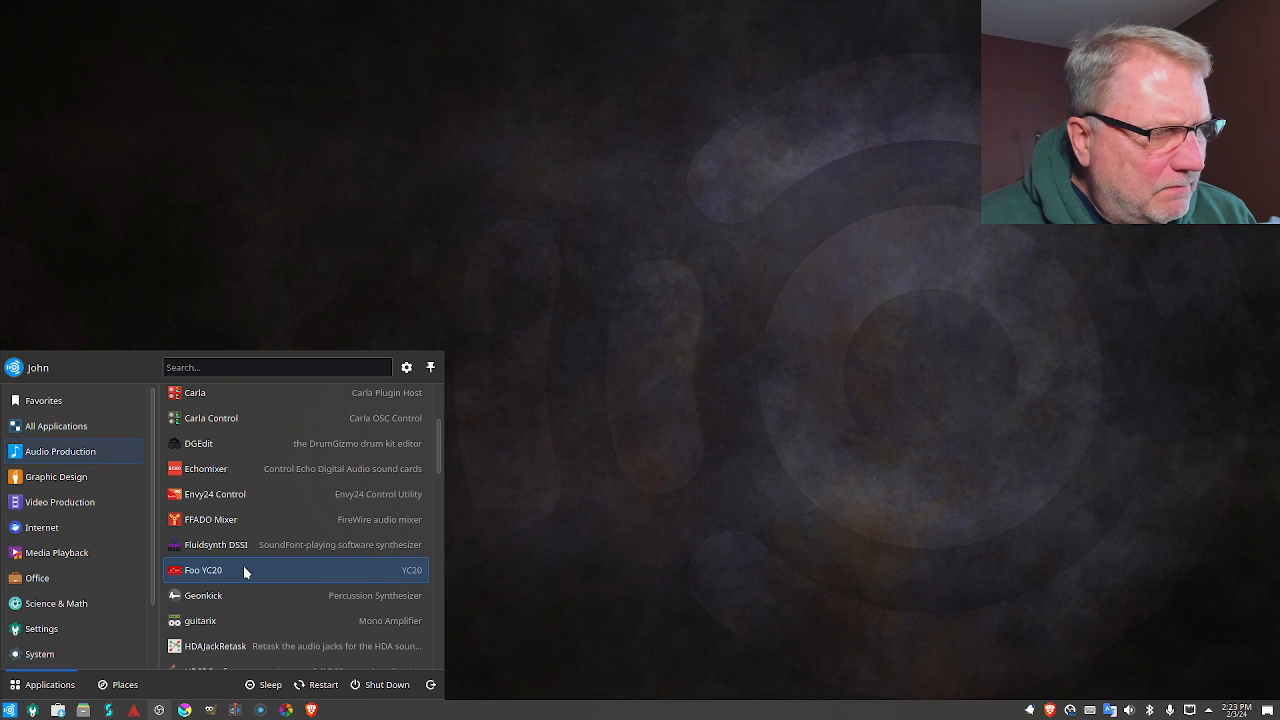
scroll("down", 3)
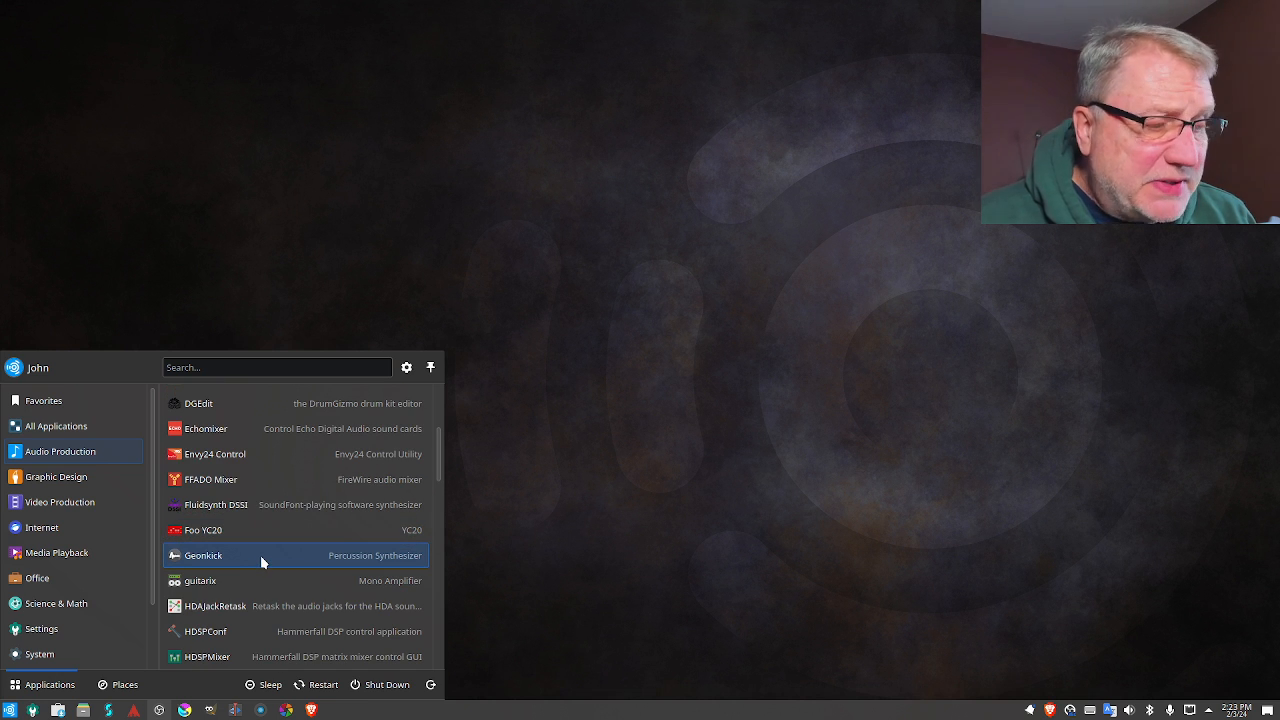
mouse_move(249, 583)
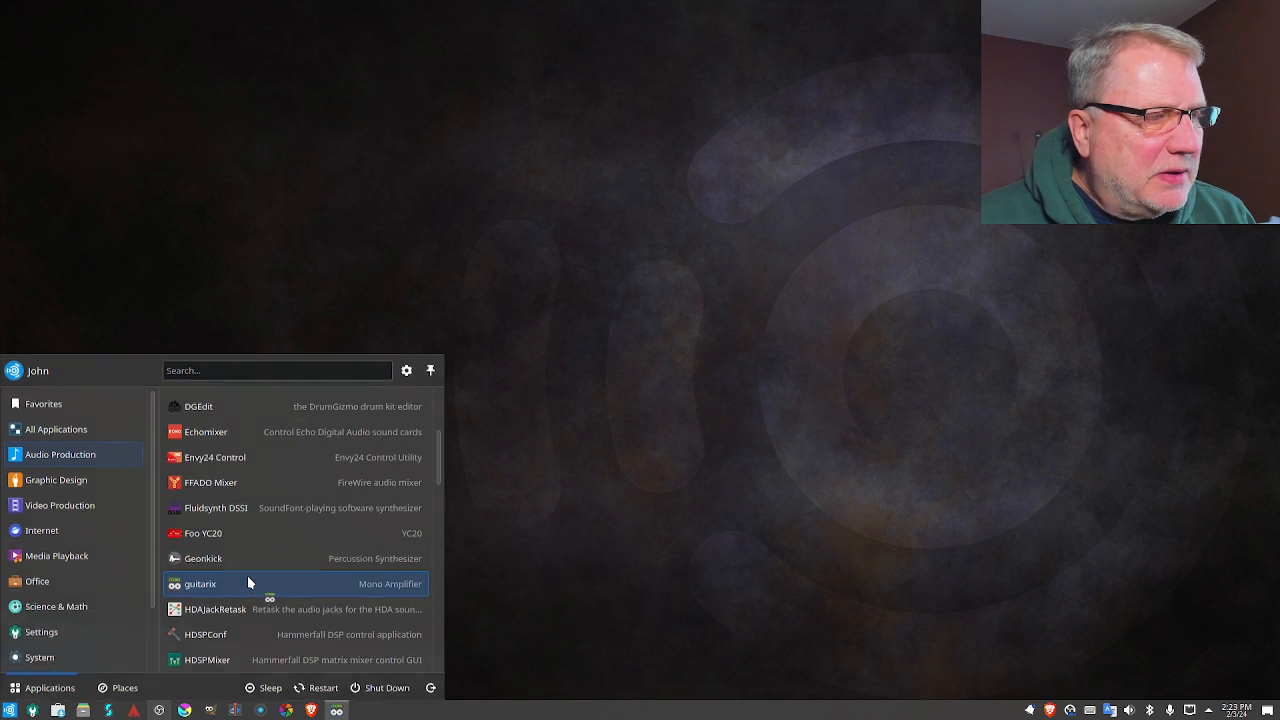
Launch guitarix, which shows the Jack Starter warning about the JACK server
left_click(200, 583)
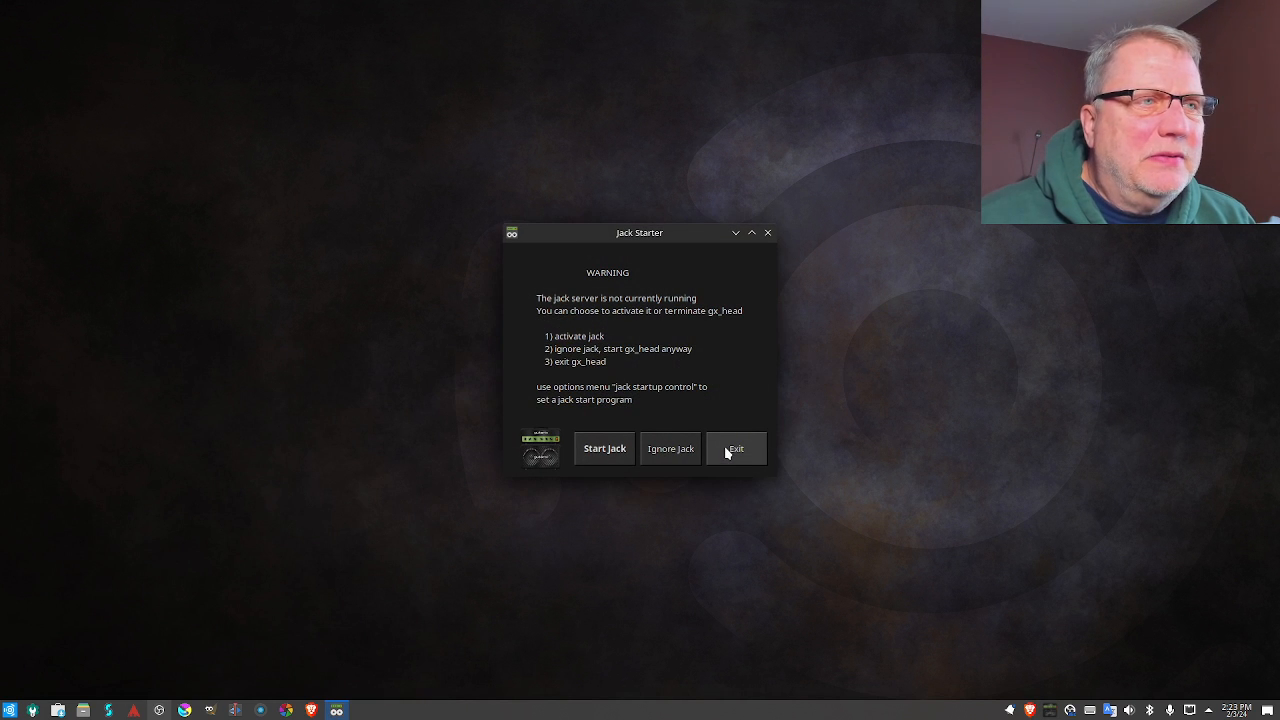
mouse_move(604, 448)
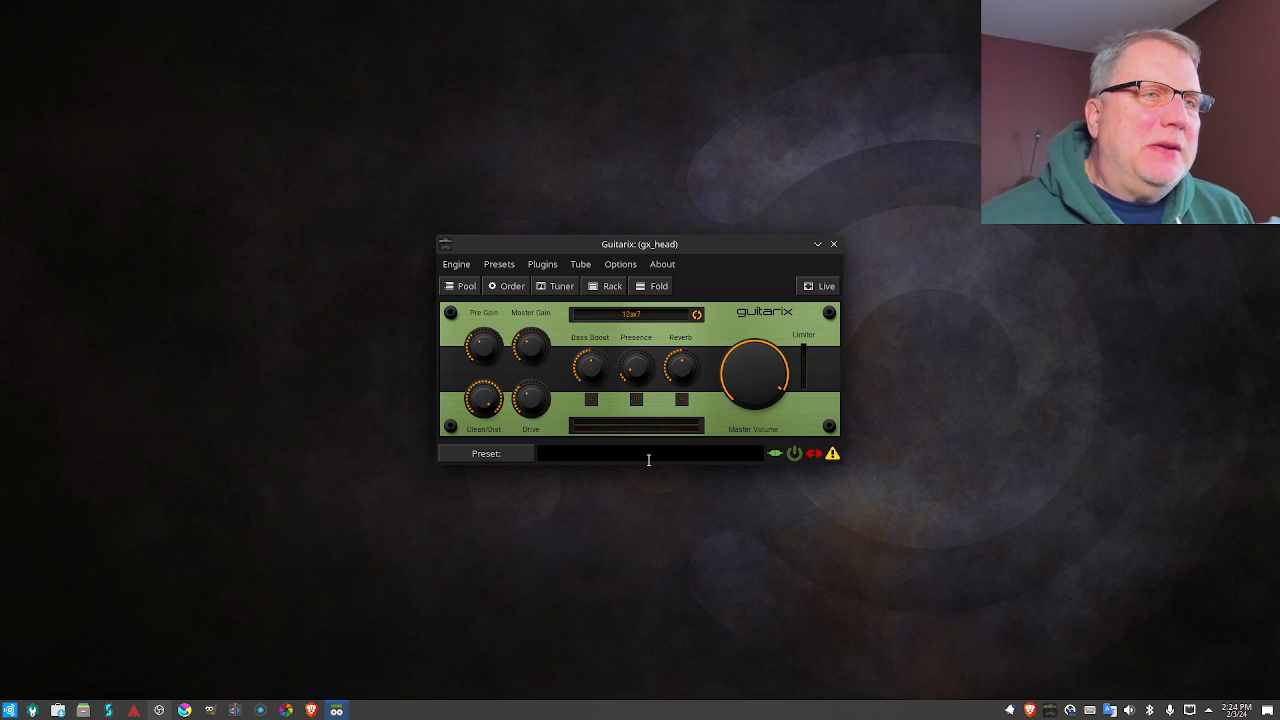
mouse_move(837, 238)
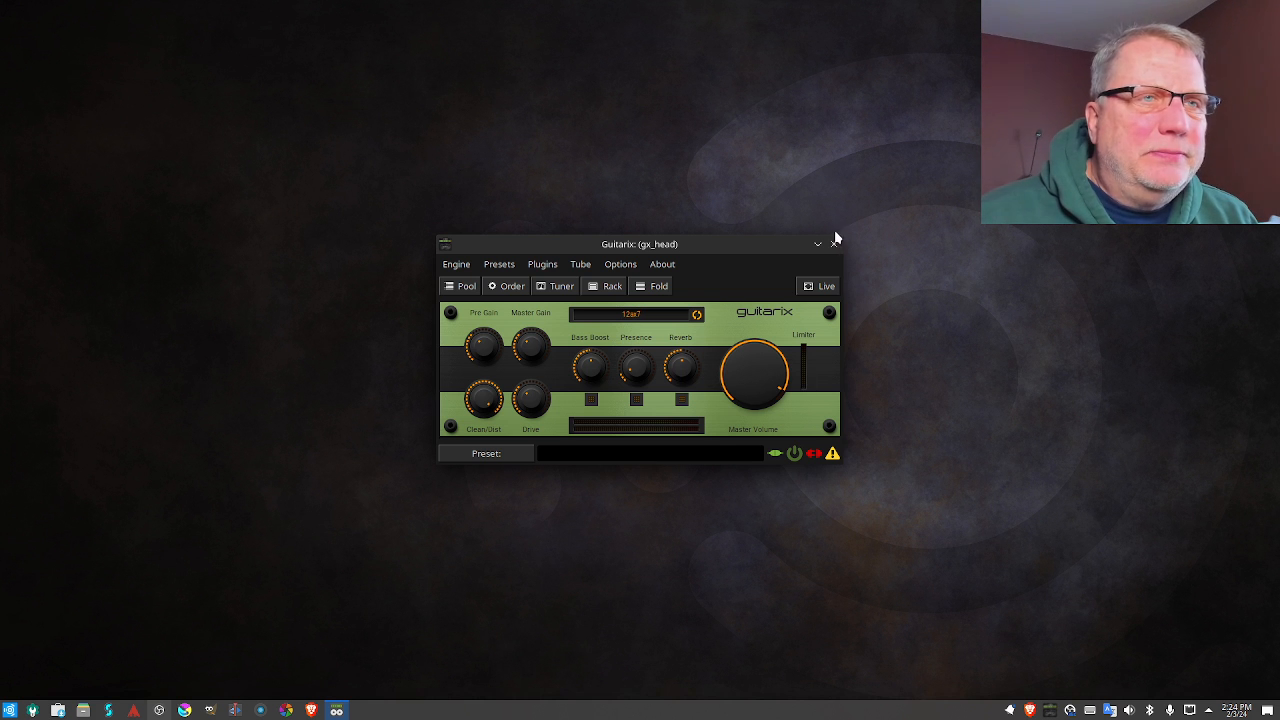
Close Guitarix, scroll the launcher's Audio Production list and launch LMMS
left_click(835, 244)
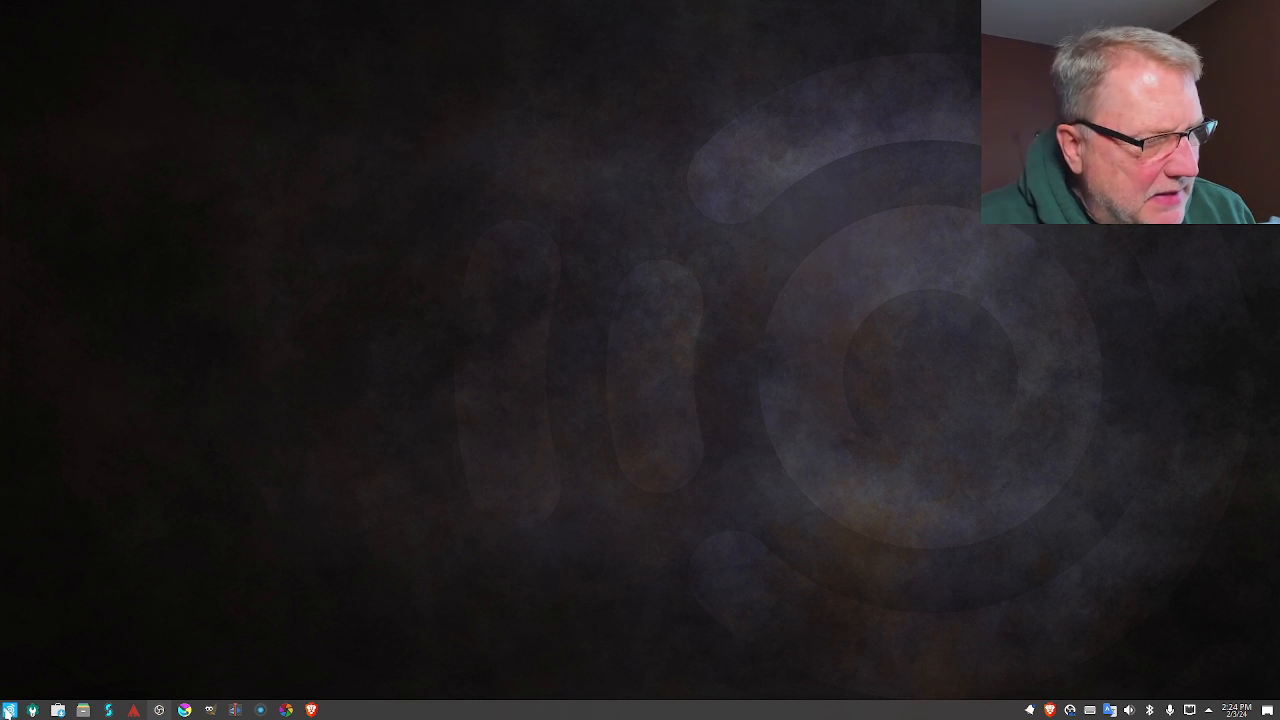
left_click(42, 684)
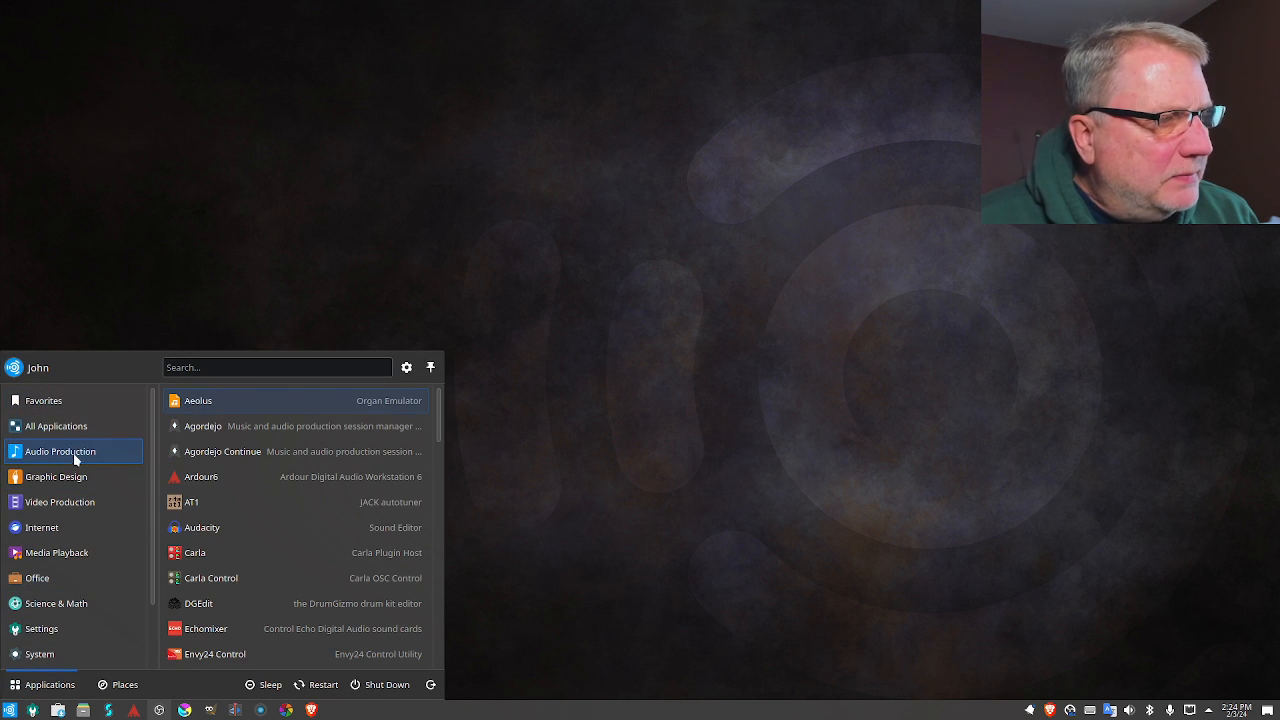
mouse_move(275, 527)
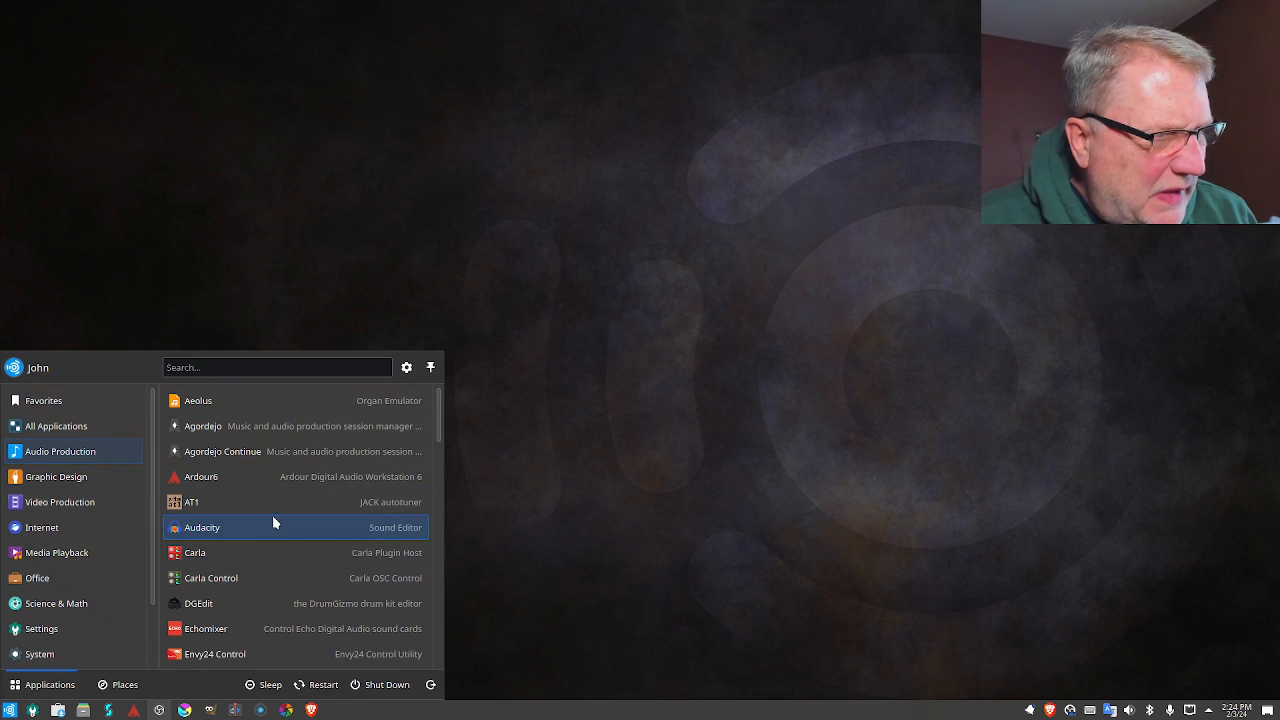
scroll("down", 3)
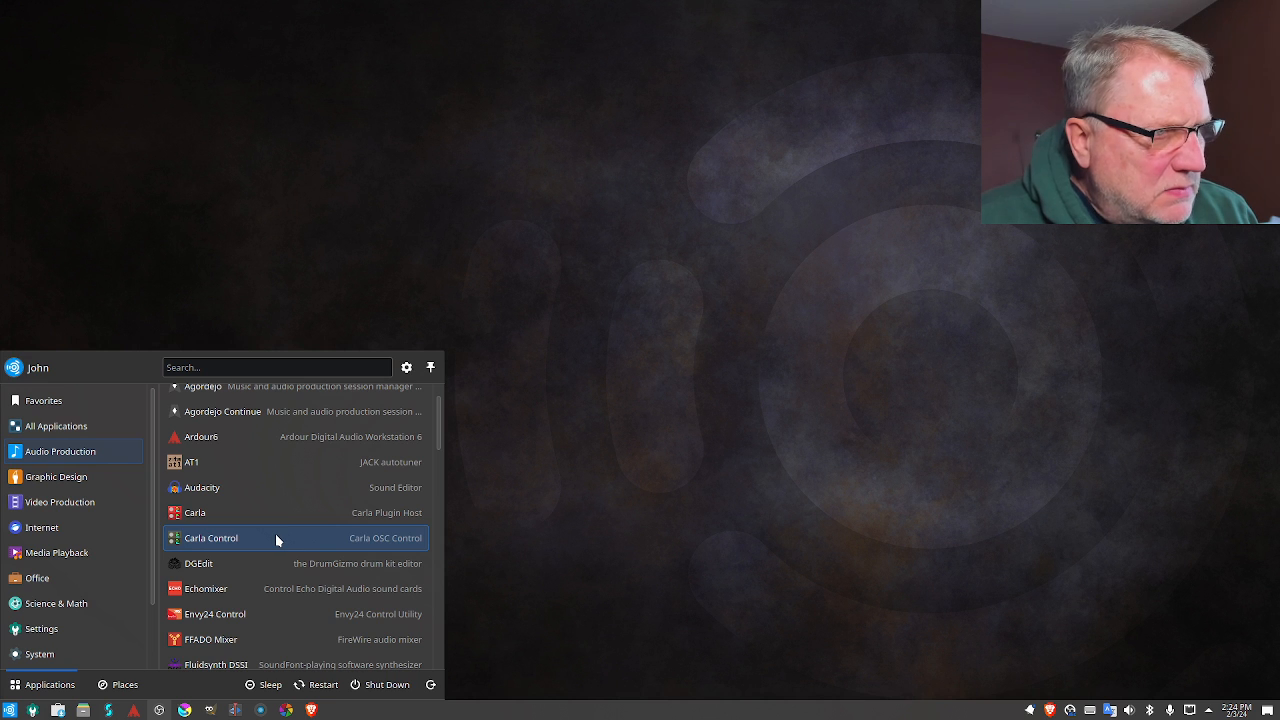
scroll("down", 3)
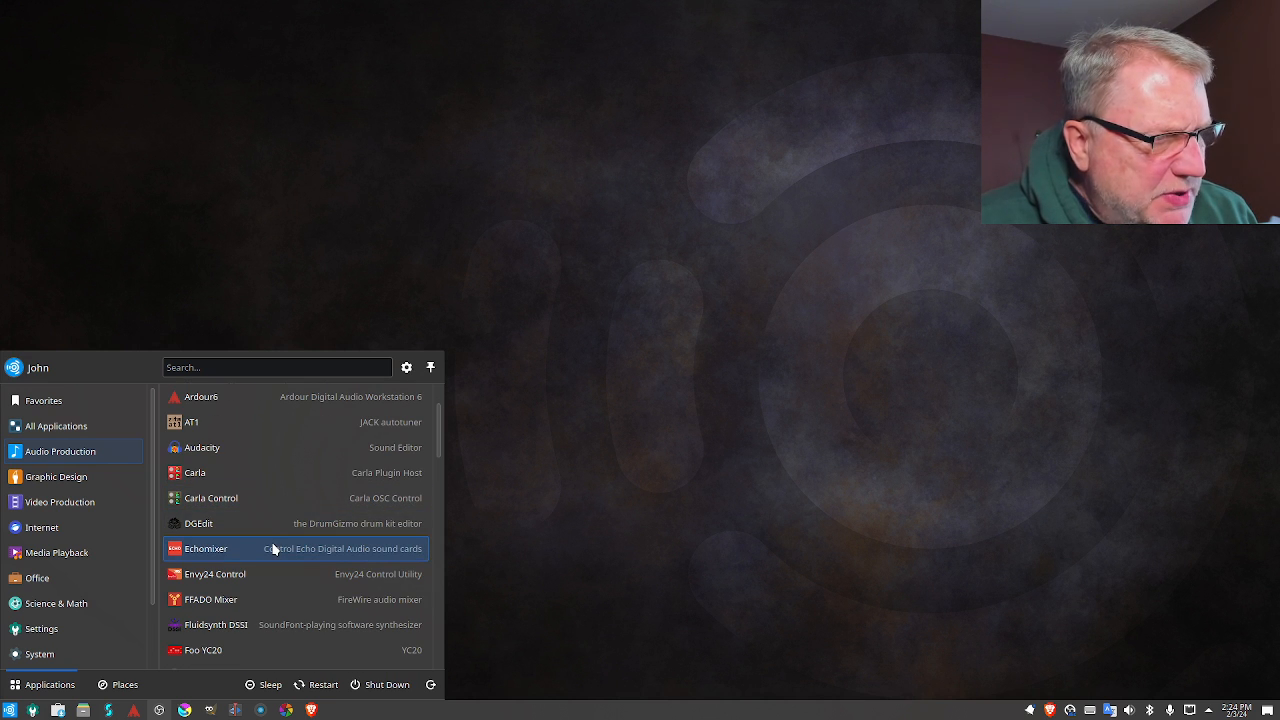
scroll("down", 3)
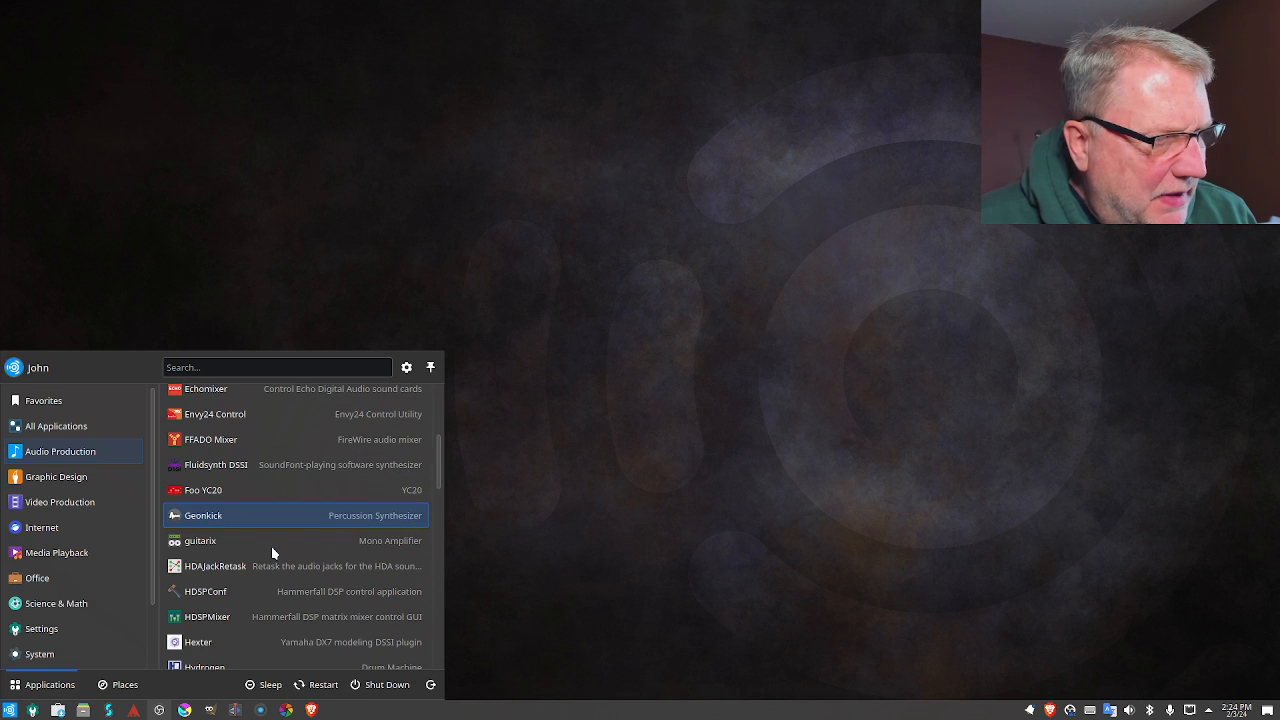
scroll("down", 3)
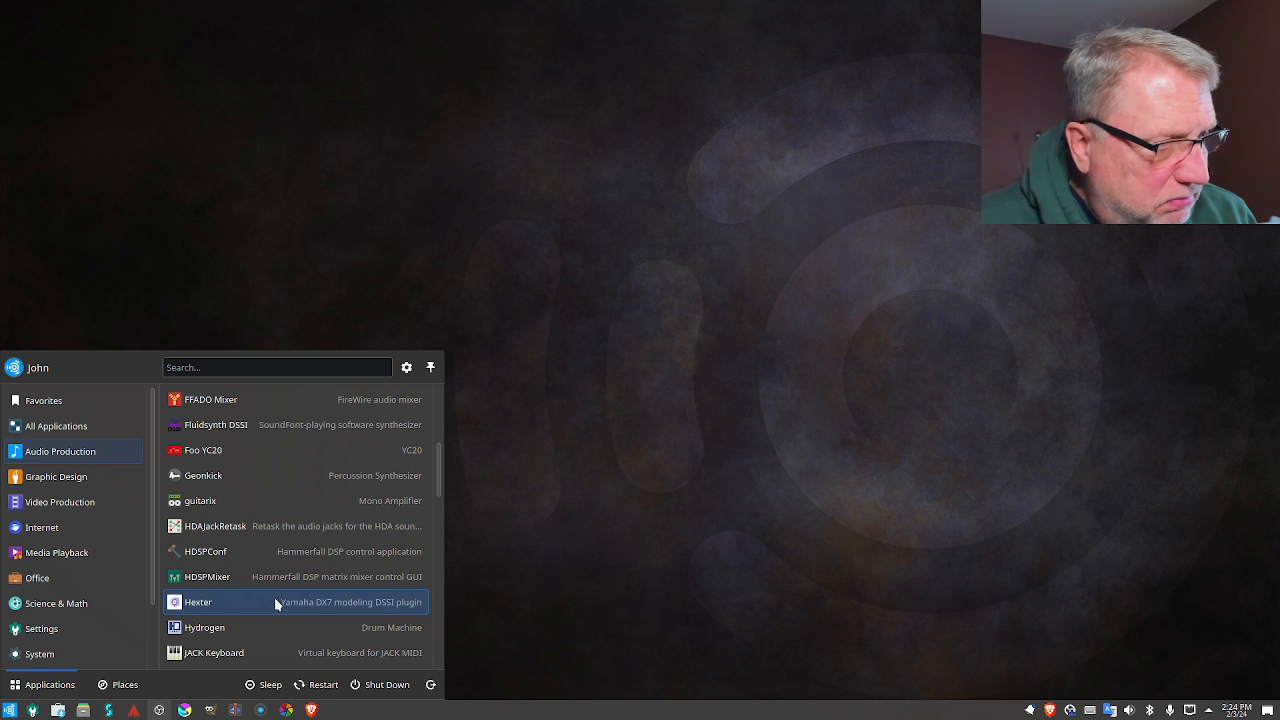
scroll("down", 3)
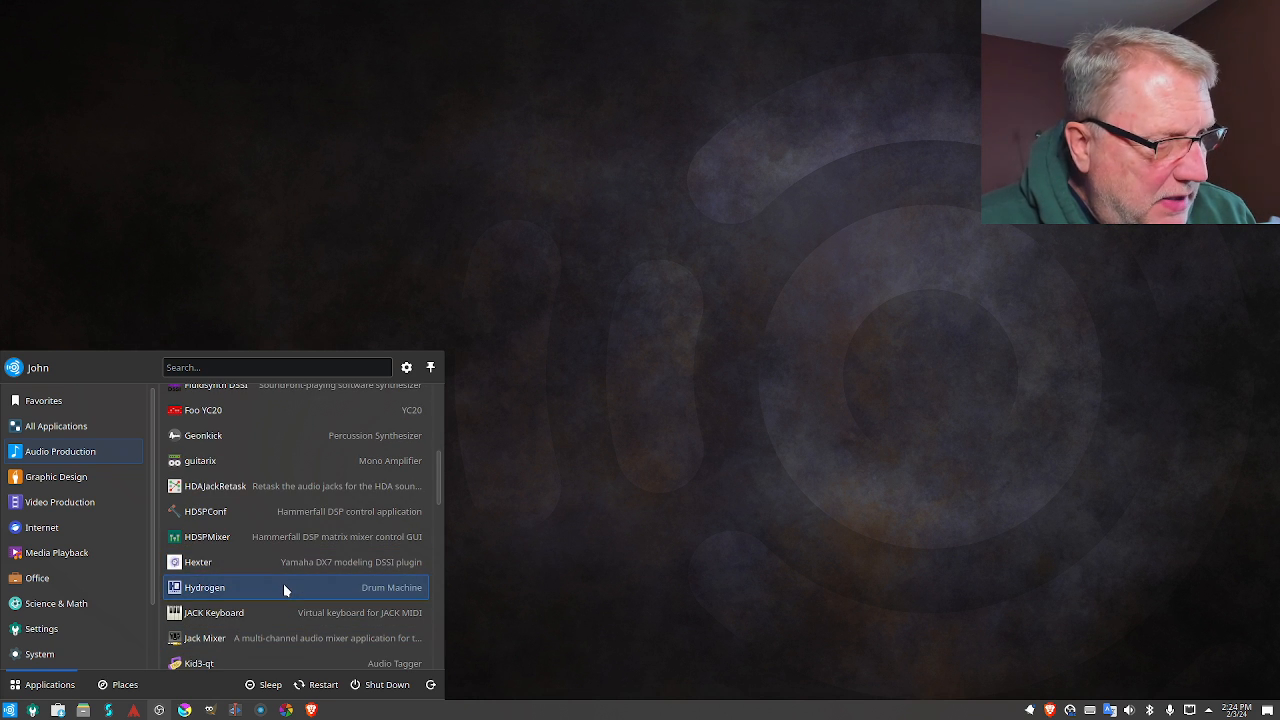
mouse_move(285, 612)
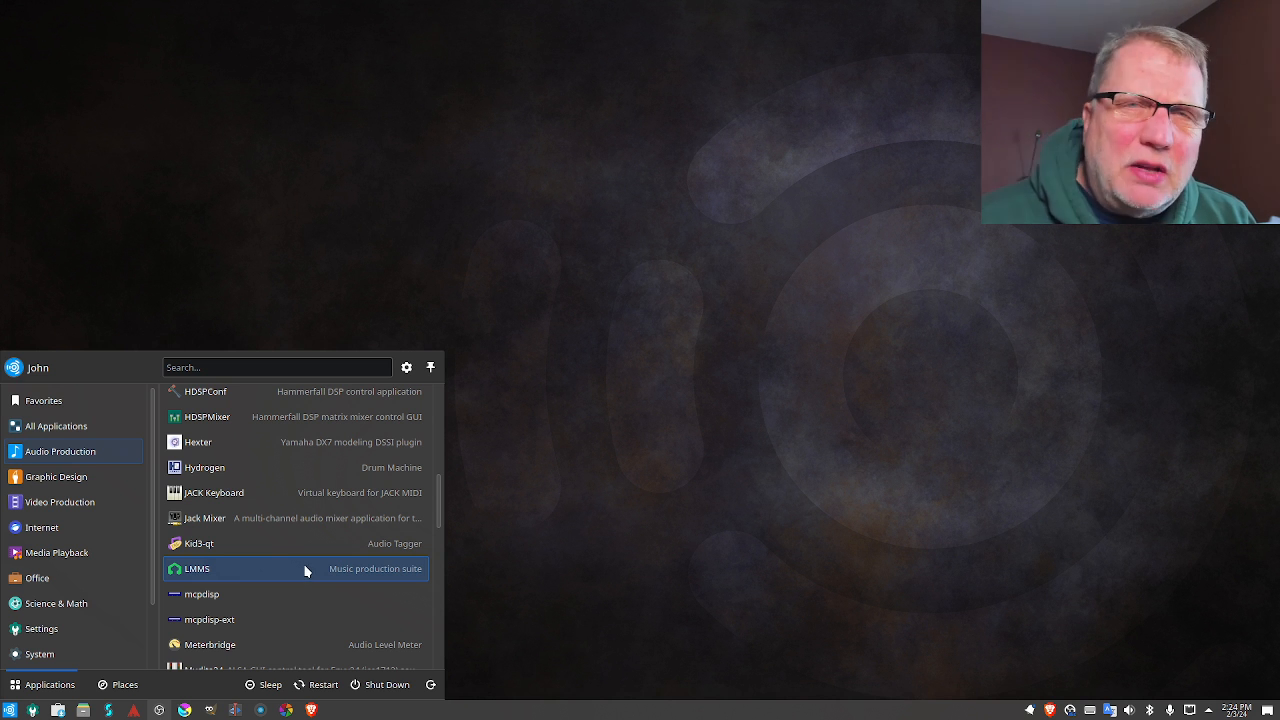
left_click(197, 568)
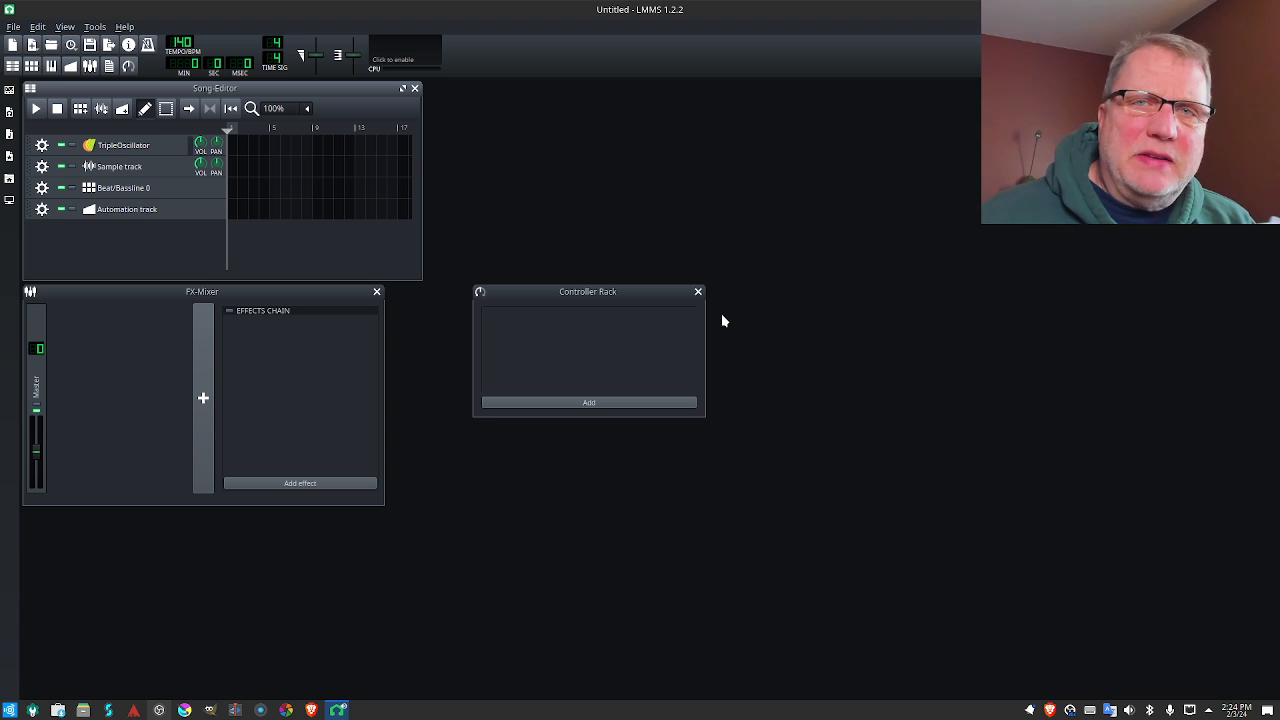
mouse_move(687, 317)
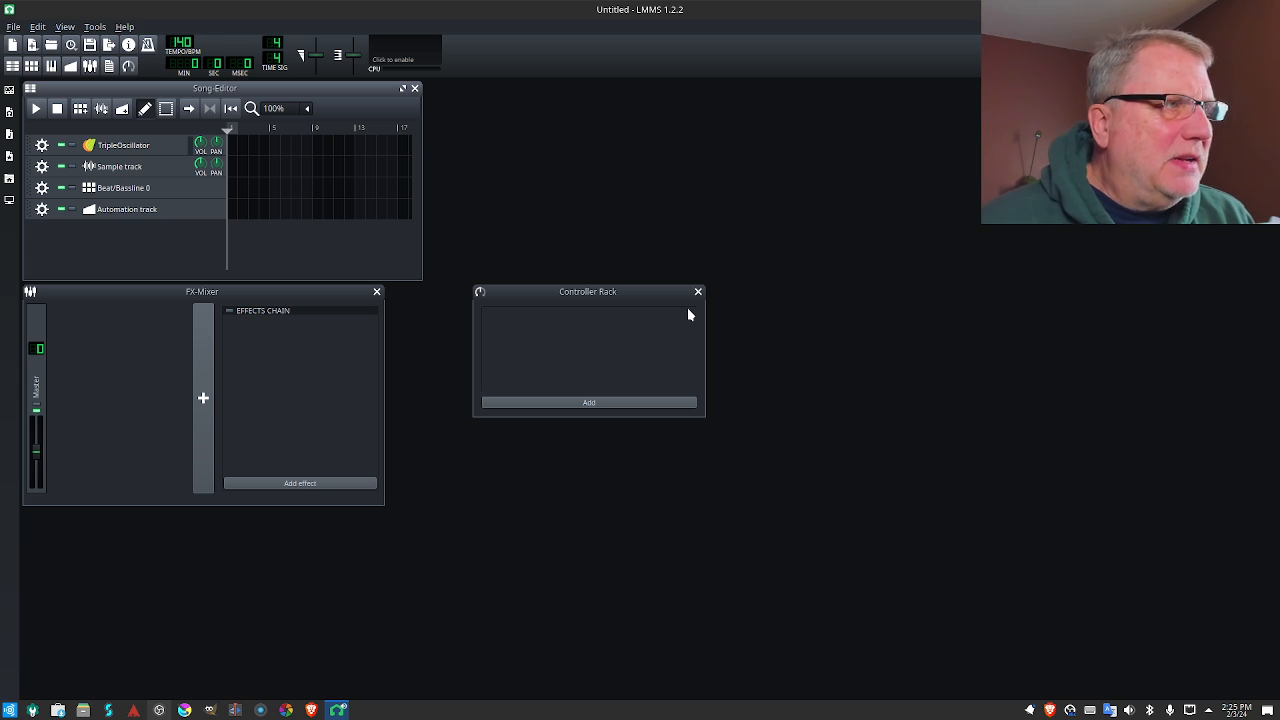
mouse_move(698, 274)
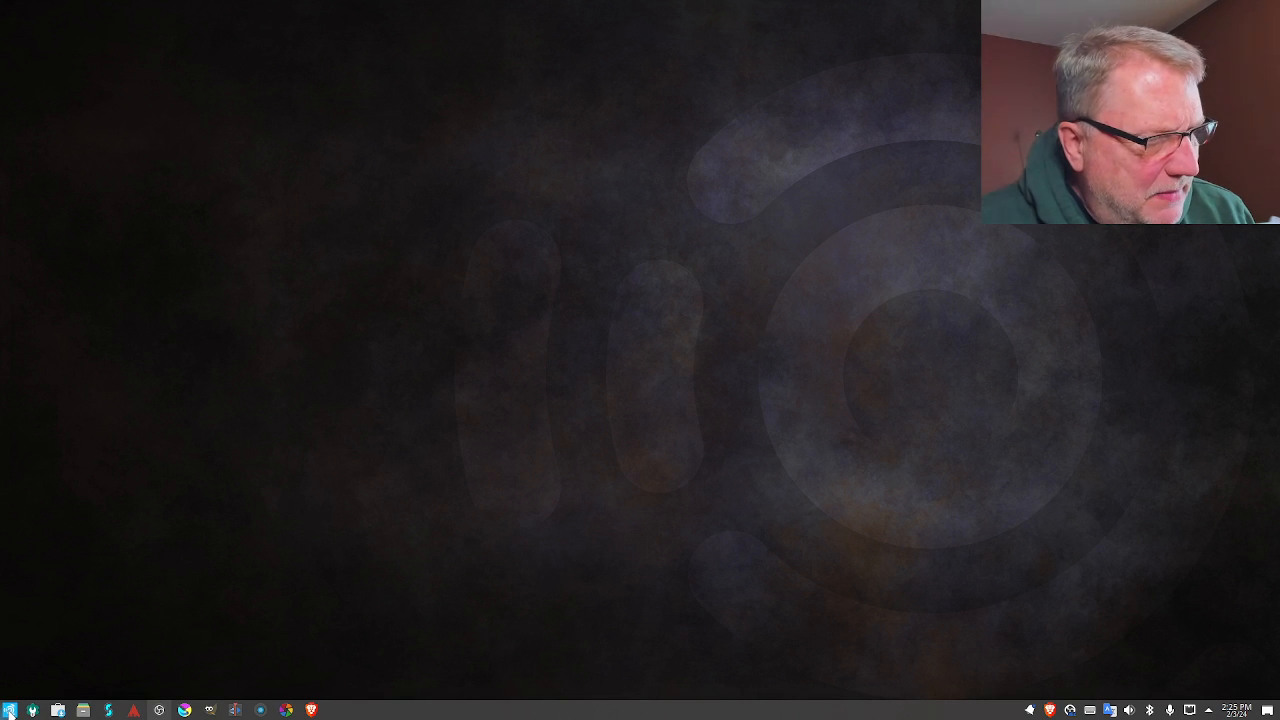
Scroll the launcher's Audio Production list and launch MuseScore 3
left_click(14, 708)
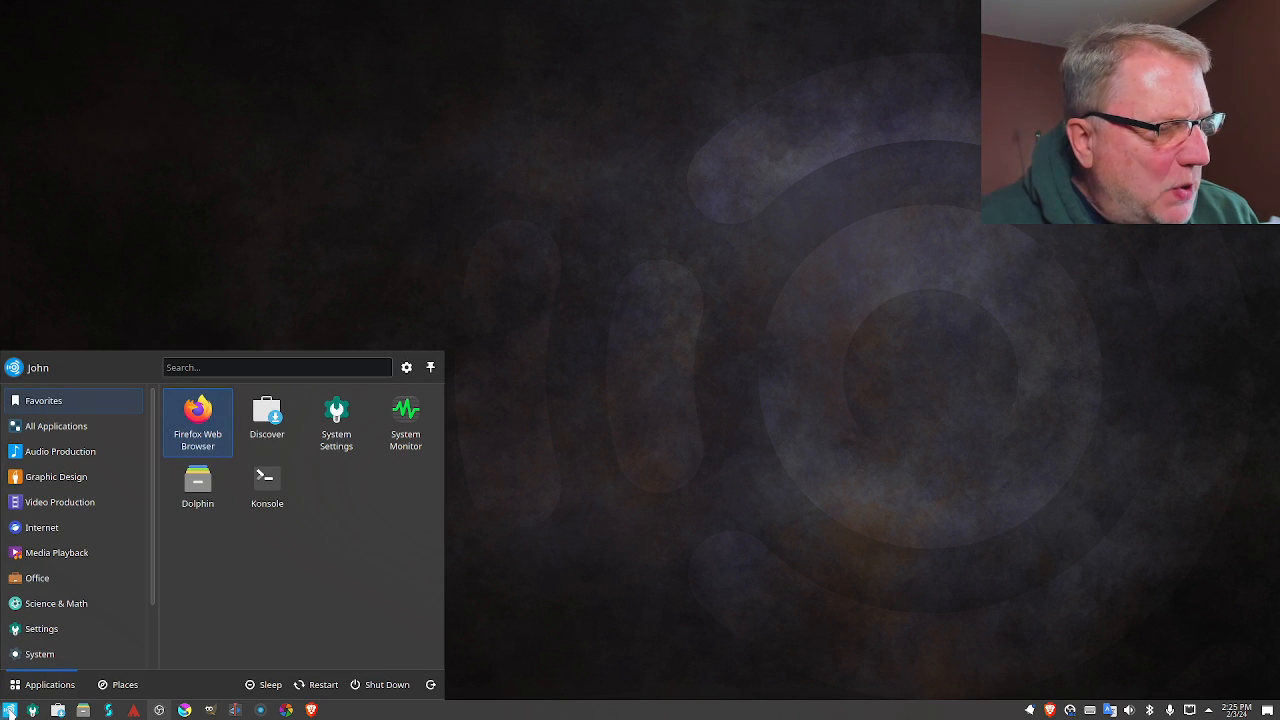
left_click(60, 451)
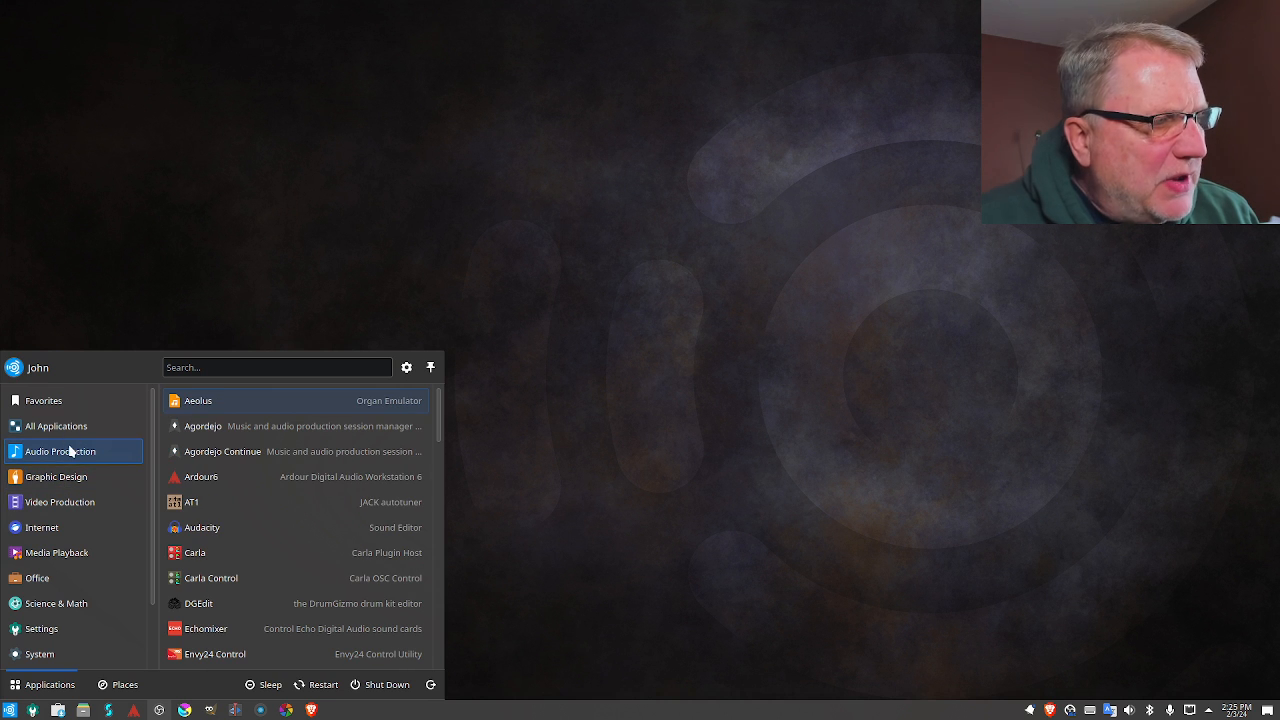
scroll("down", 3)
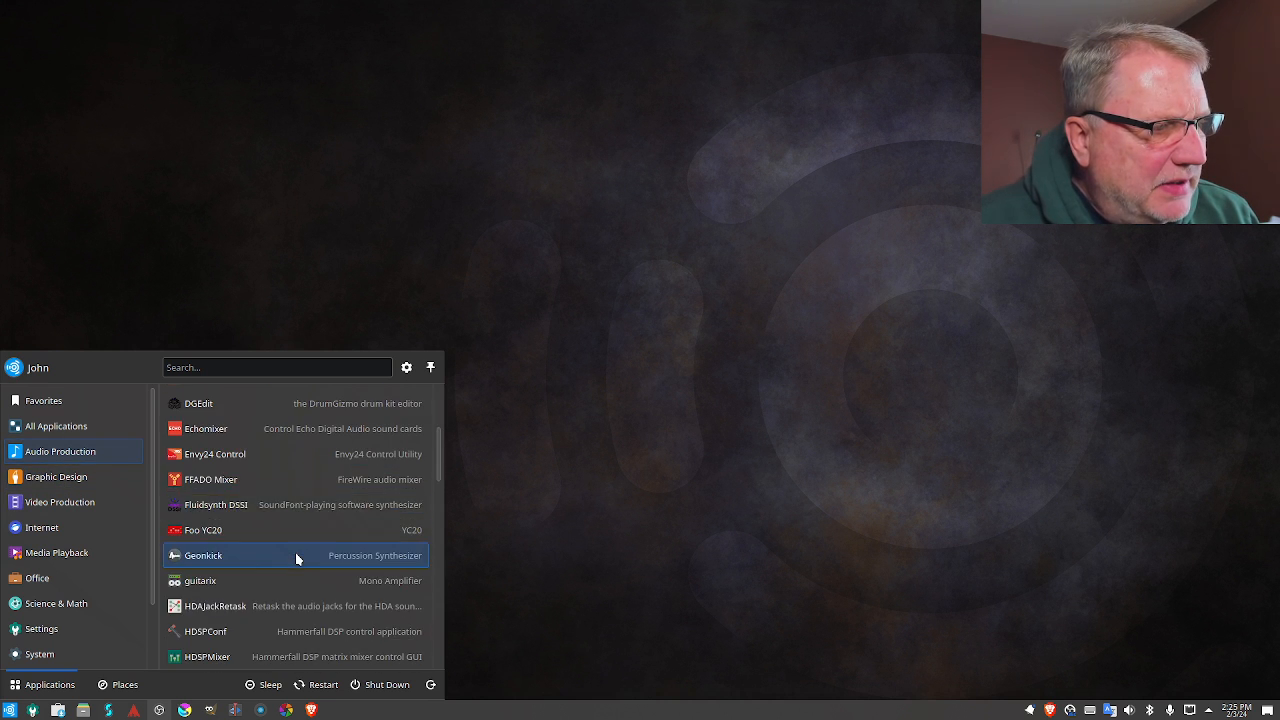
scroll("down", 3)
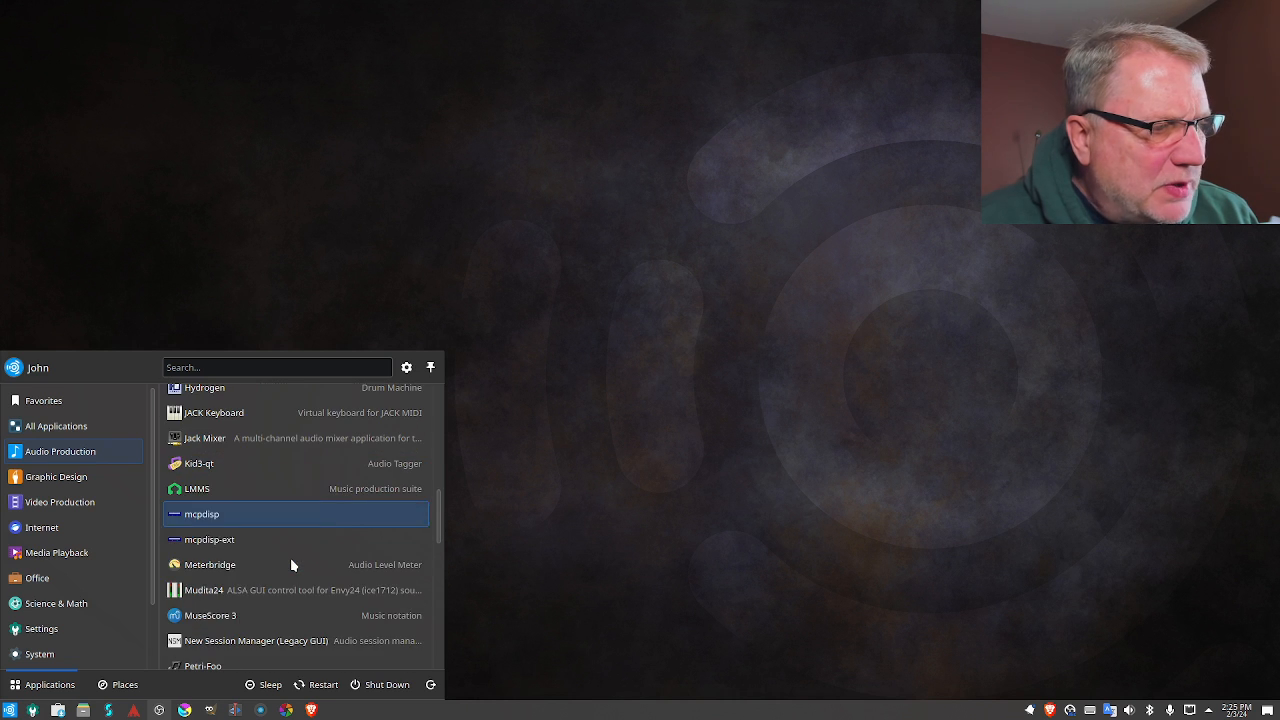
scroll("down", 3)
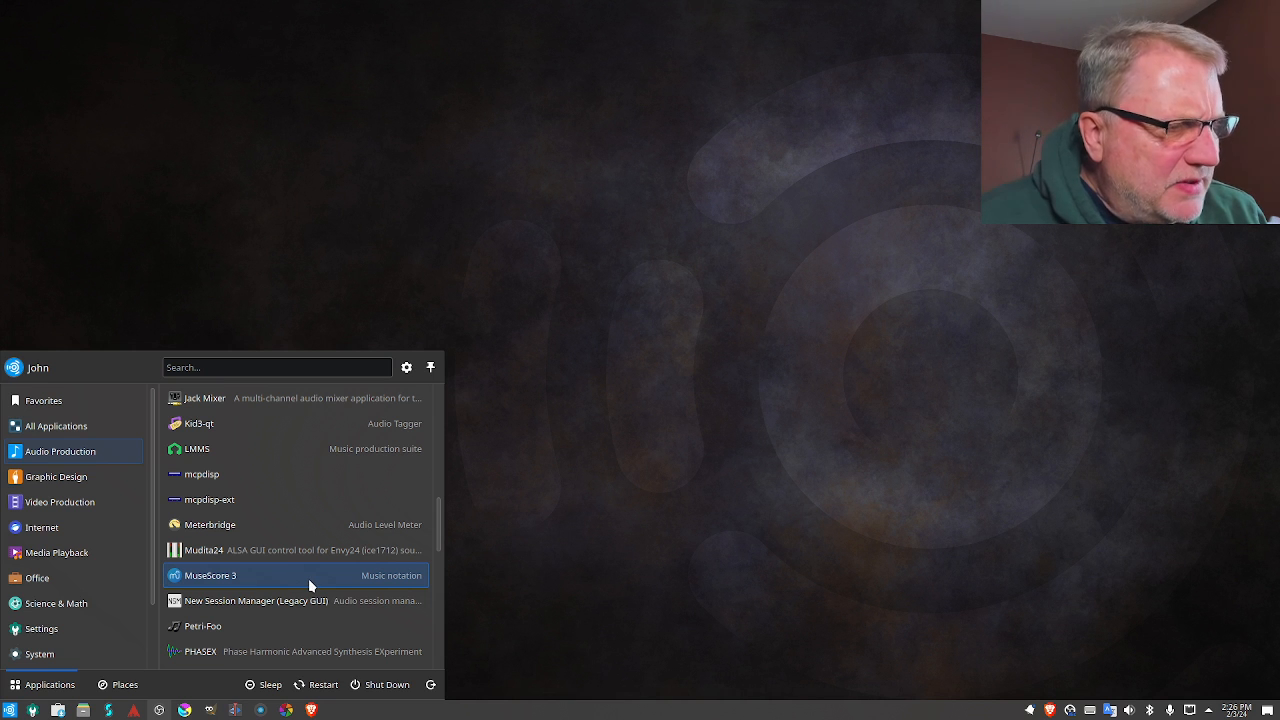
left_click(210, 575)
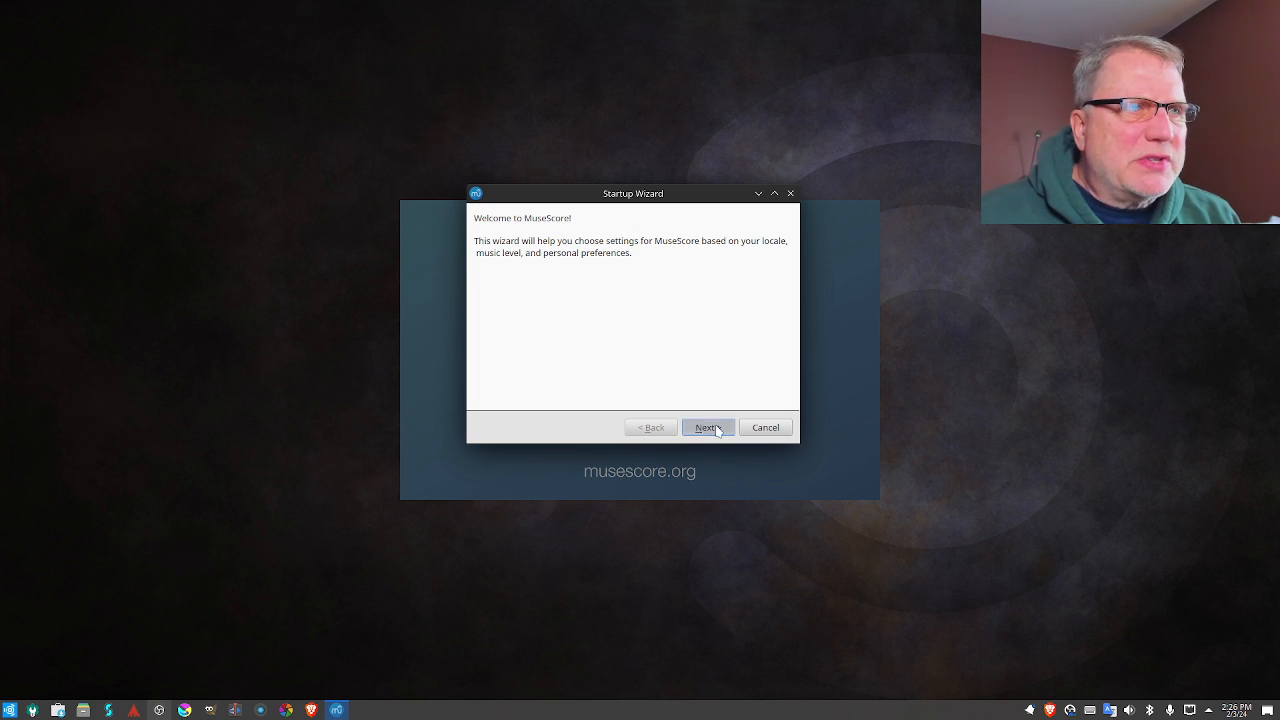
Finish MuseScore's Startup Wizard, keeping US-QWERTY and declining the guided tours
left_click(707, 427)
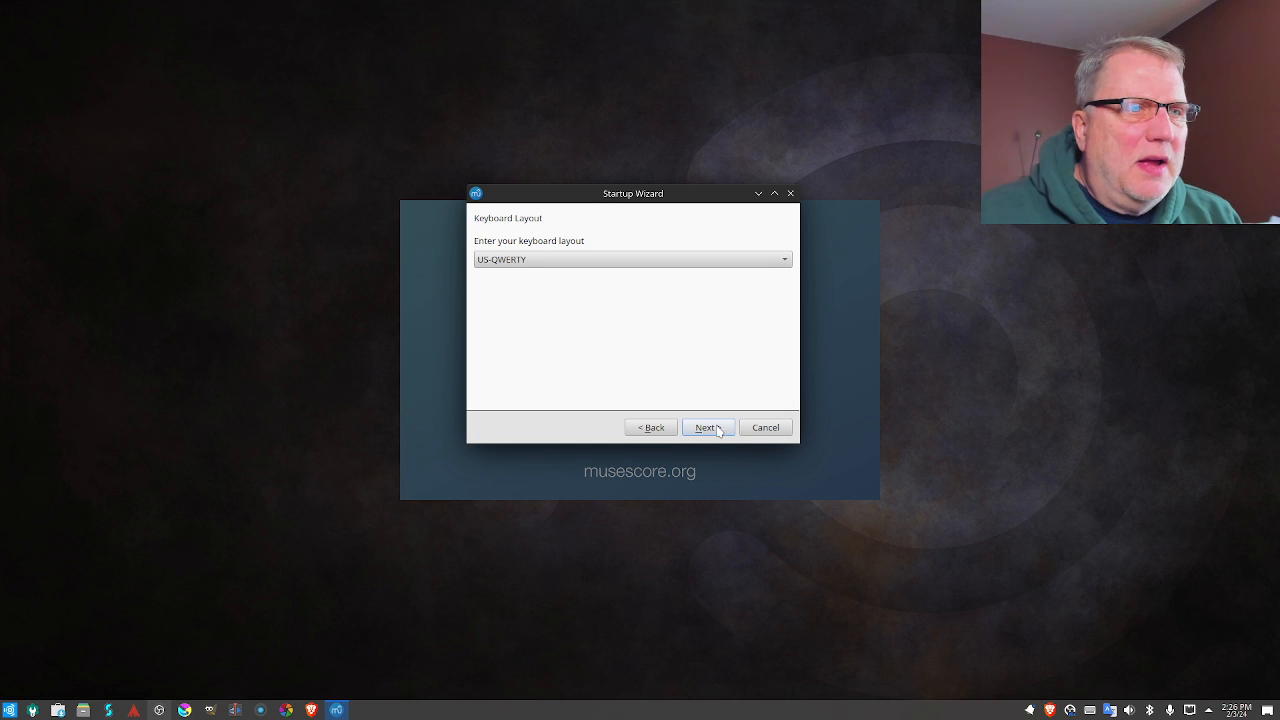
left_click(707, 427)
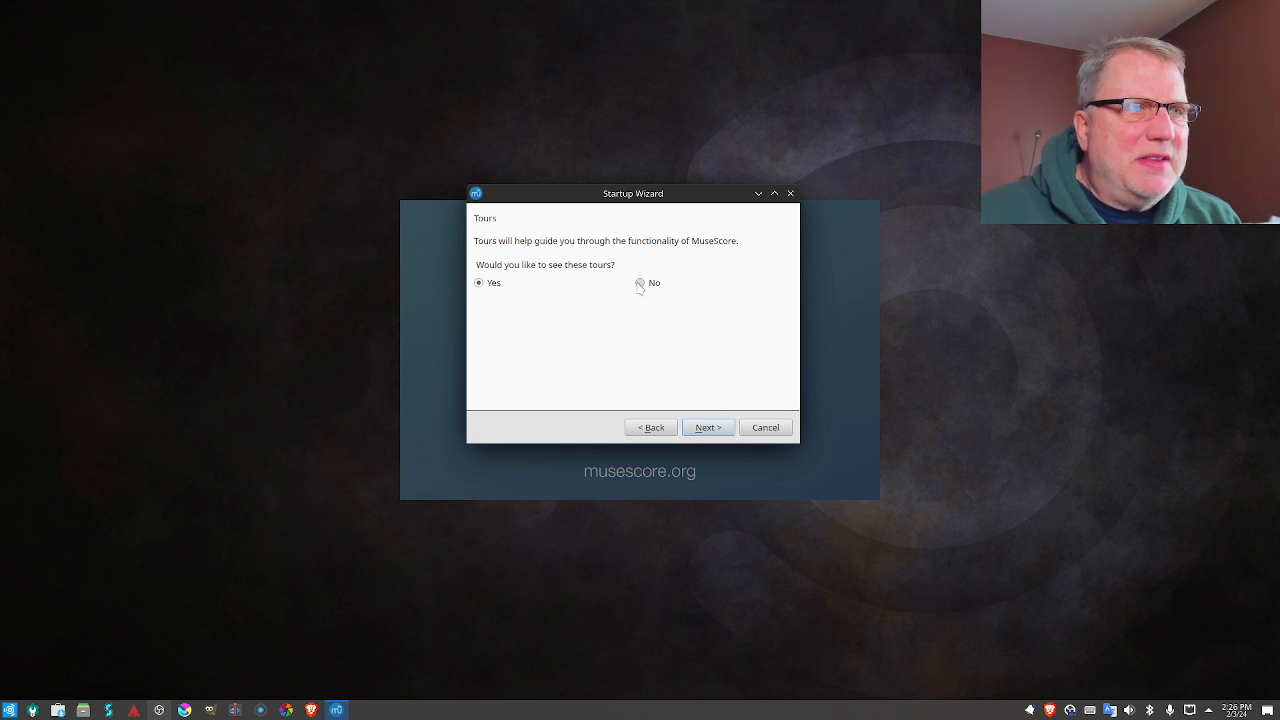
left_click(707, 427)
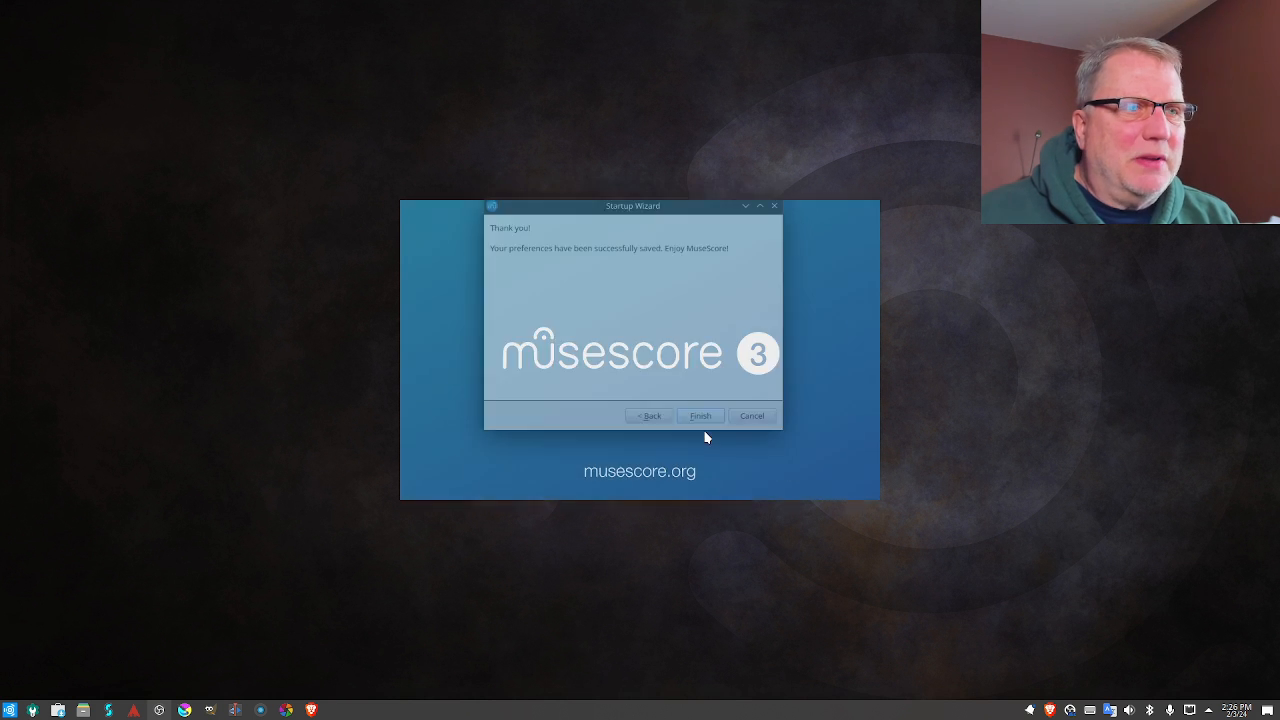
left_click(700, 415)
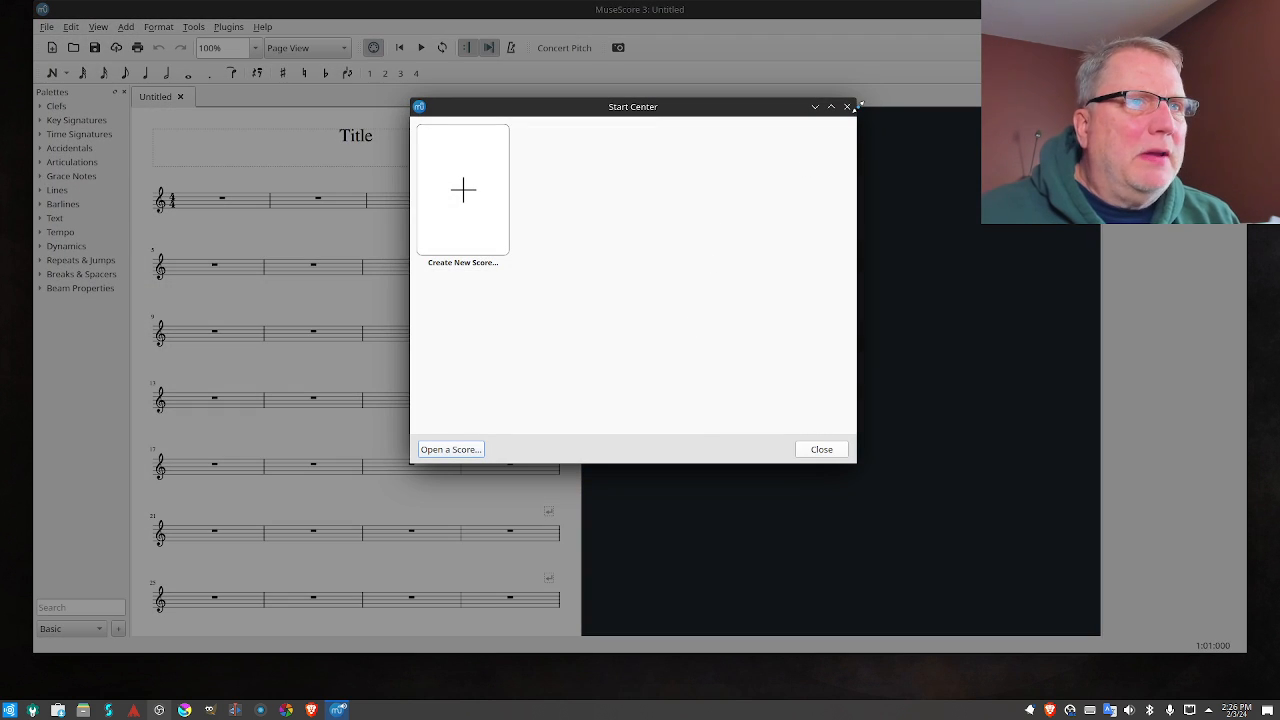
Title a new score 'John B' and reach instruments, expanding Percussion - Pitched
left_click(462, 190)
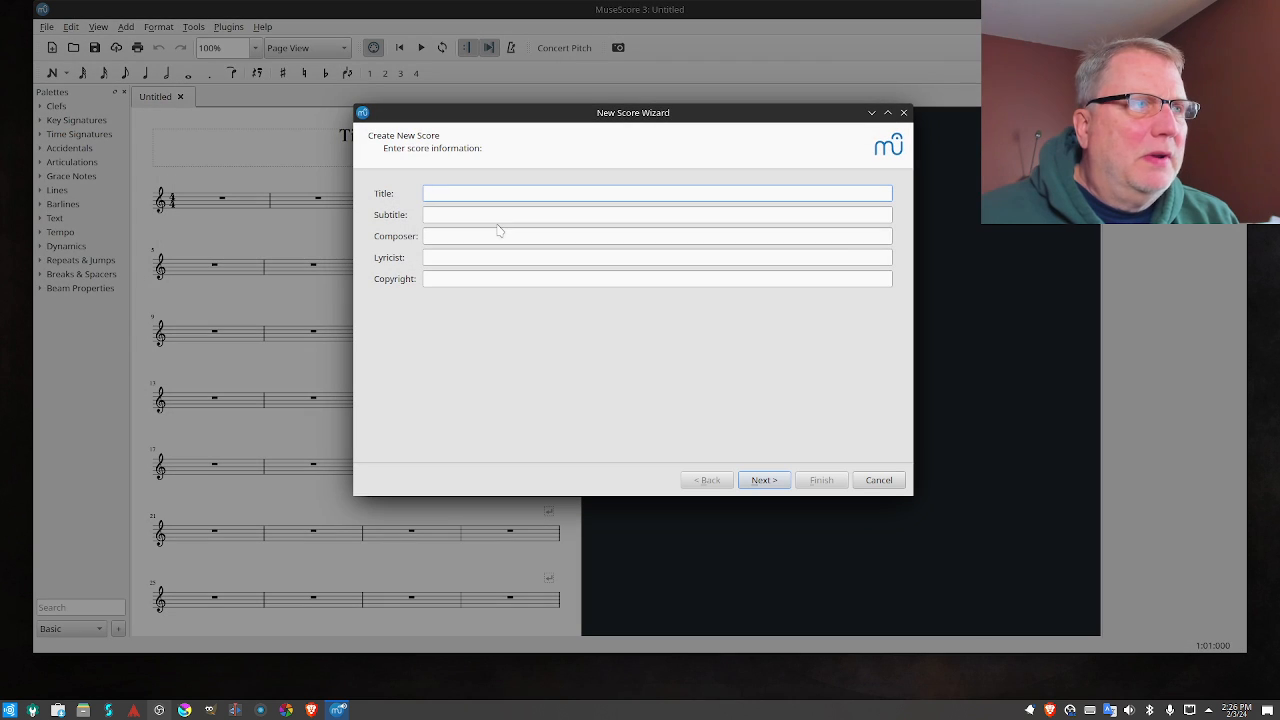
mouse_move(718, 408)
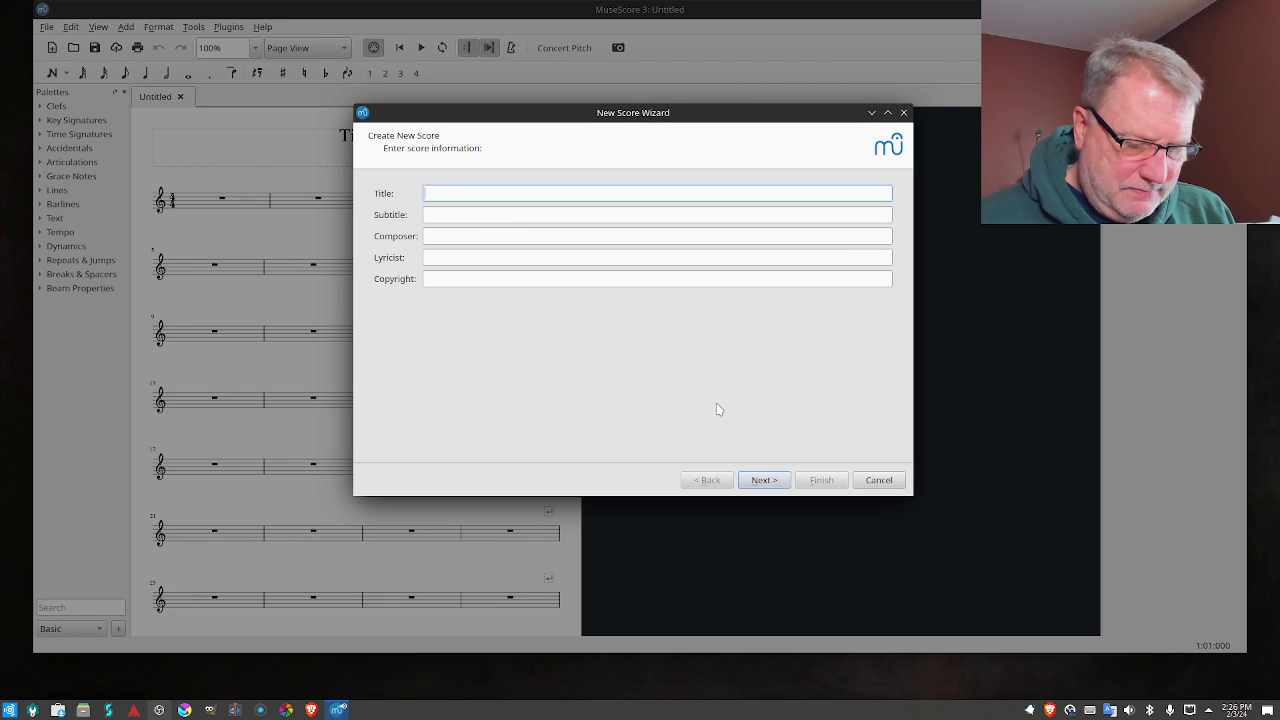
type("John B")
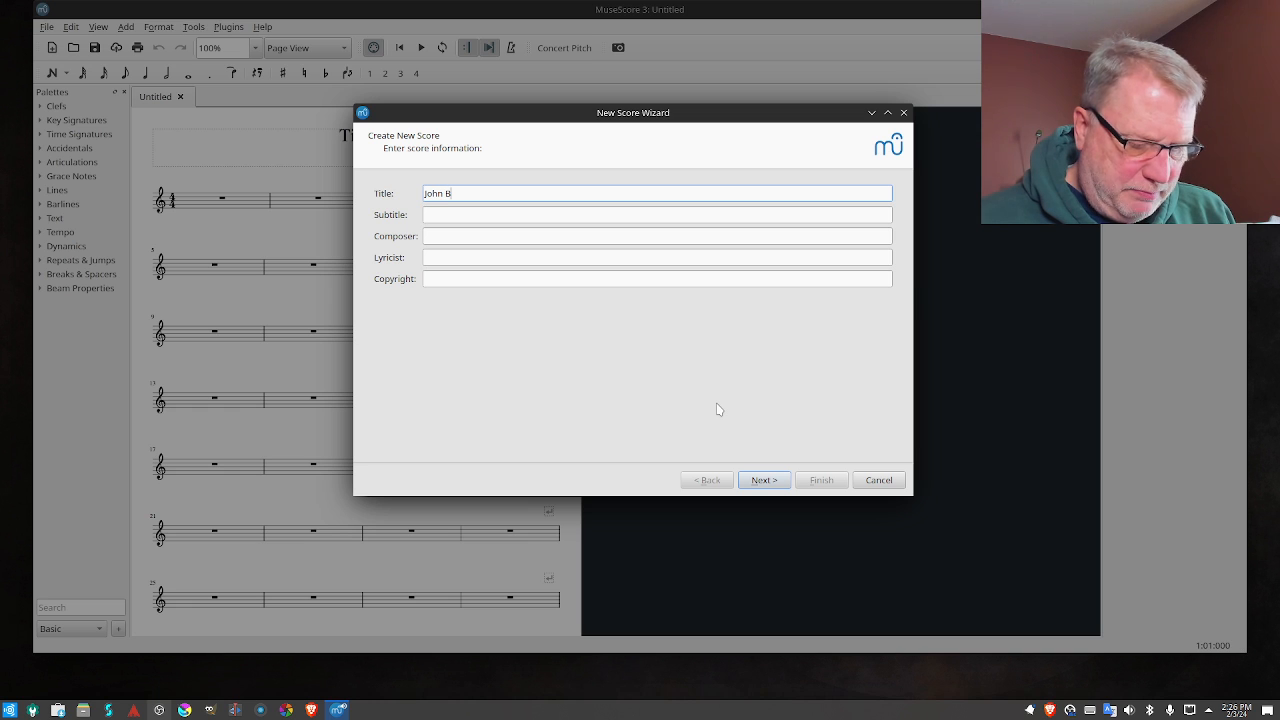
left_click(763, 480)
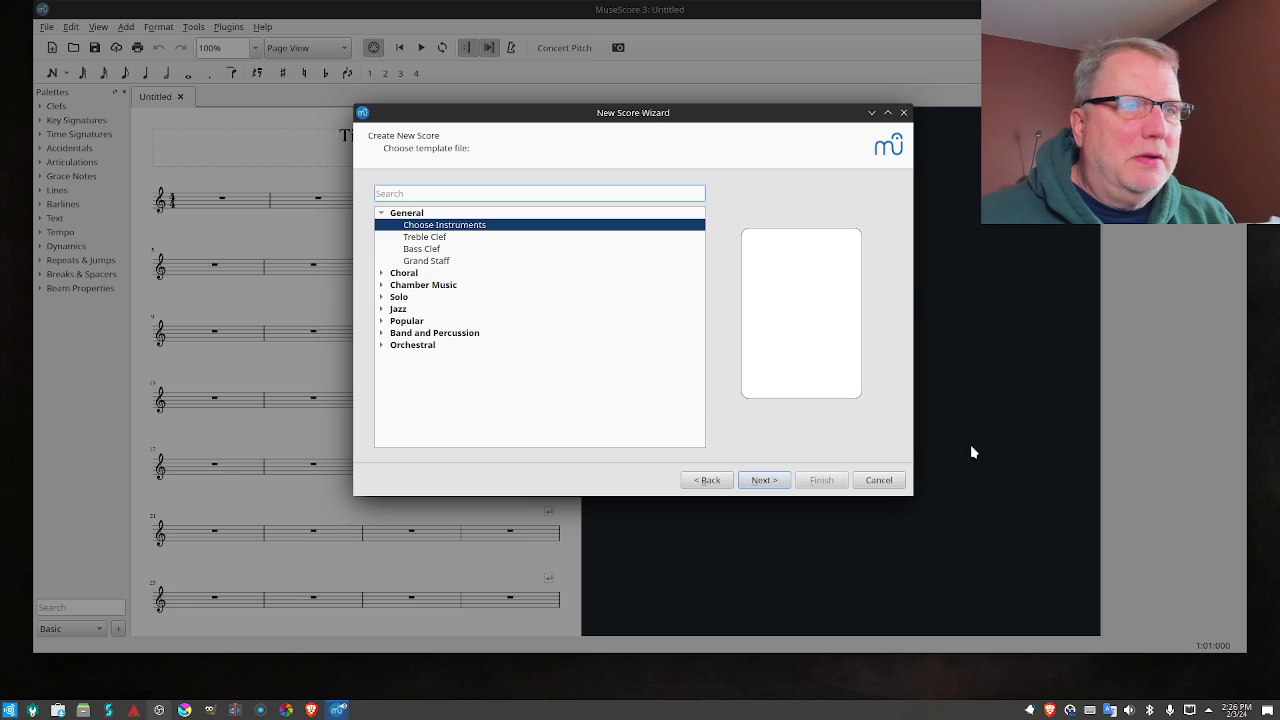
left_click(763, 480)
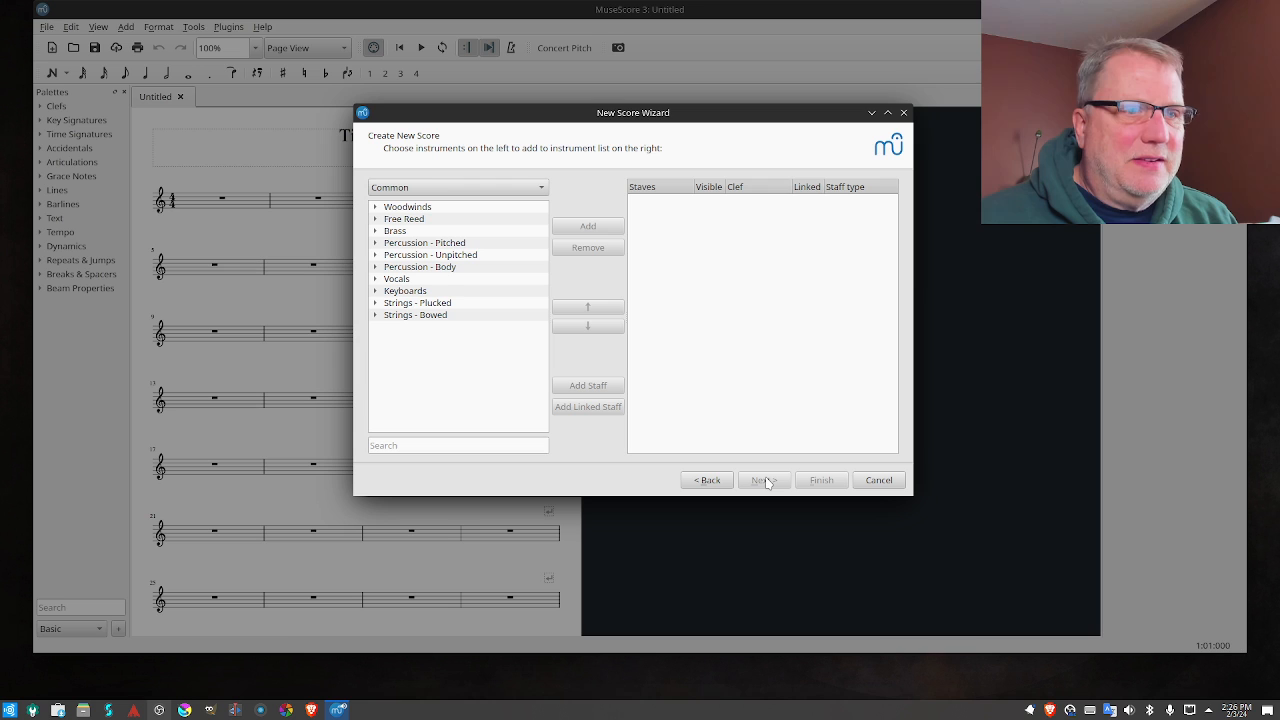
mouse_move(643, 457)
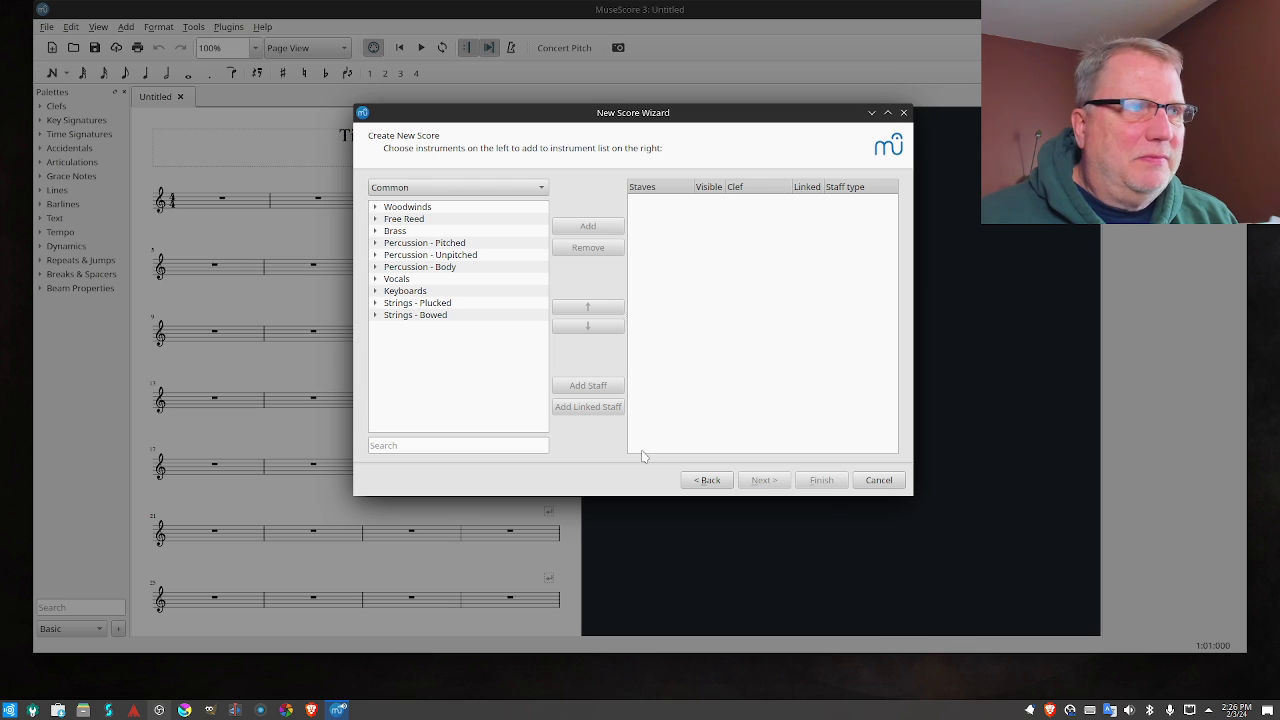
left_click(424, 242)
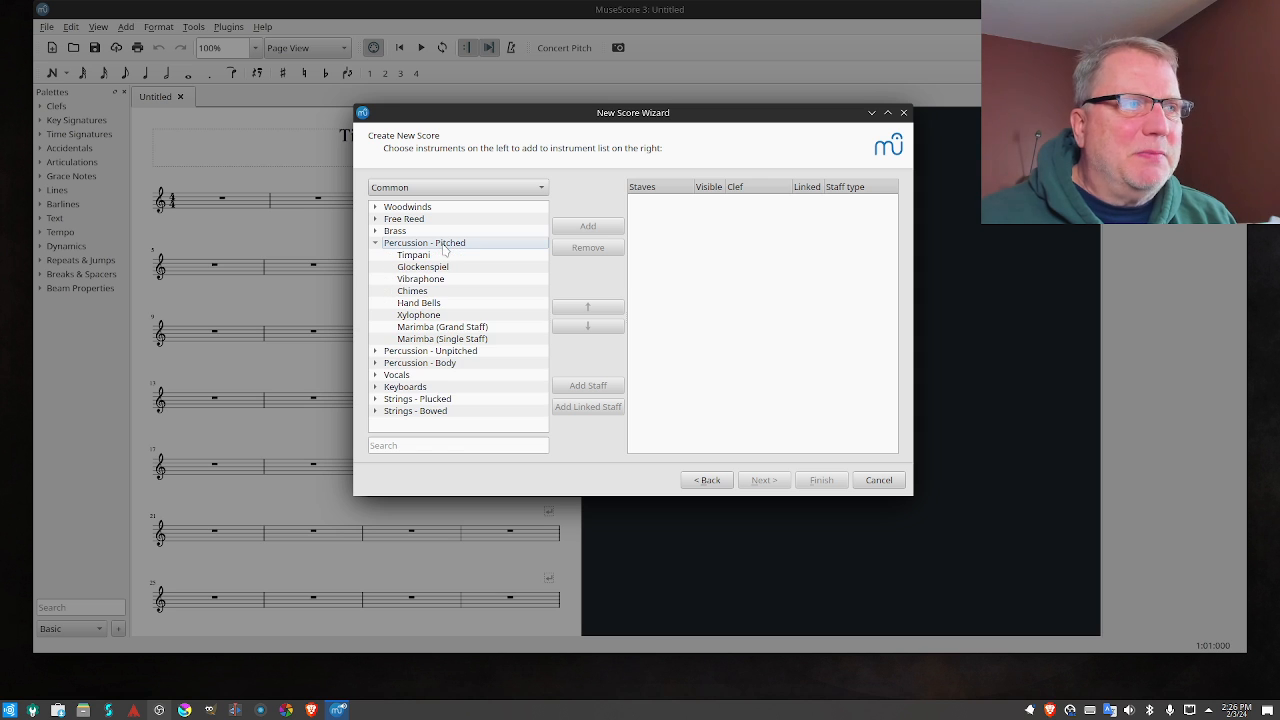
mouse_move(845, 487)
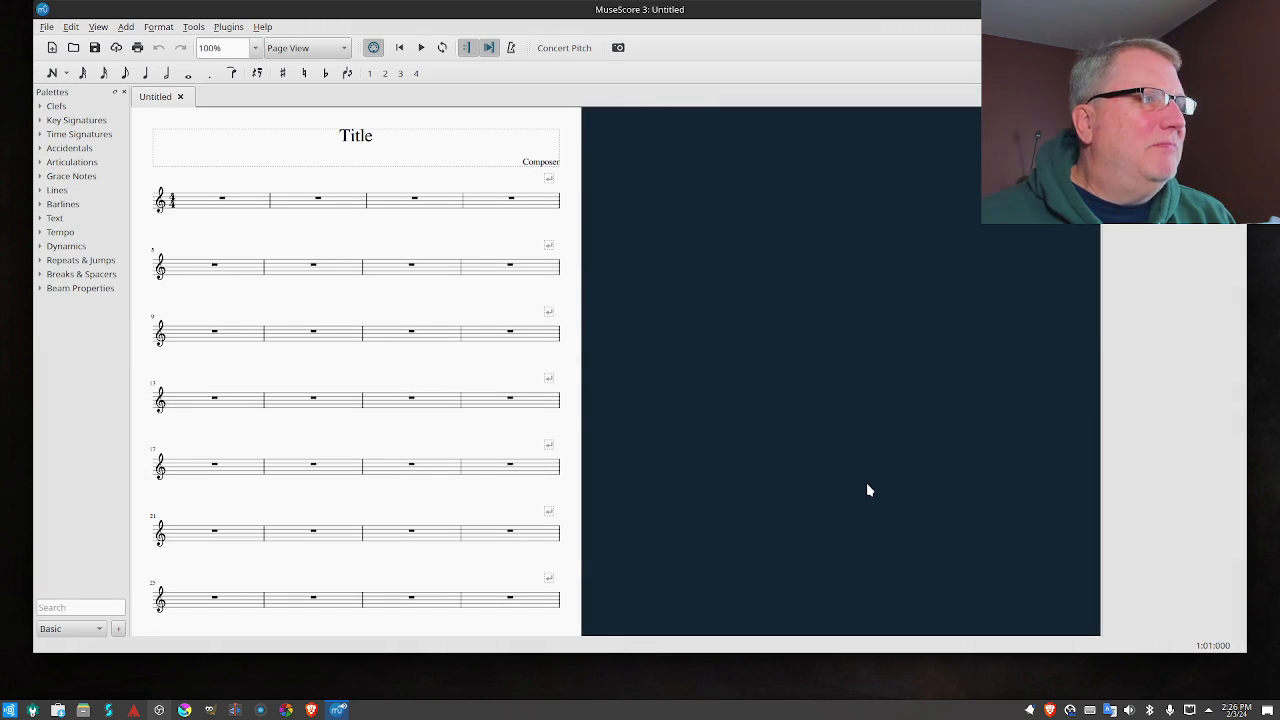
mouse_move(321, 285)
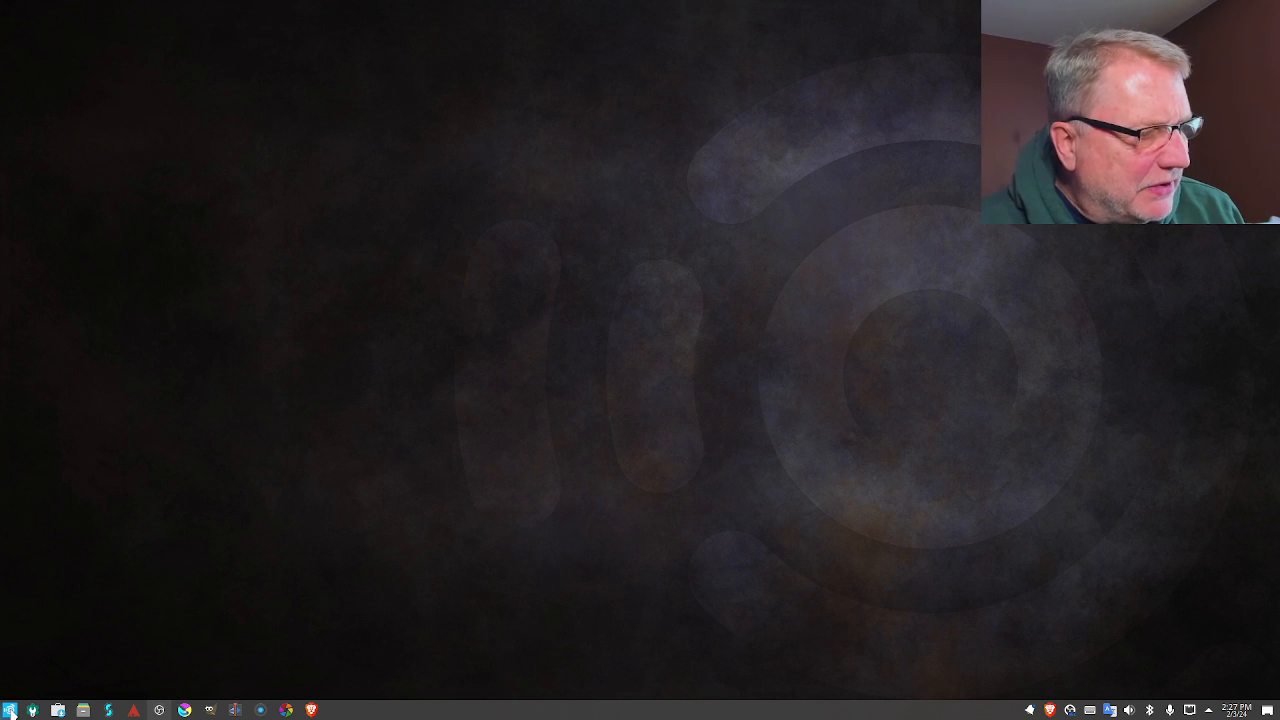
left_click(14, 708)
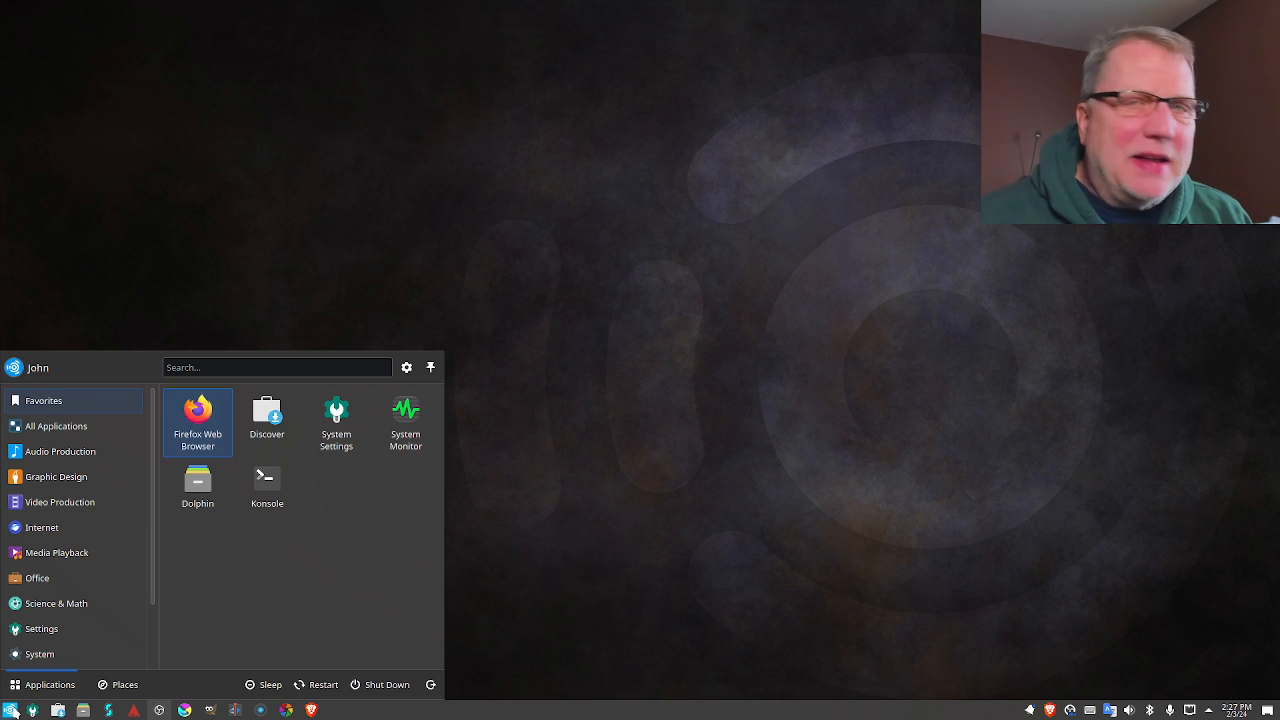
mouse_move(80, 477)
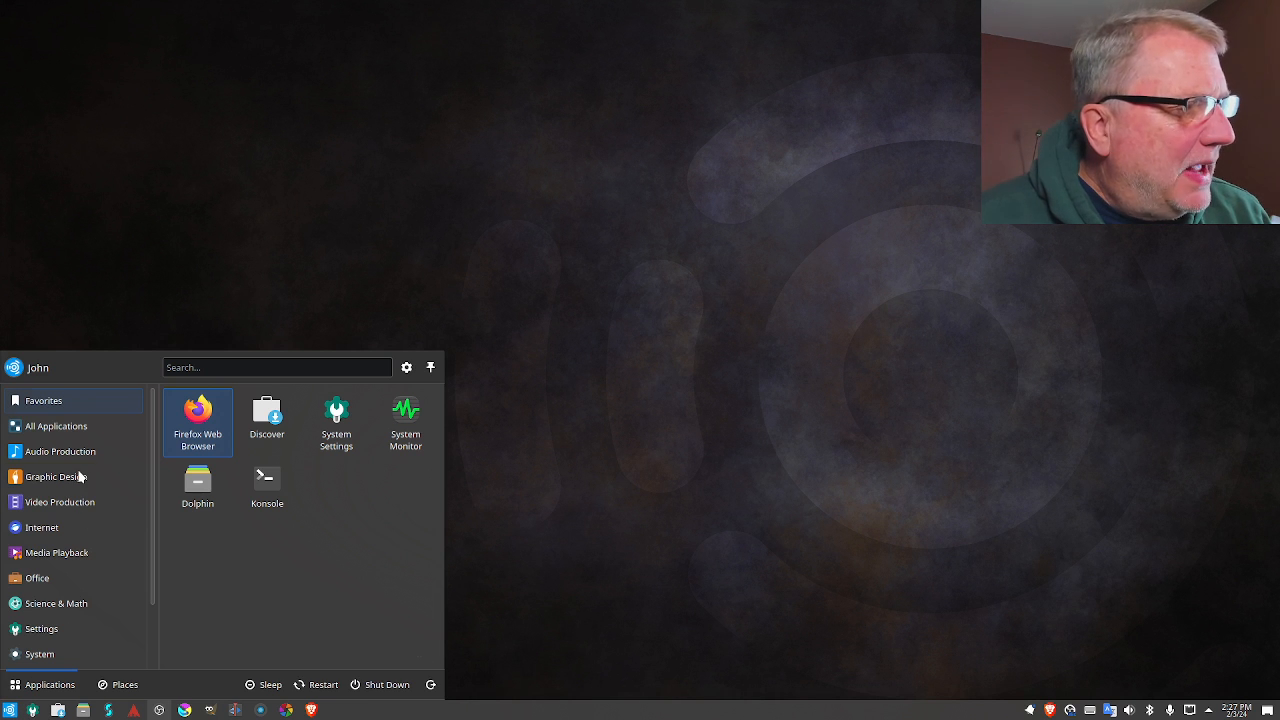
left_click(60, 451)
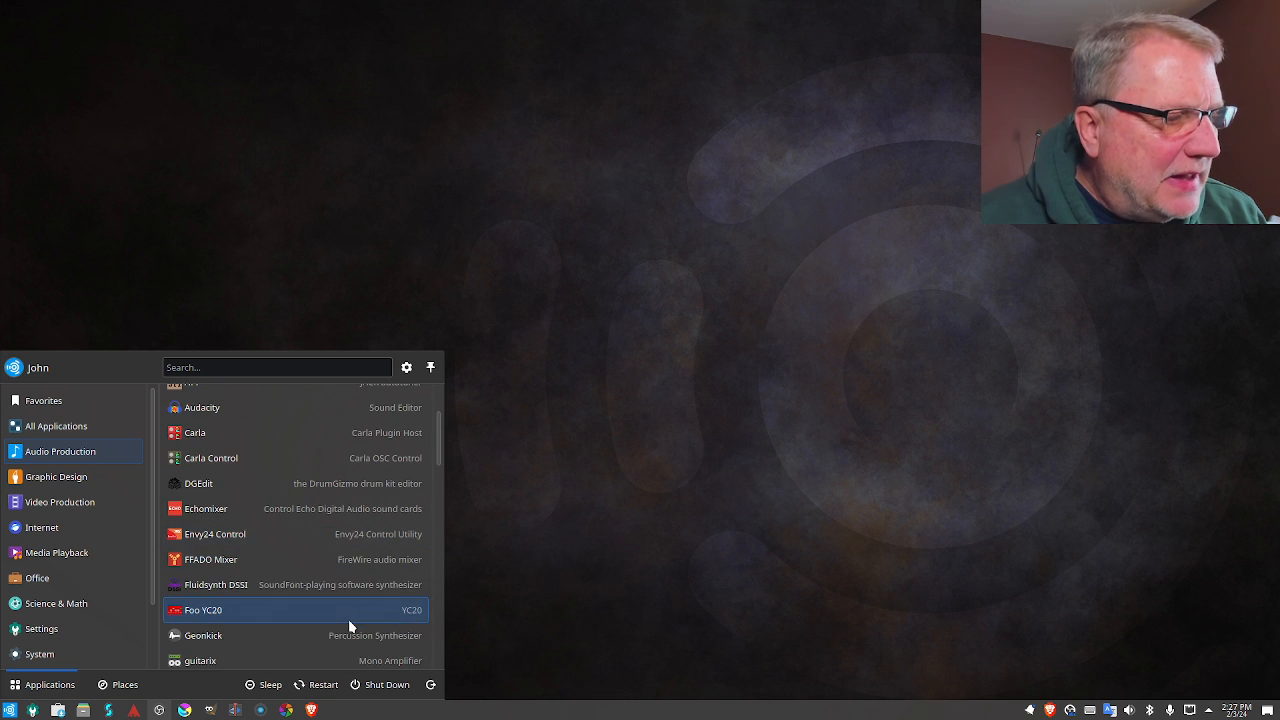
scroll("down", 3)
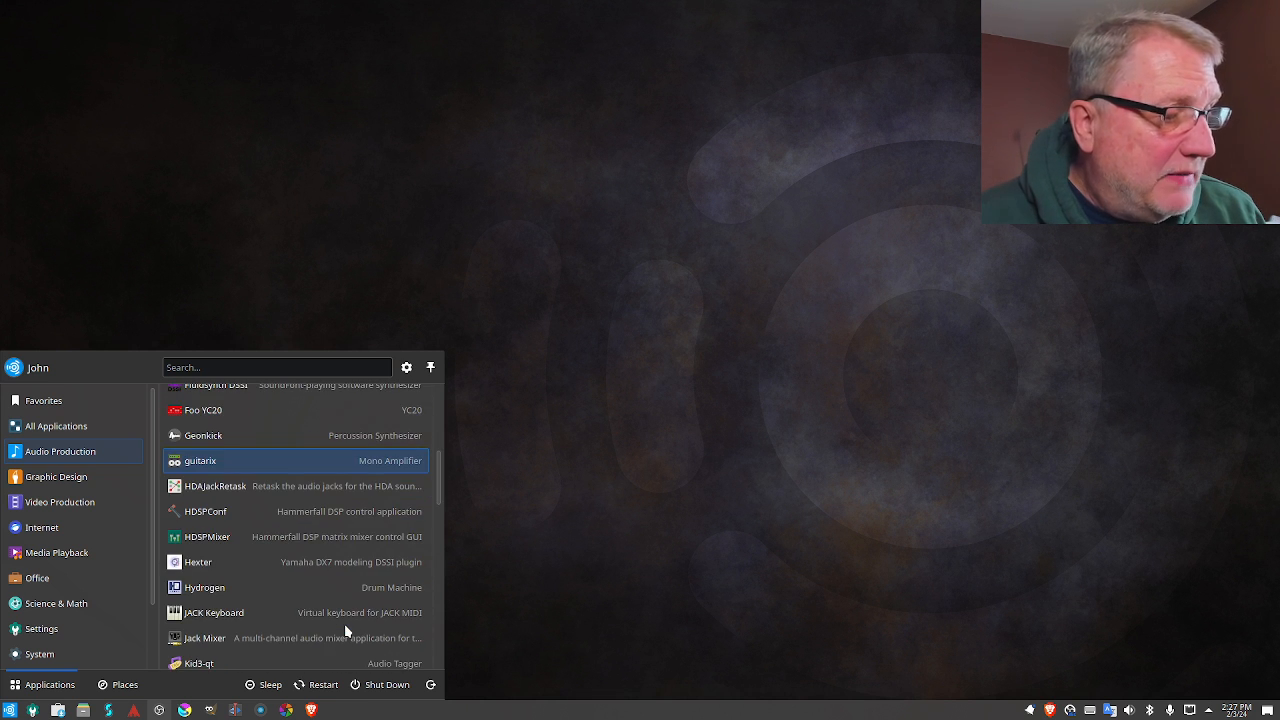
scroll("down", 3)
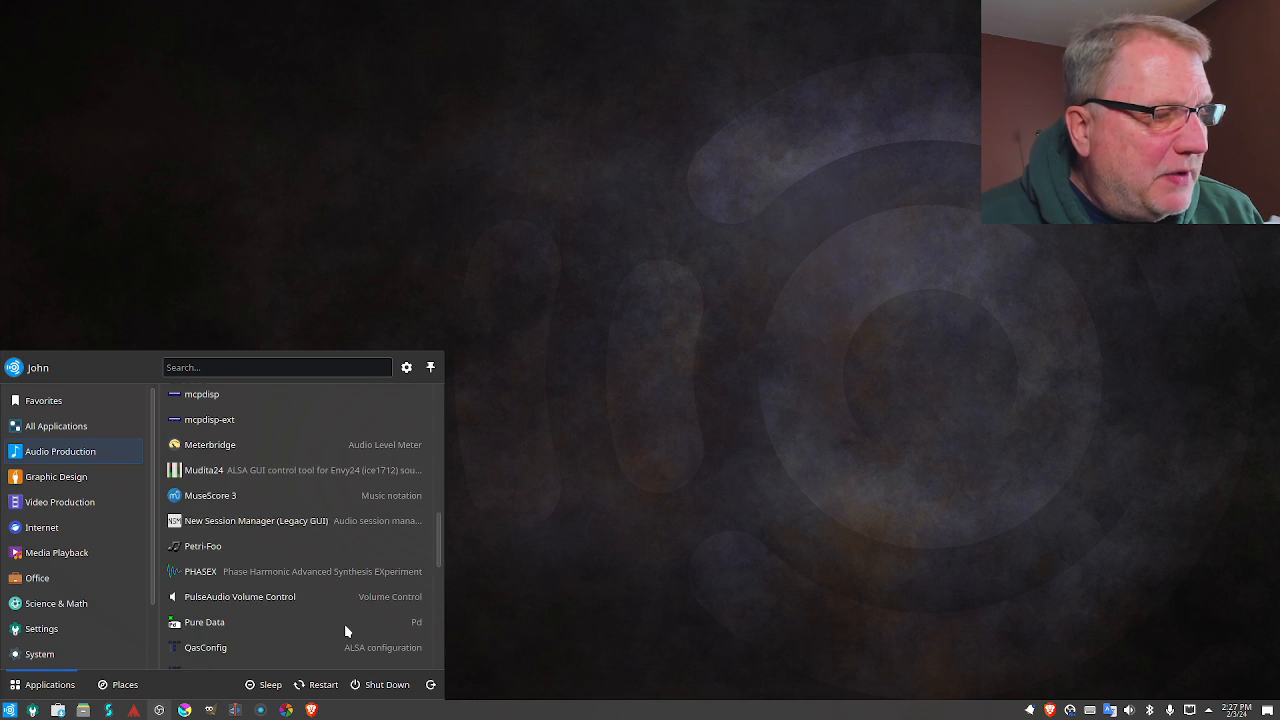
scroll("down", 3)
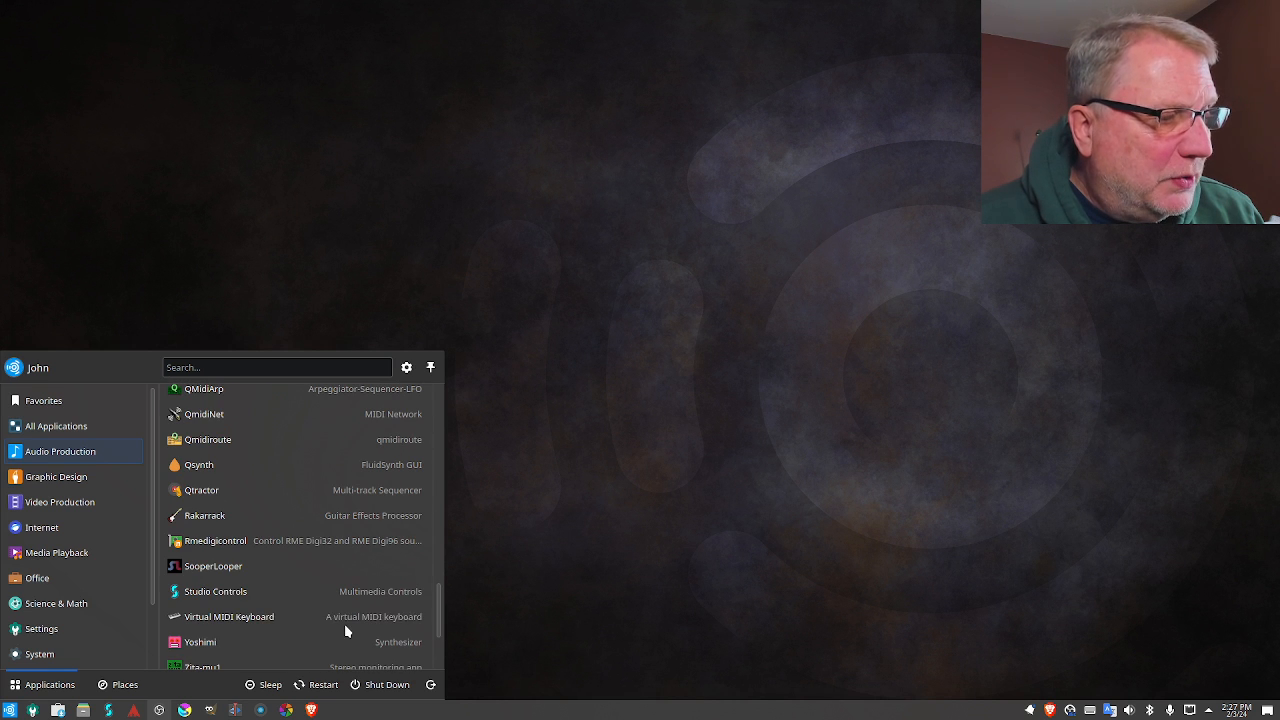
mouse_move(331, 515)
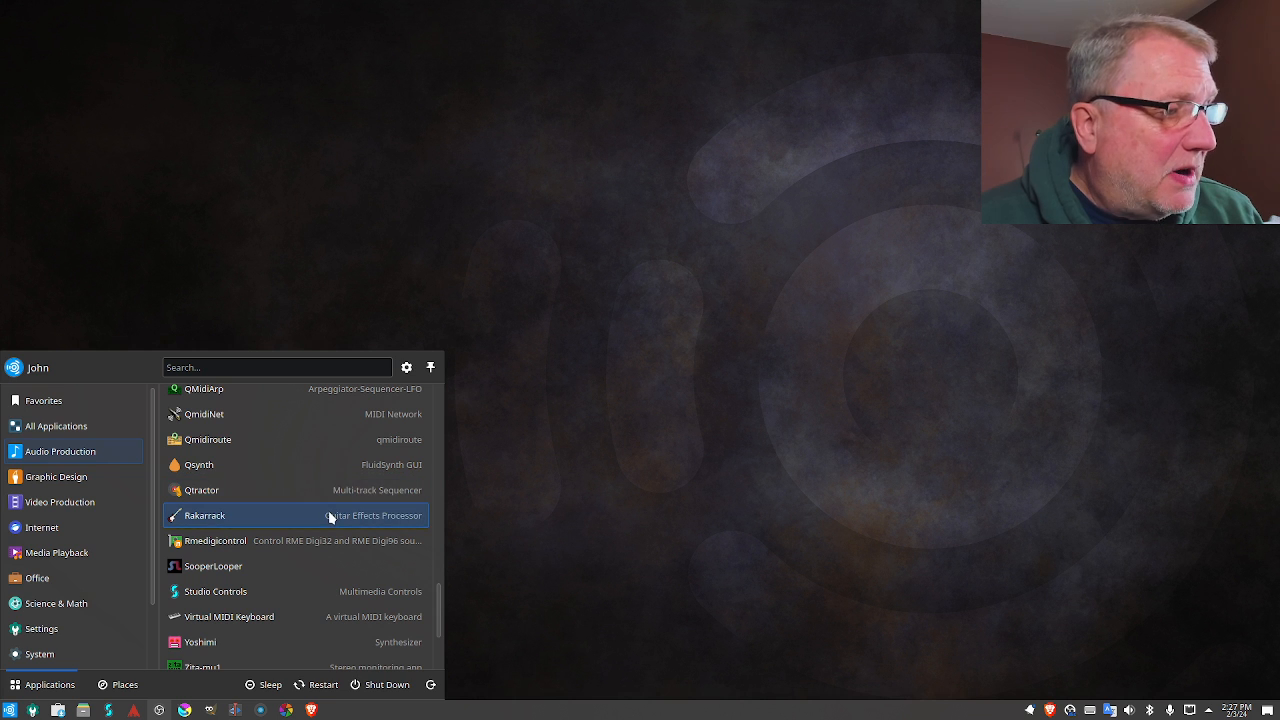
left_click(205, 515)
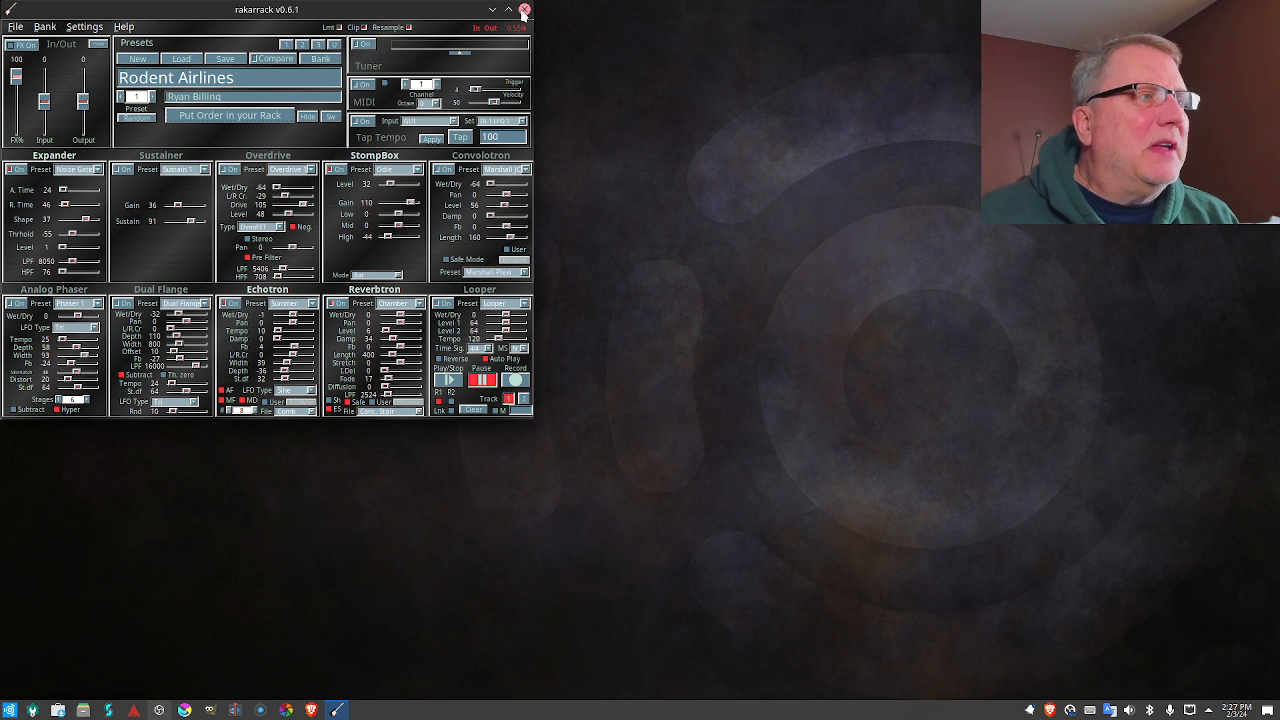
mouse_move(524, 10)
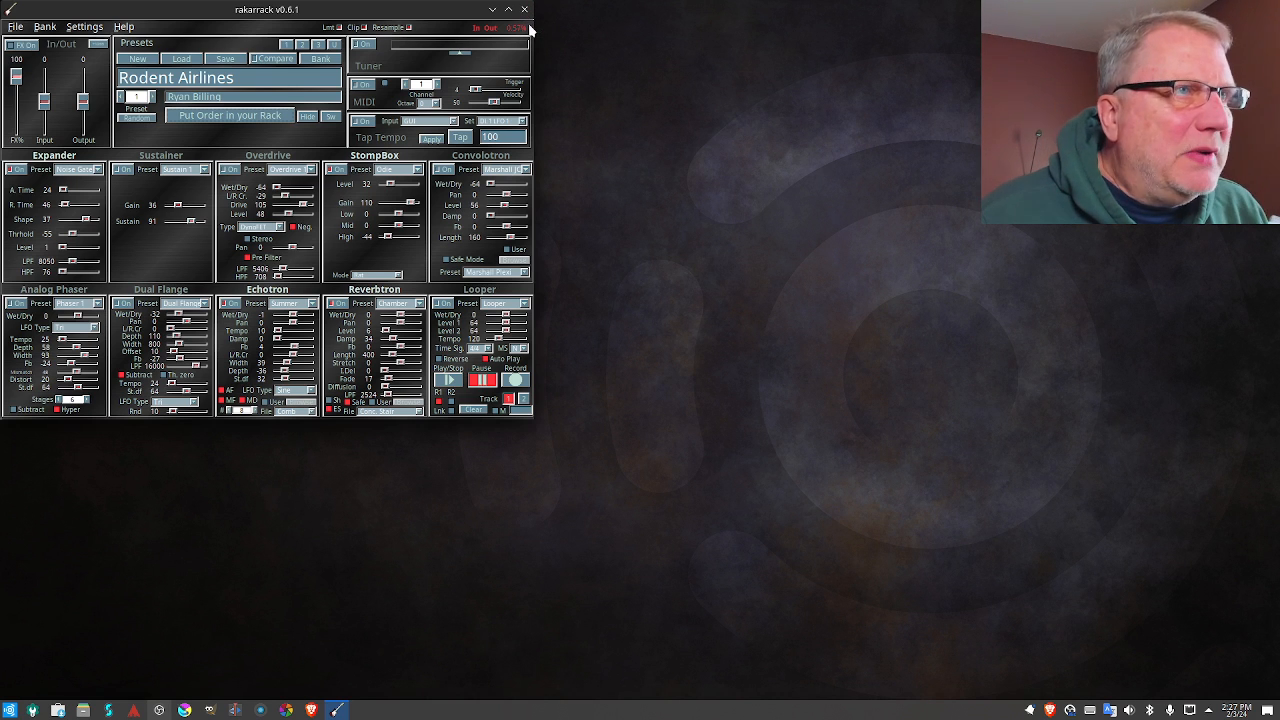
left_click(525, 9)
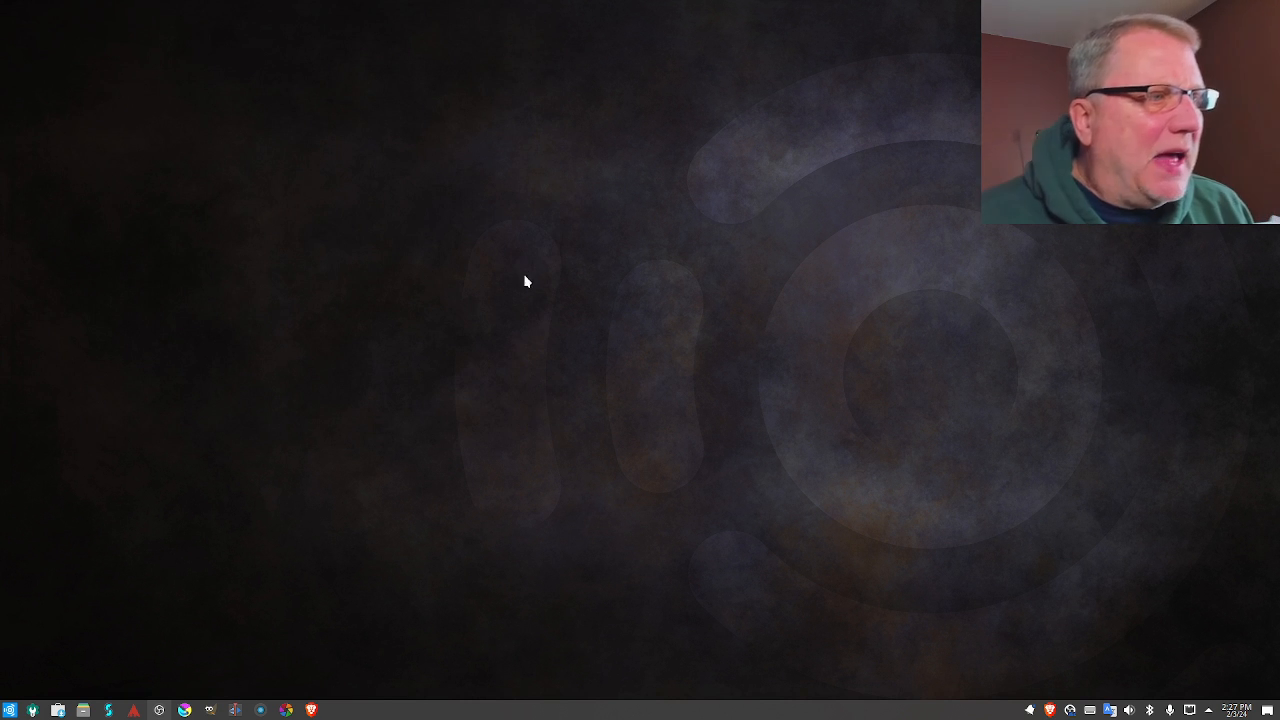
left_click(14, 710)
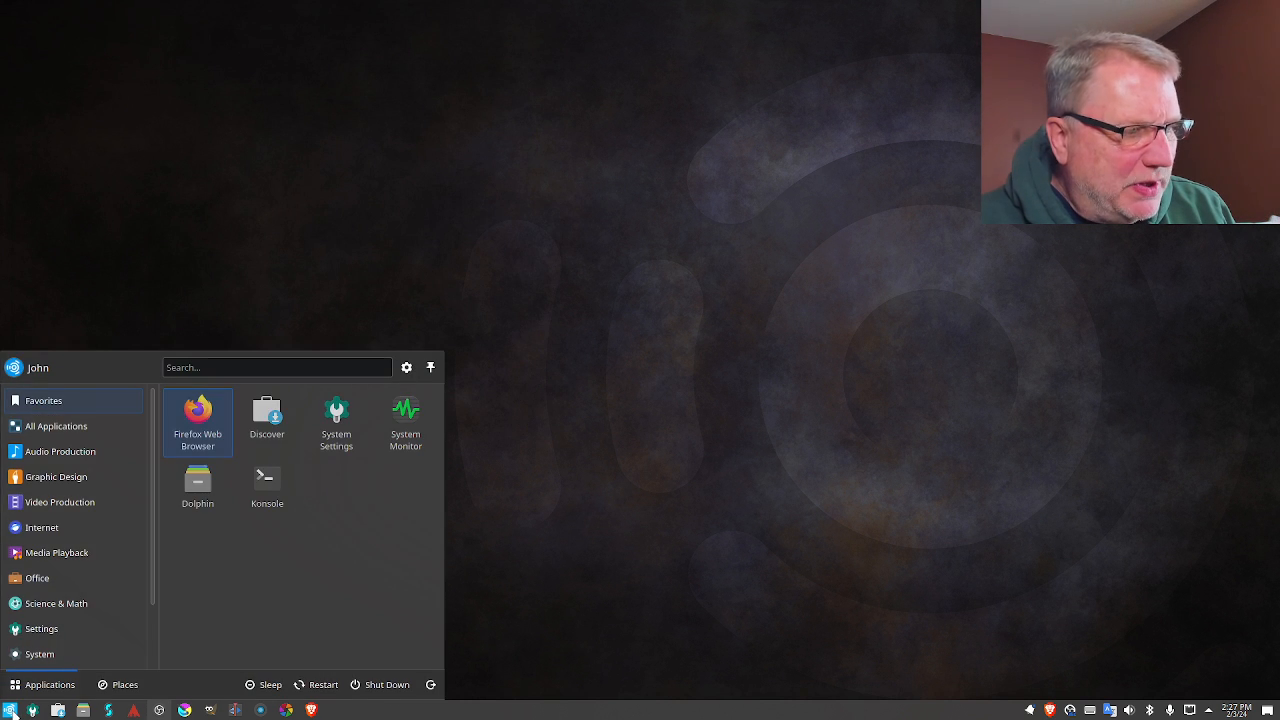
left_click(60, 502)
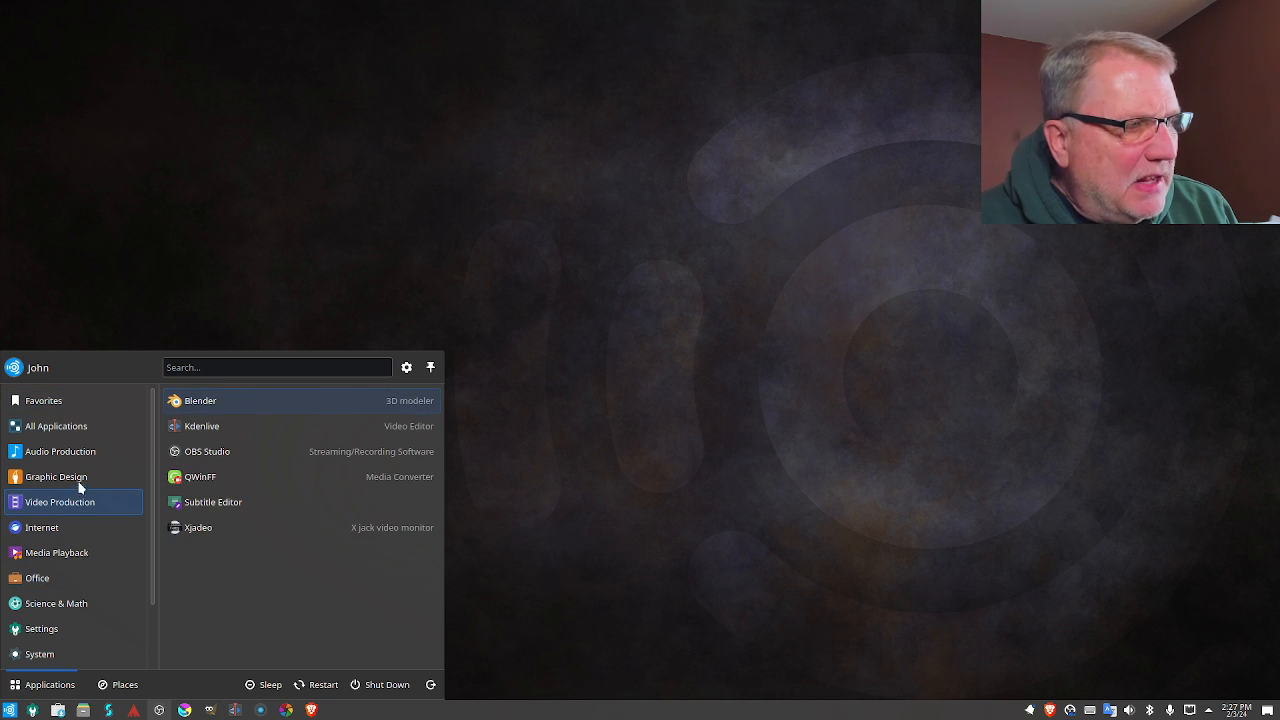
left_click(60, 451)
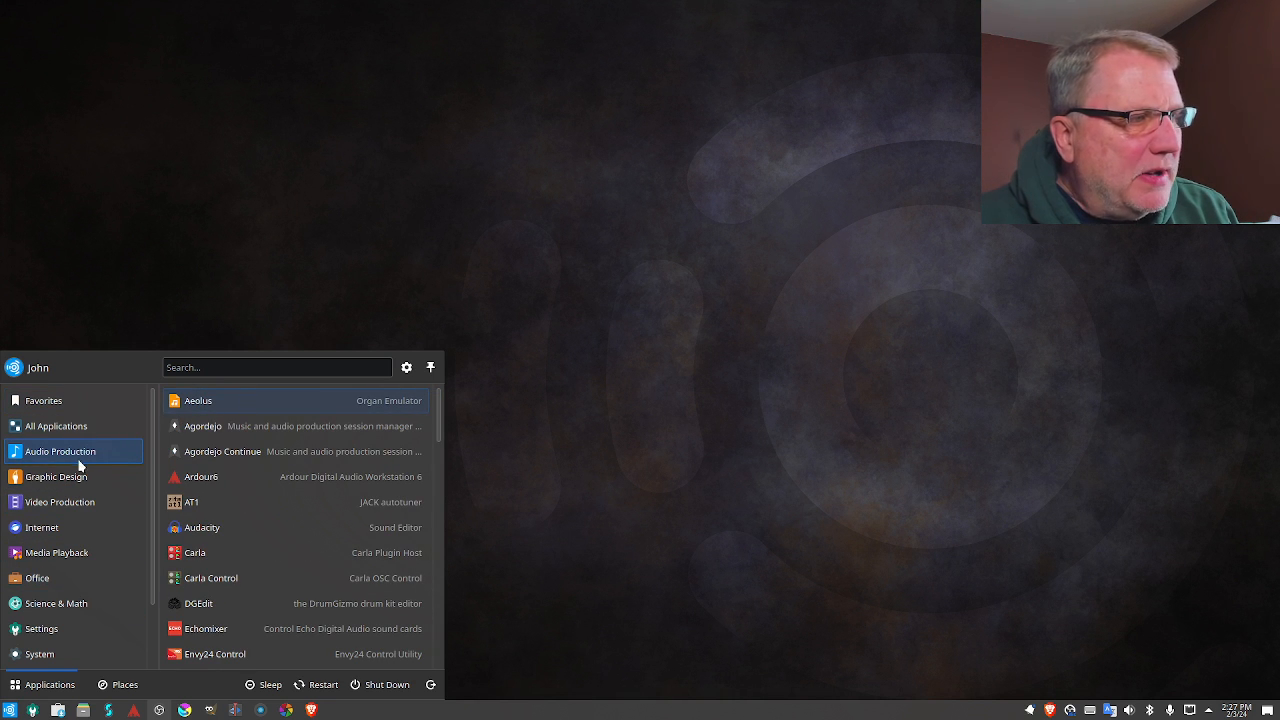
left_click(56, 476)
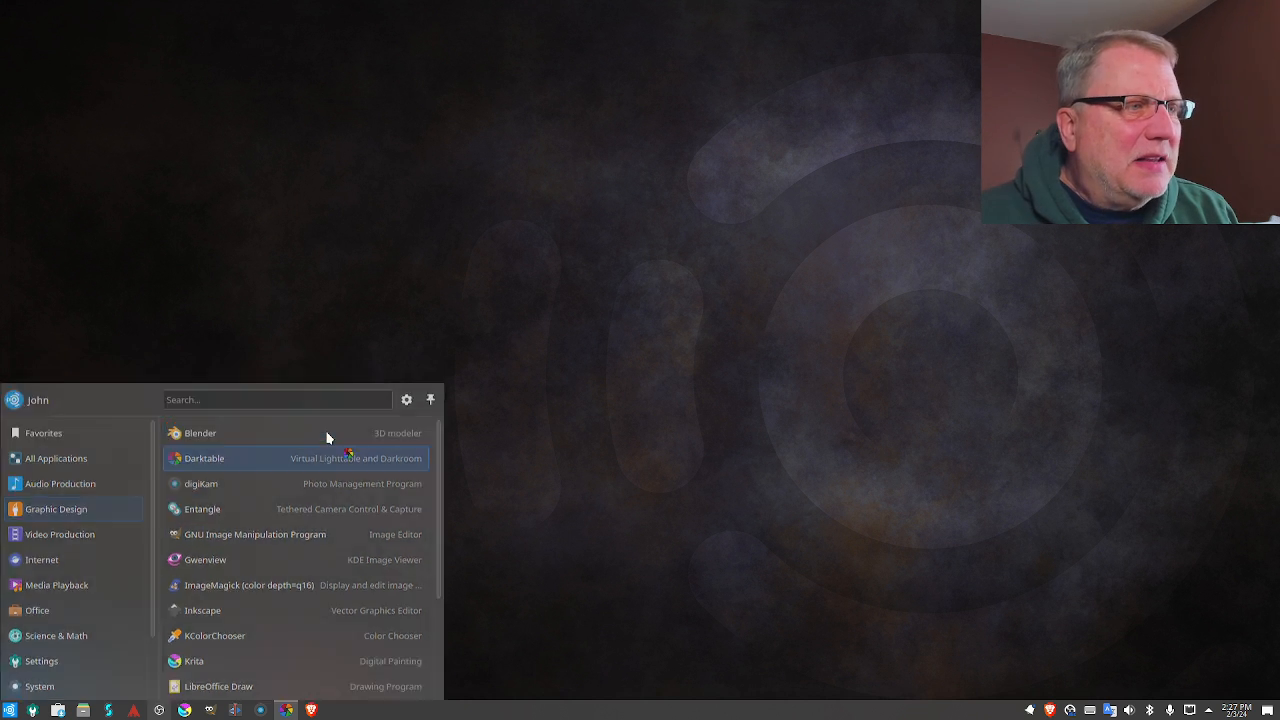
left_click(204, 458)
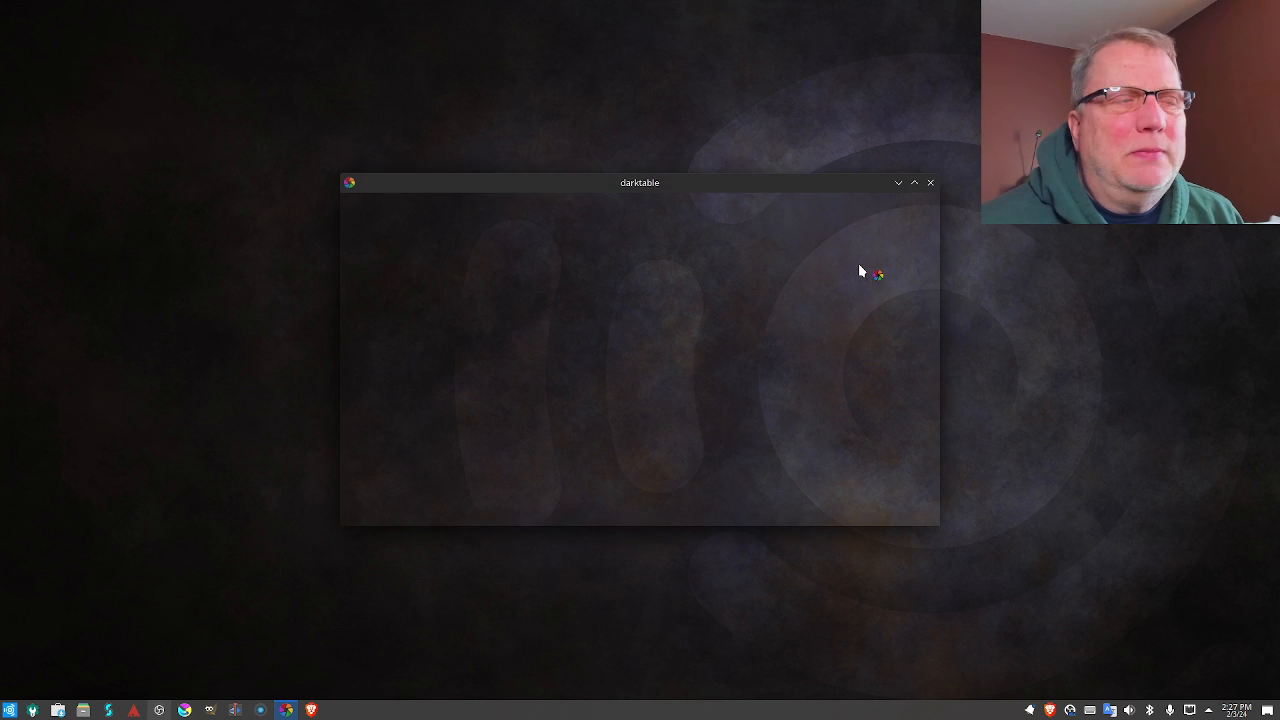
left_click(913, 182)
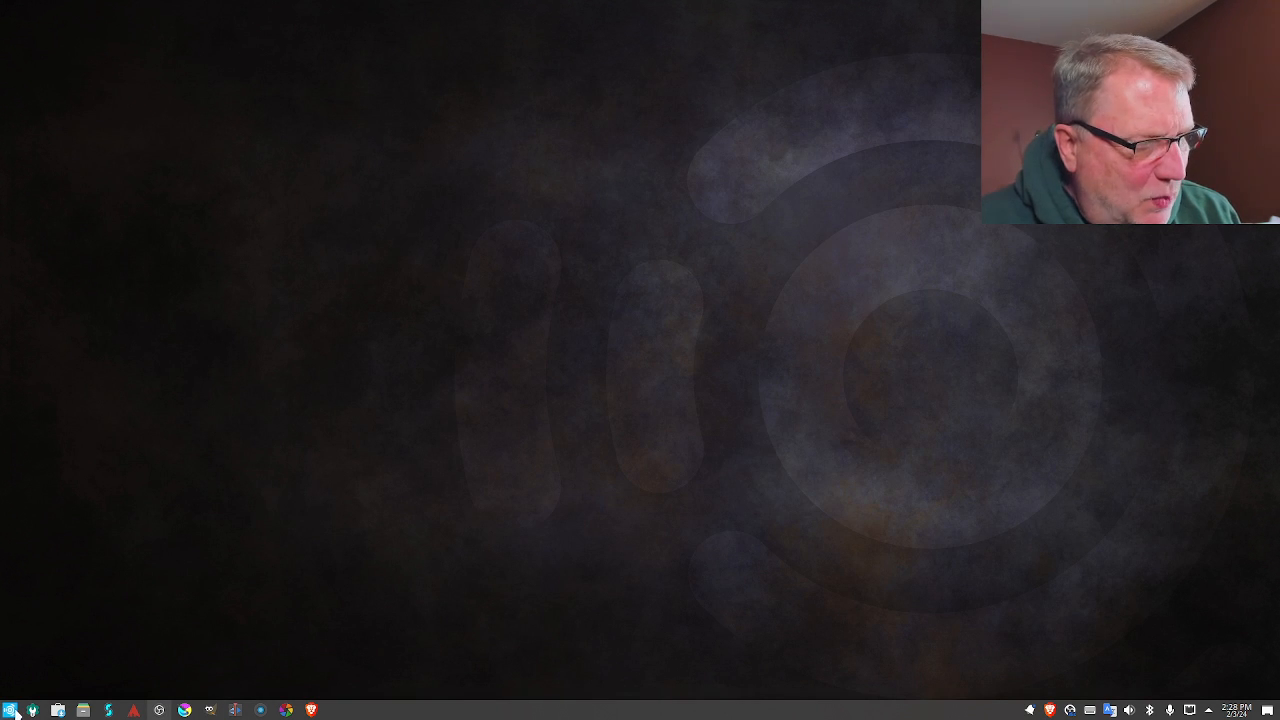
Browse the launcher's Graphic Design apps down to Synfig Studio and back to the top
left_click(14, 711)
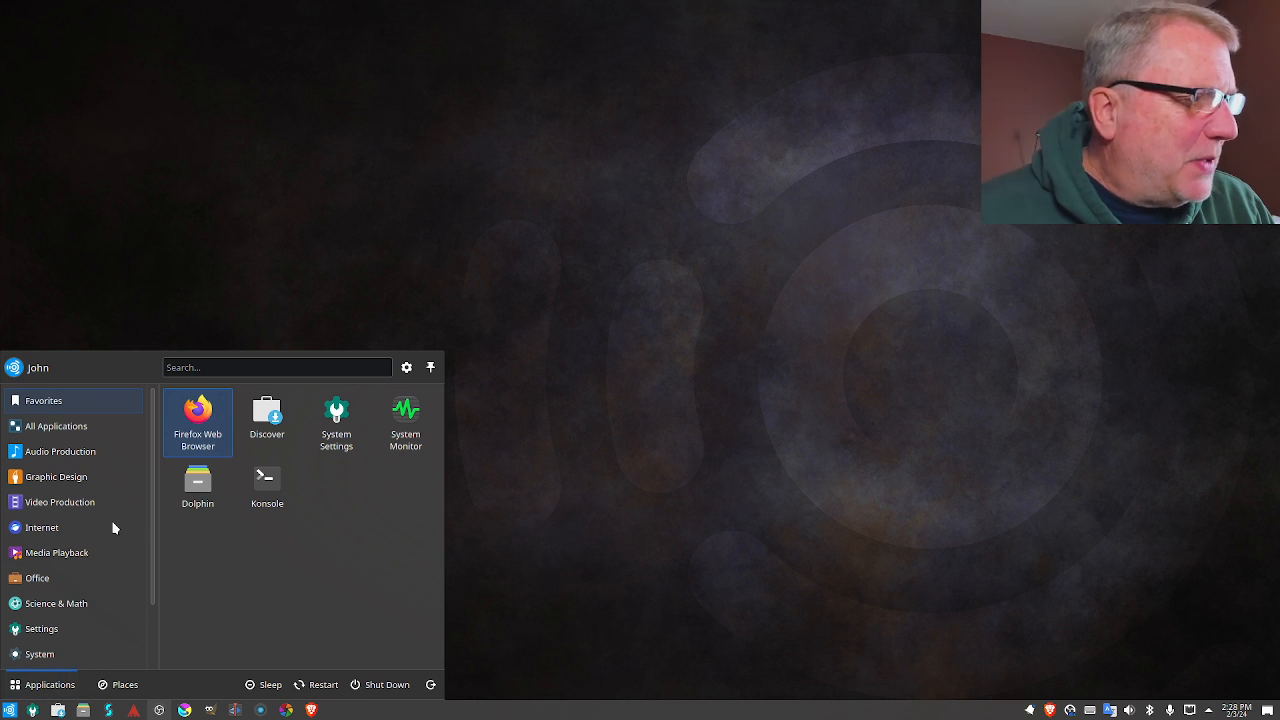
left_click(56, 476)
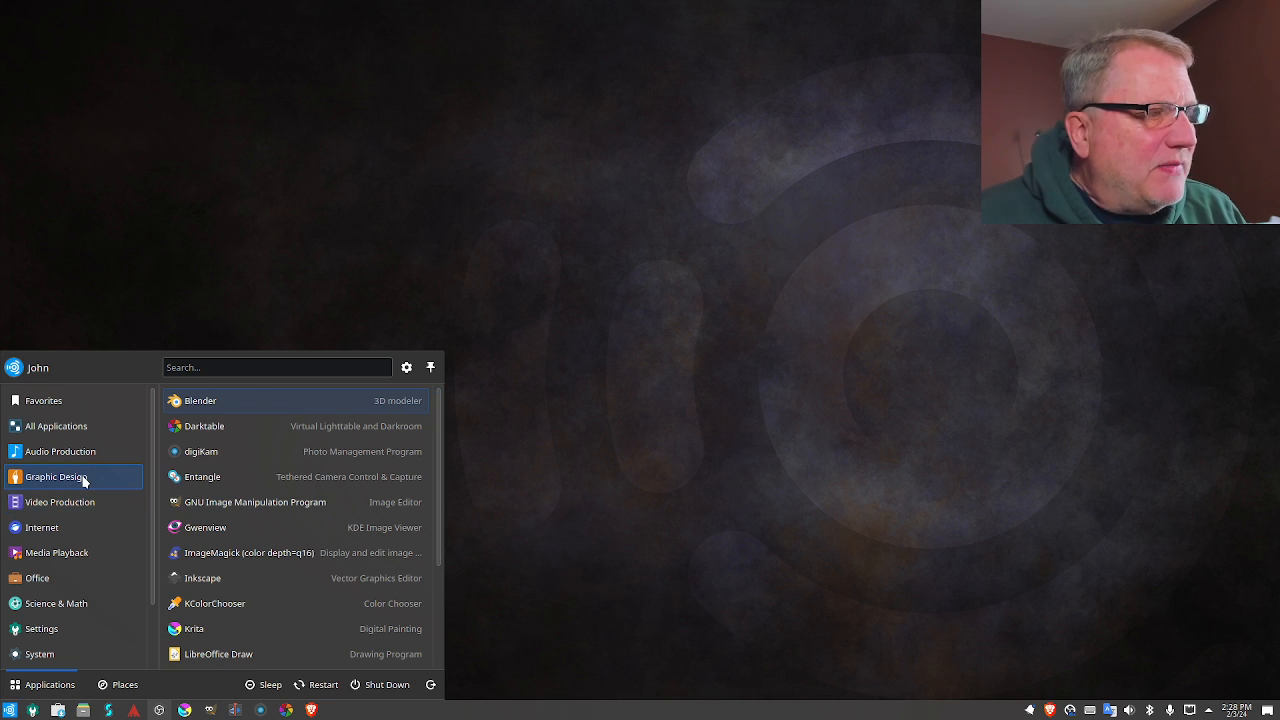
mouse_move(275, 451)
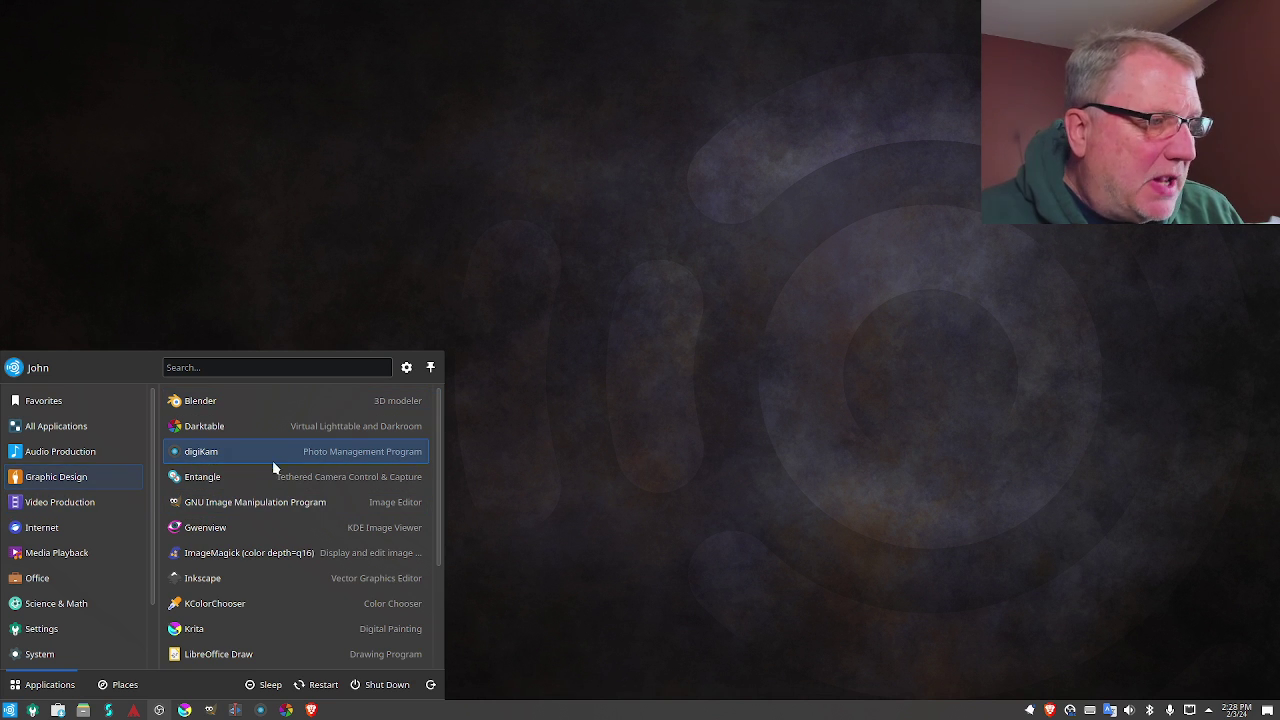
mouse_move(294, 501)
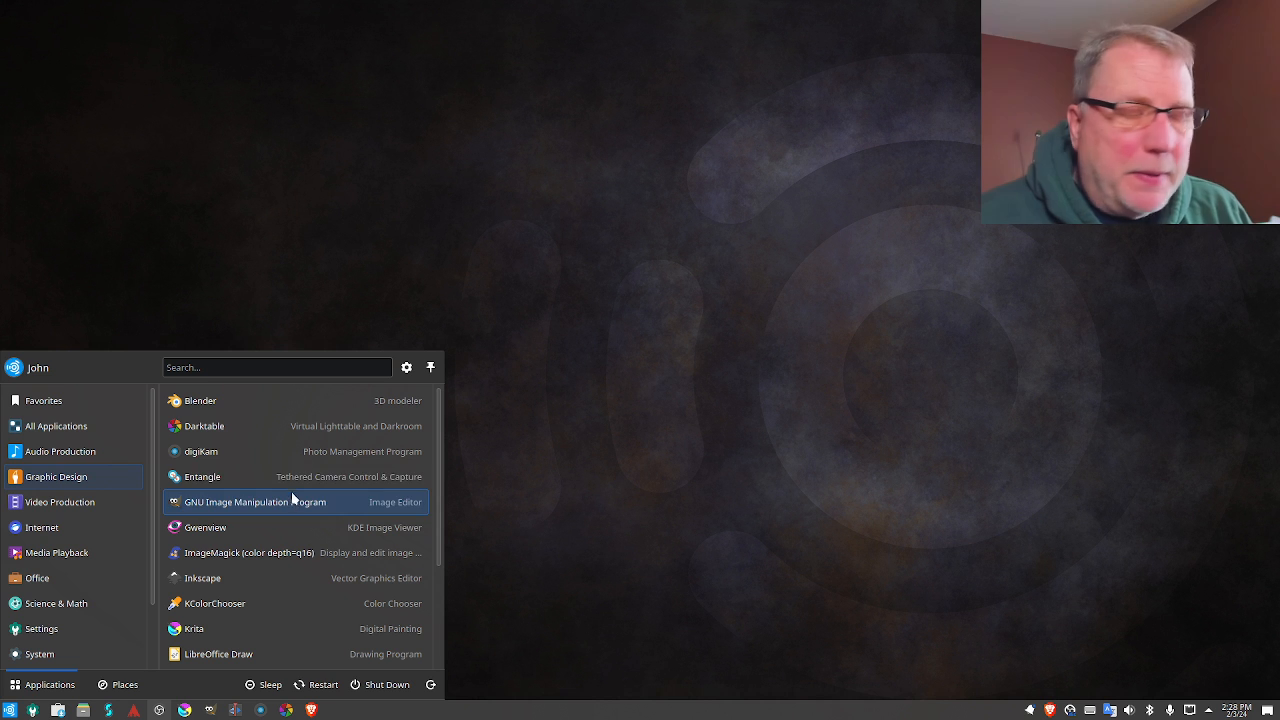
mouse_move(295, 552)
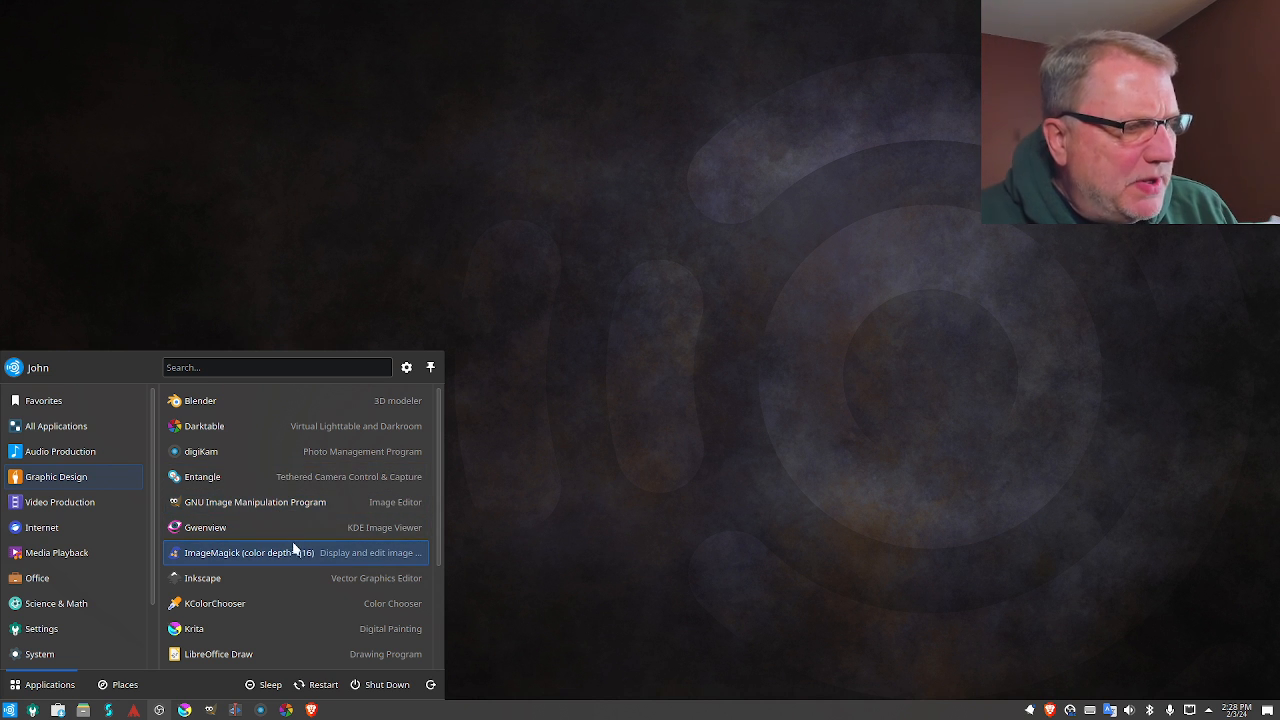
scroll("down", 3)
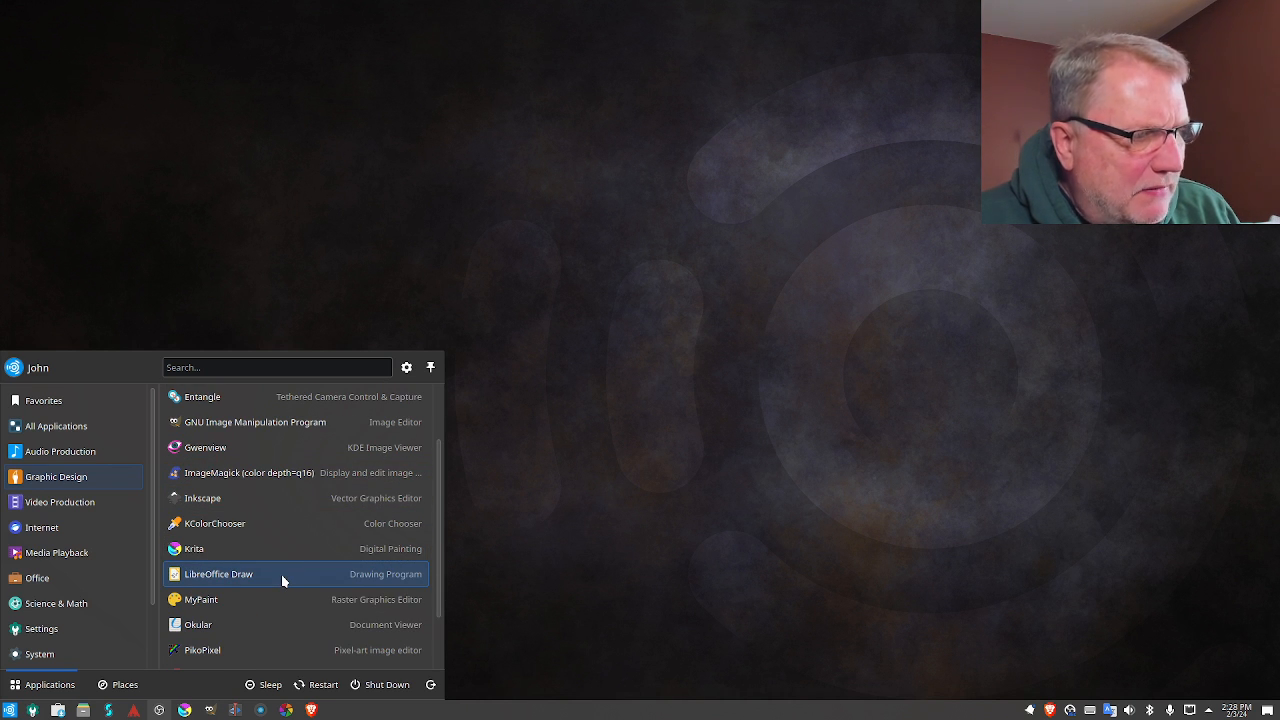
mouse_move(260, 624)
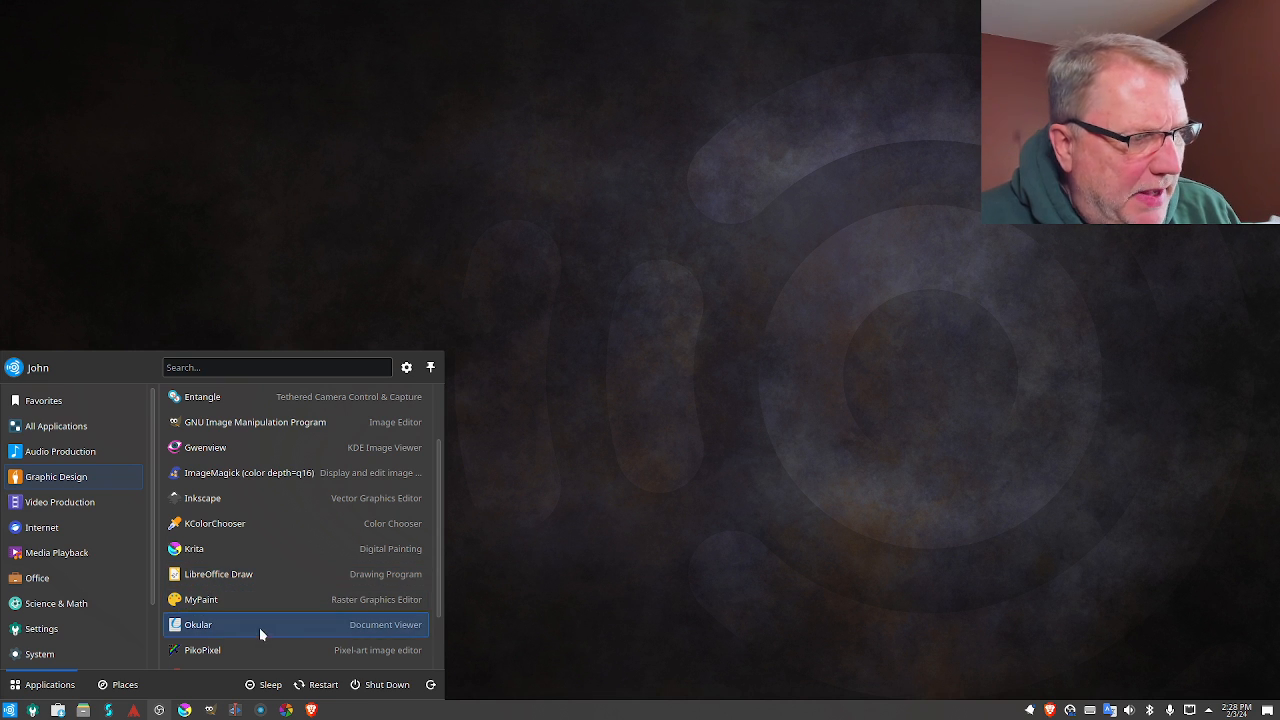
scroll("down", 3)
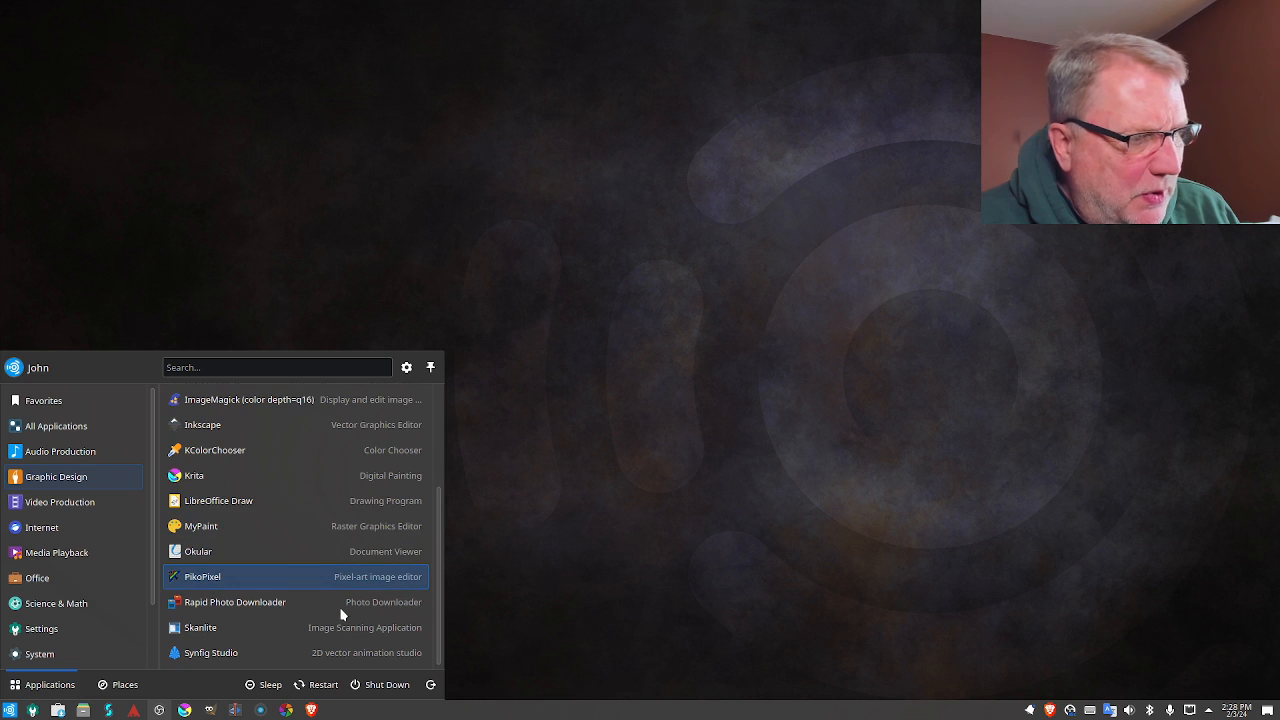
mouse_move(297, 652)
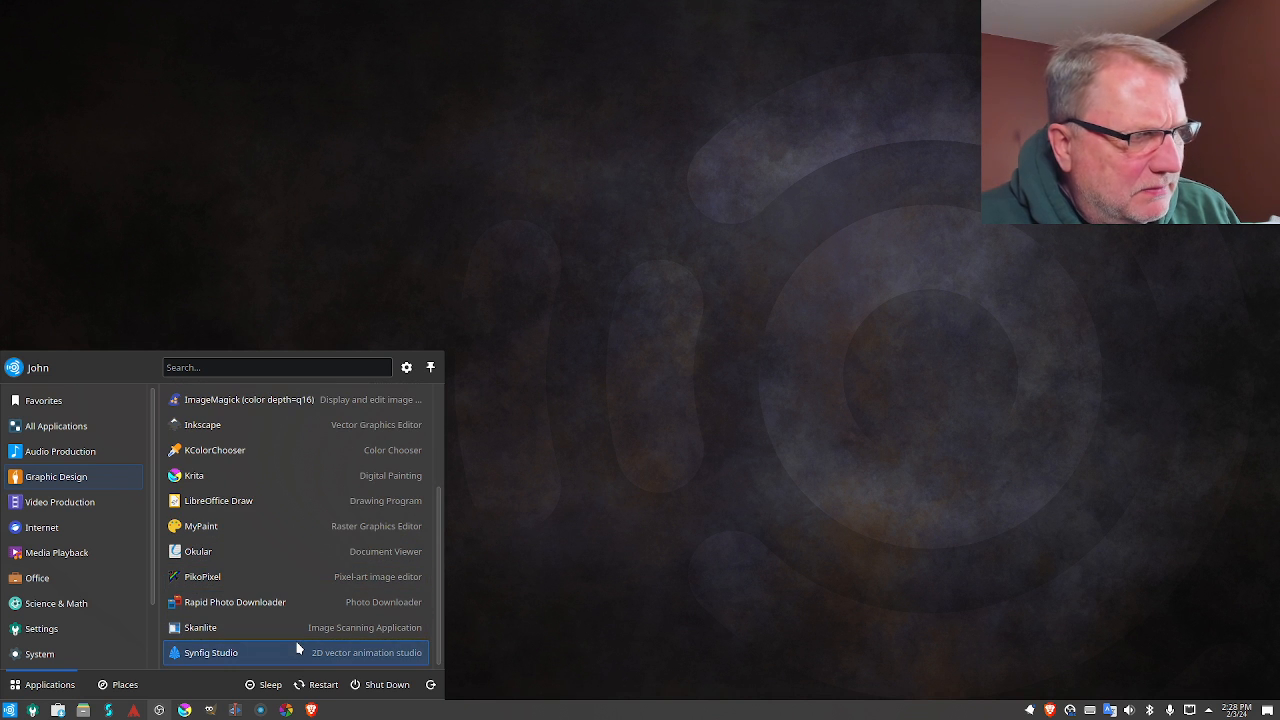
scroll("up", 3)
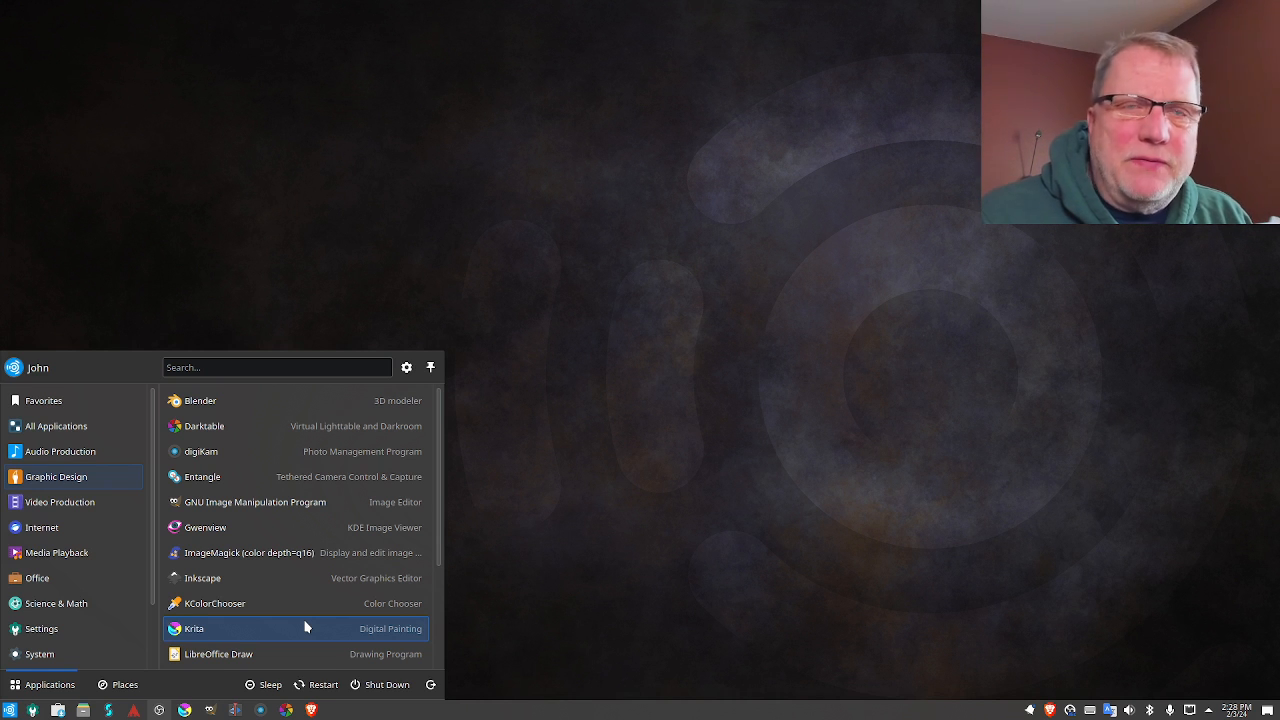
mouse_move(267, 602)
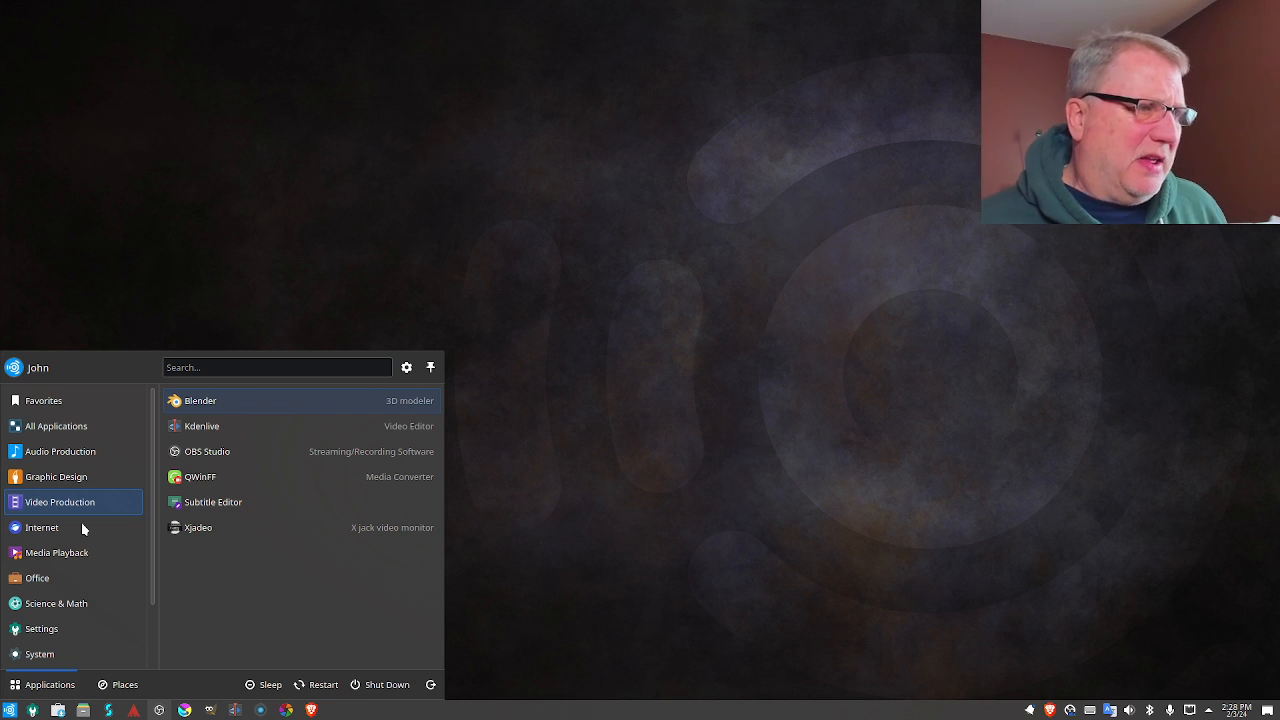
Browse Media Playback and All Applications, dismiss the launcher, then reopen it
left_click(42, 527)
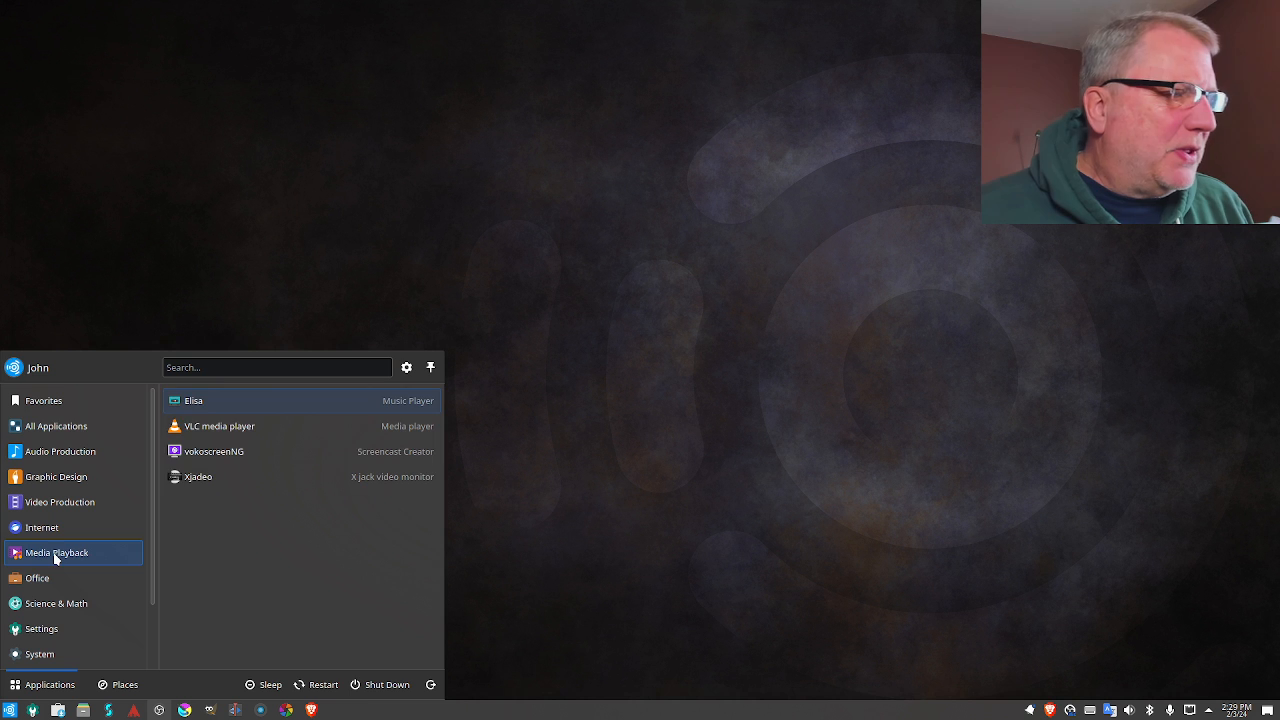
left_click(56, 426)
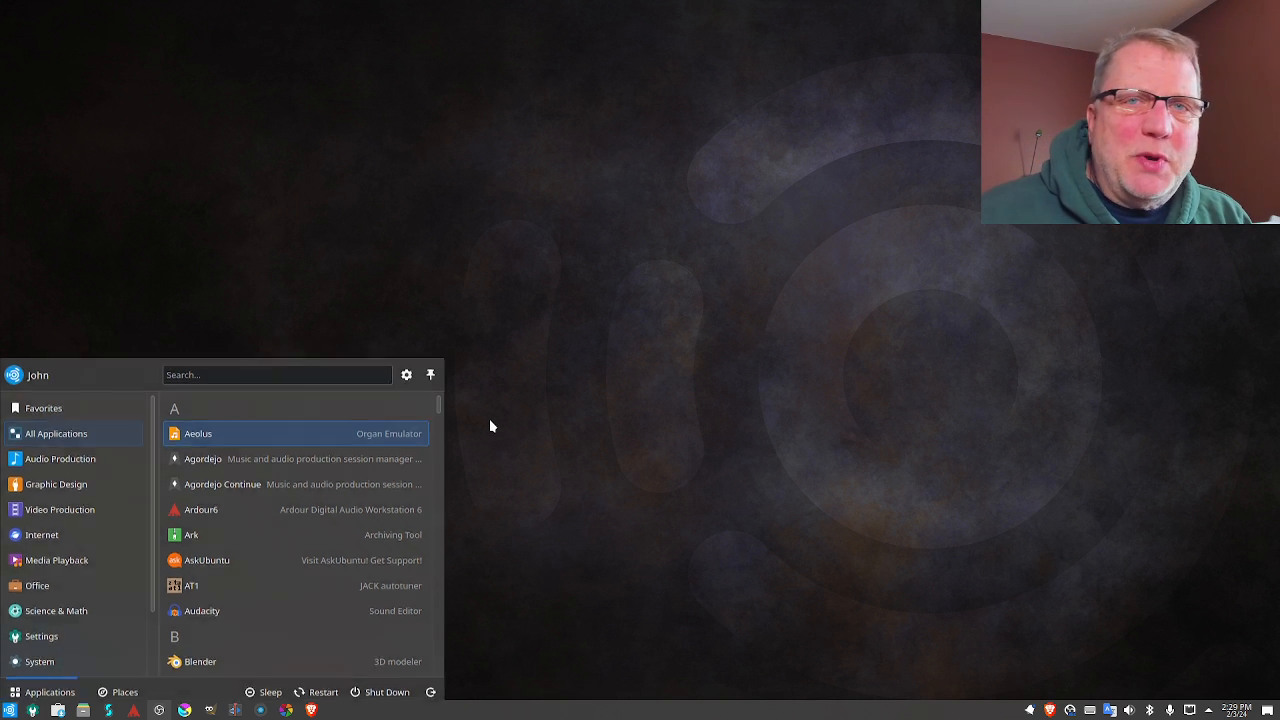
left_click(490, 420)
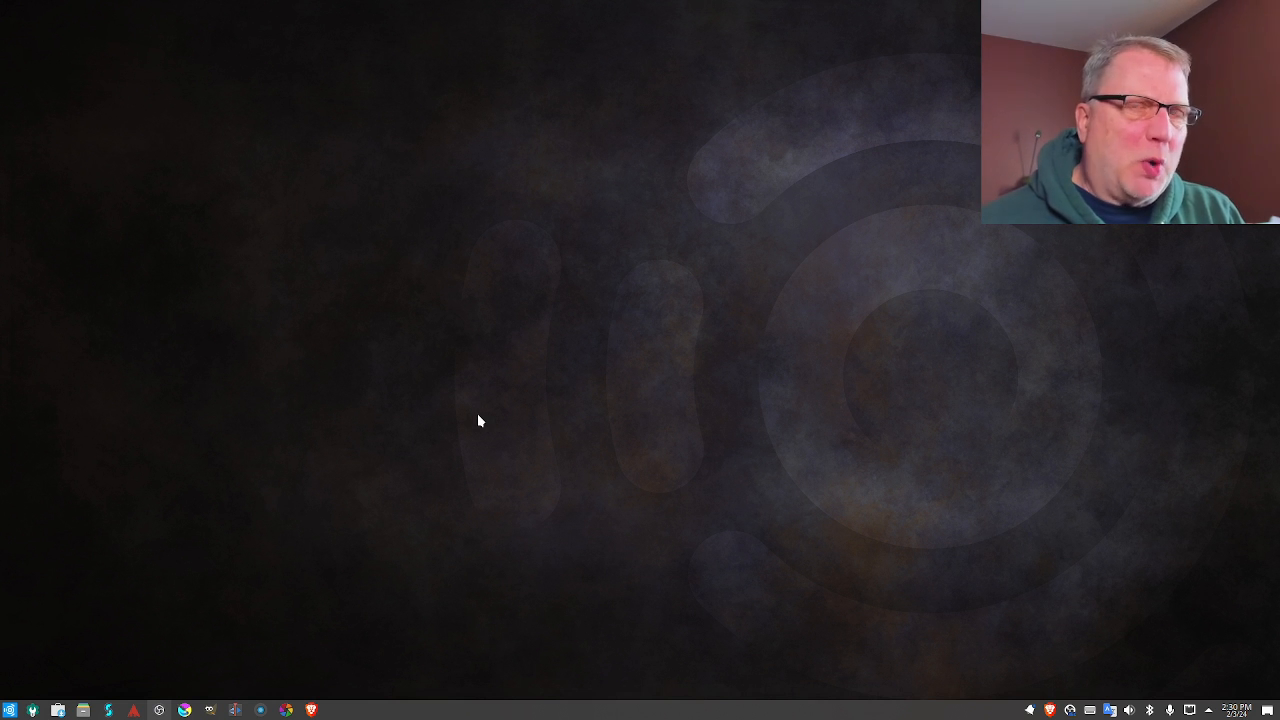
mouse_move(595, 390)
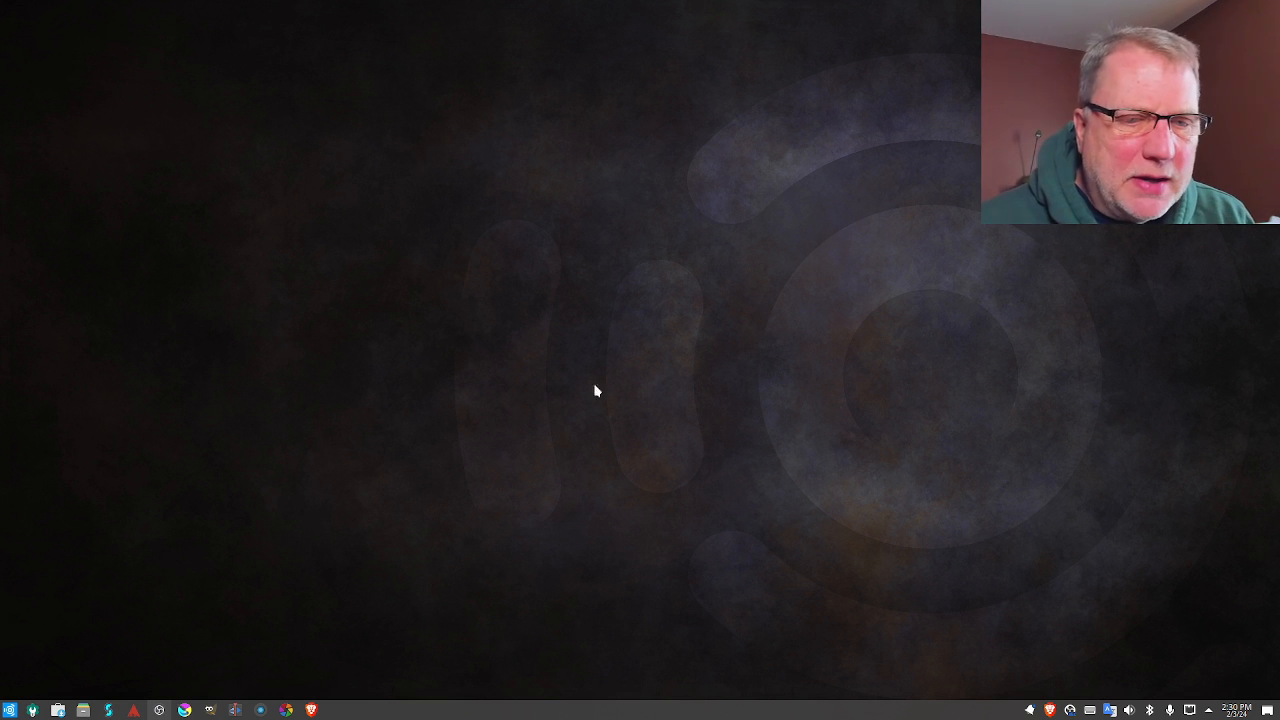
mouse_move(420, 384)
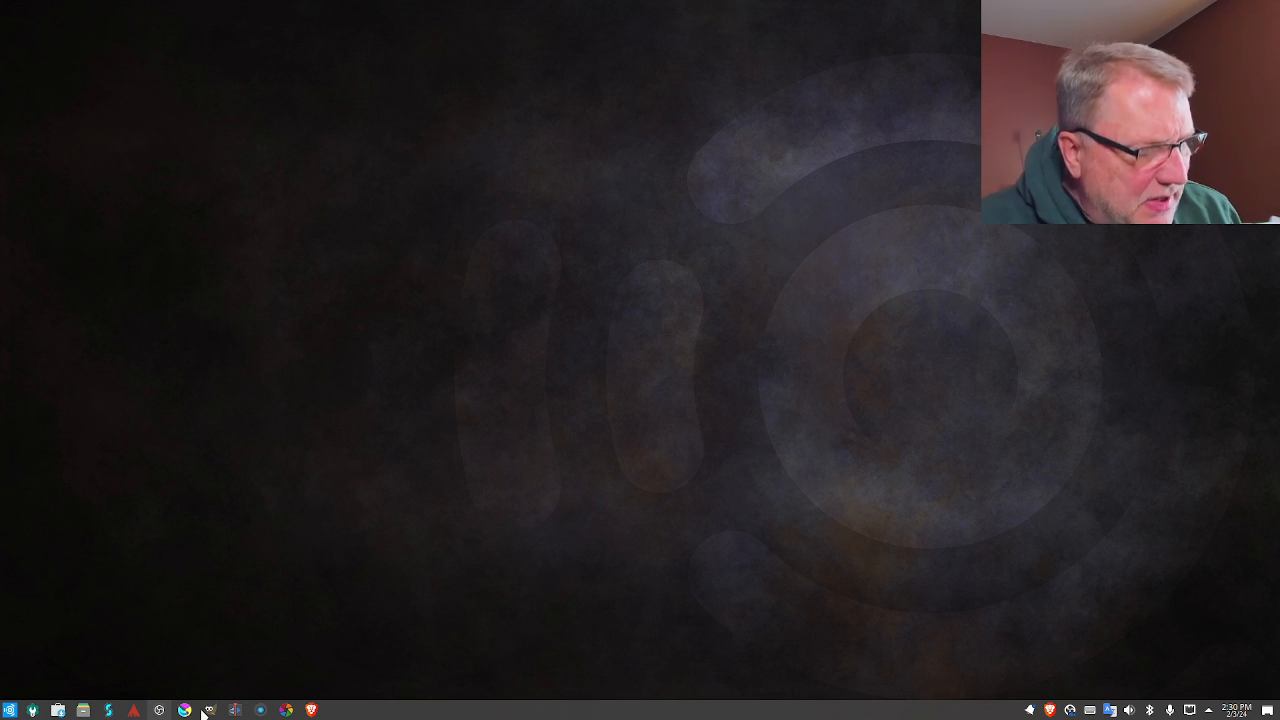
left_click(14, 710)
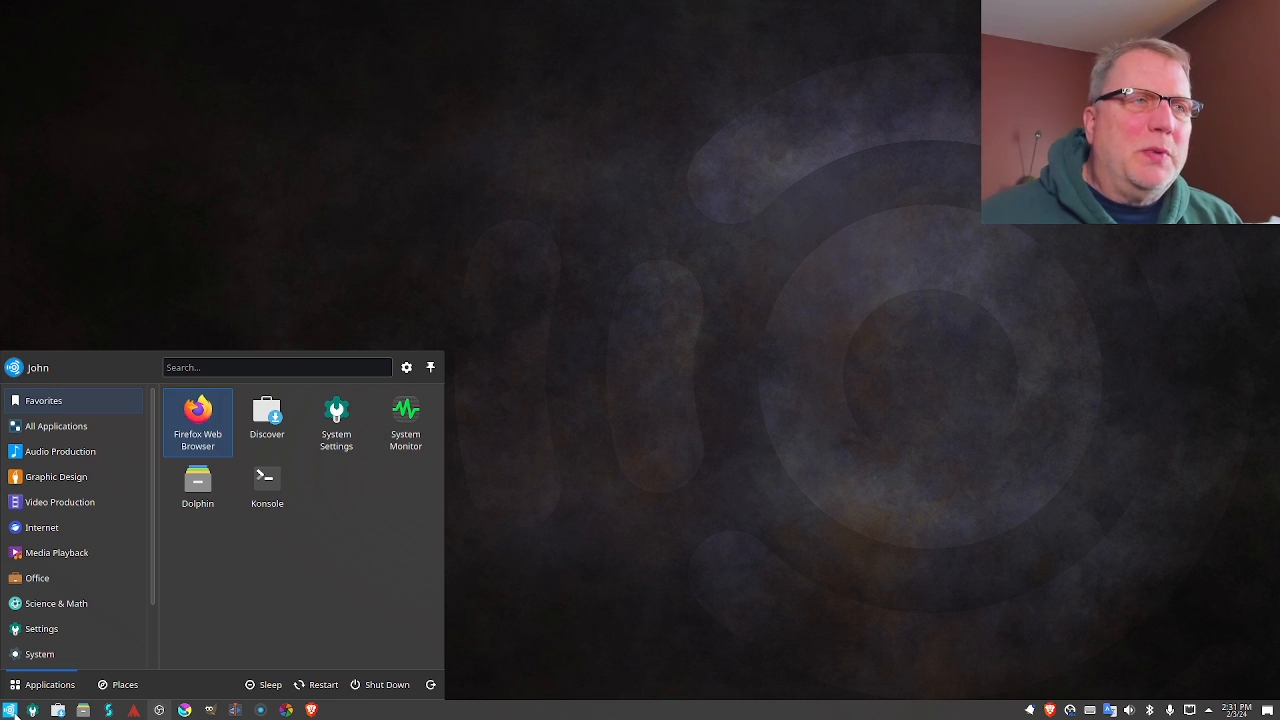
mouse_move(260, 569)
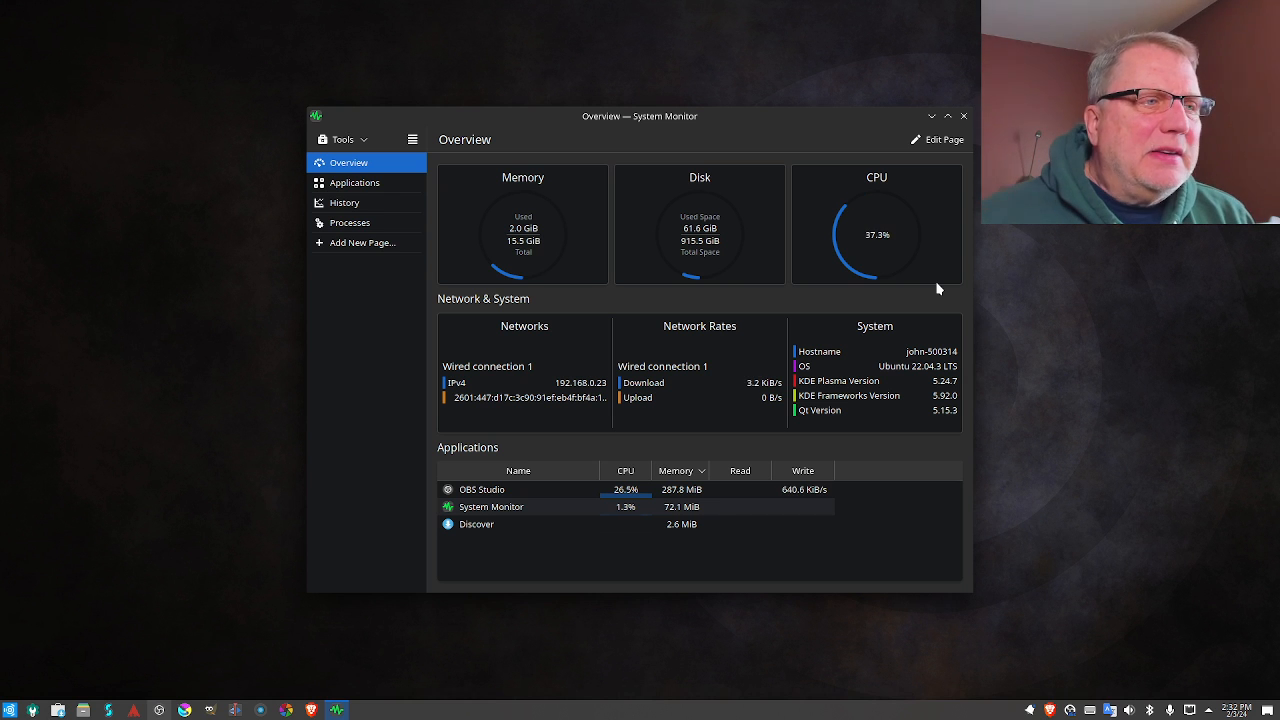
mouse_move(938, 139)
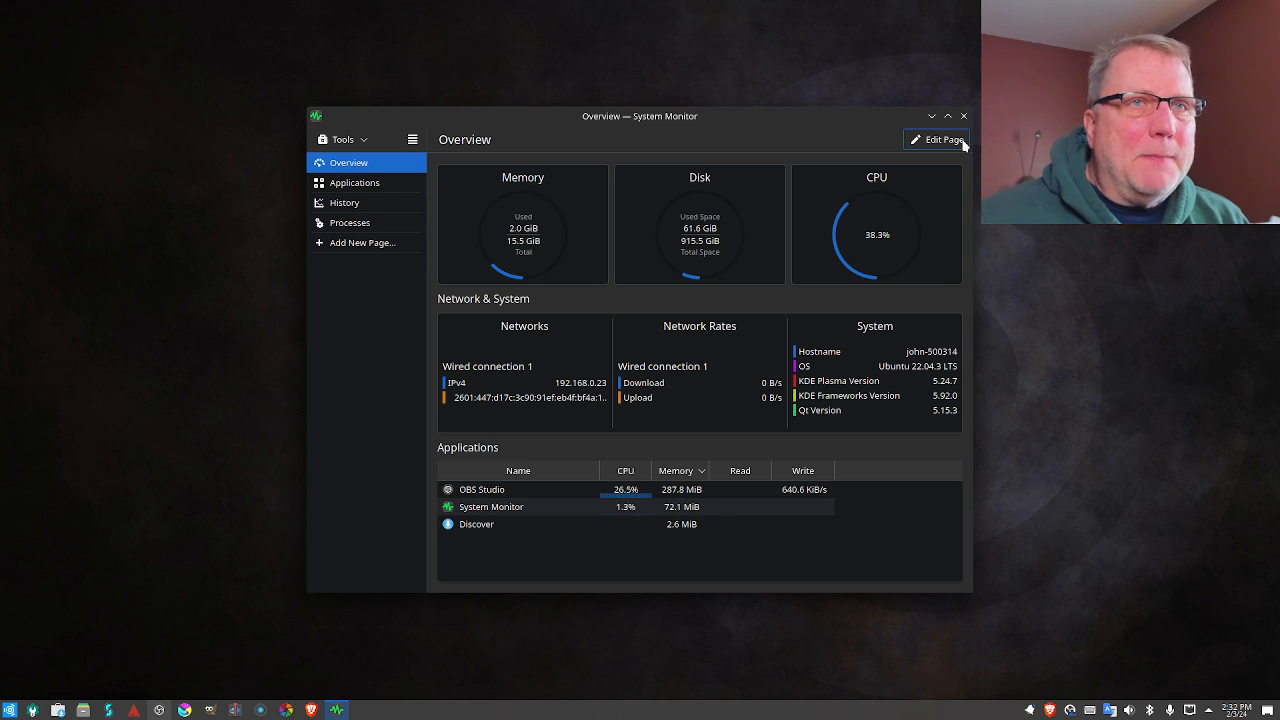
left_click(963, 115)
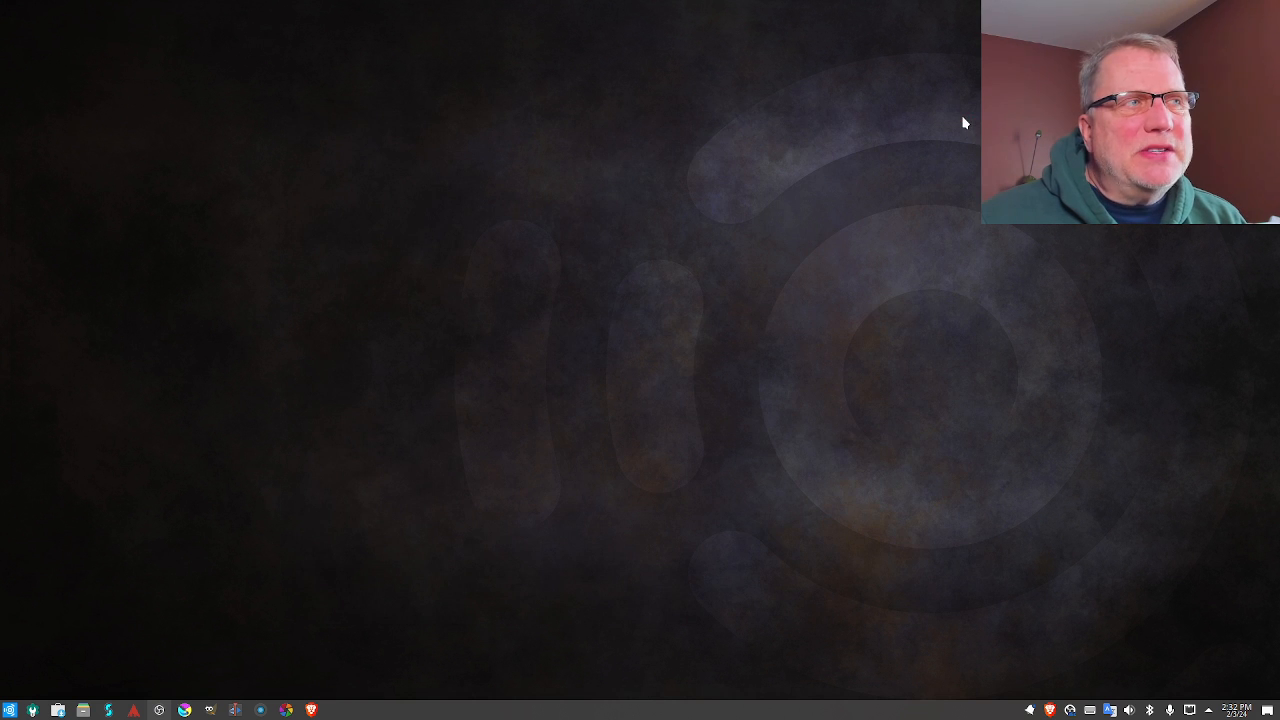
mouse_move(940, 382)
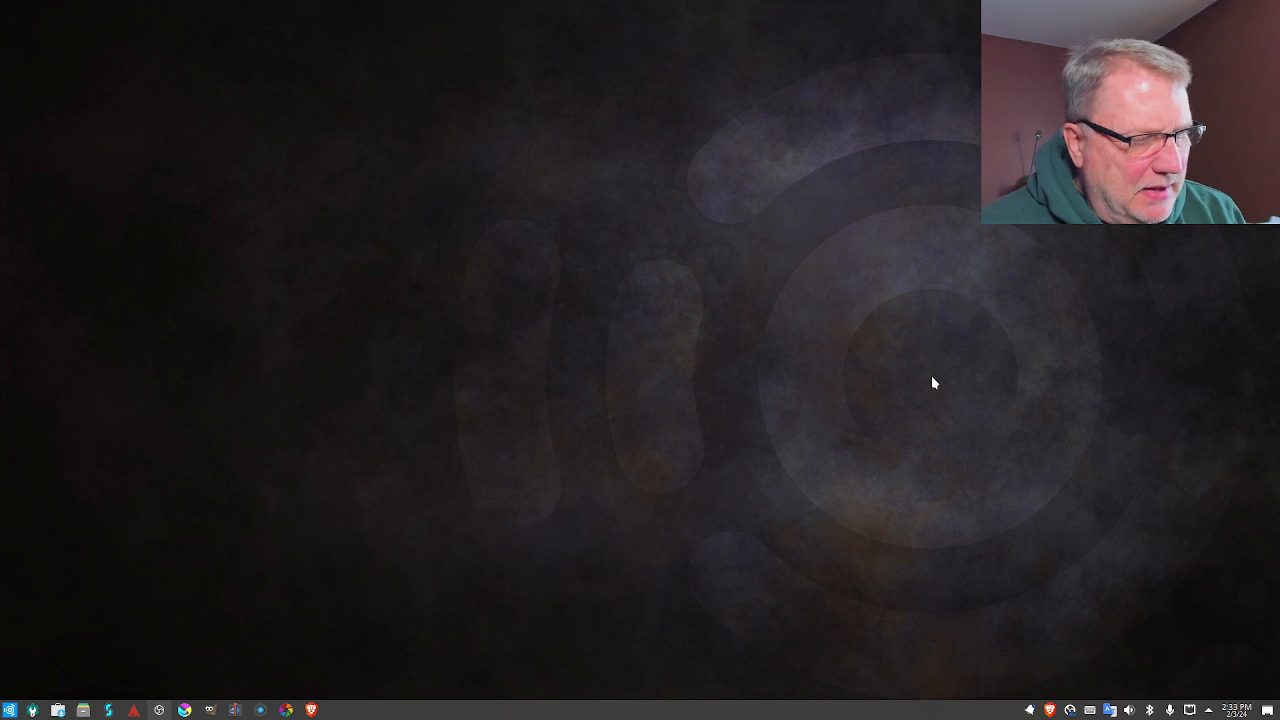
mouse_move(694, 549)
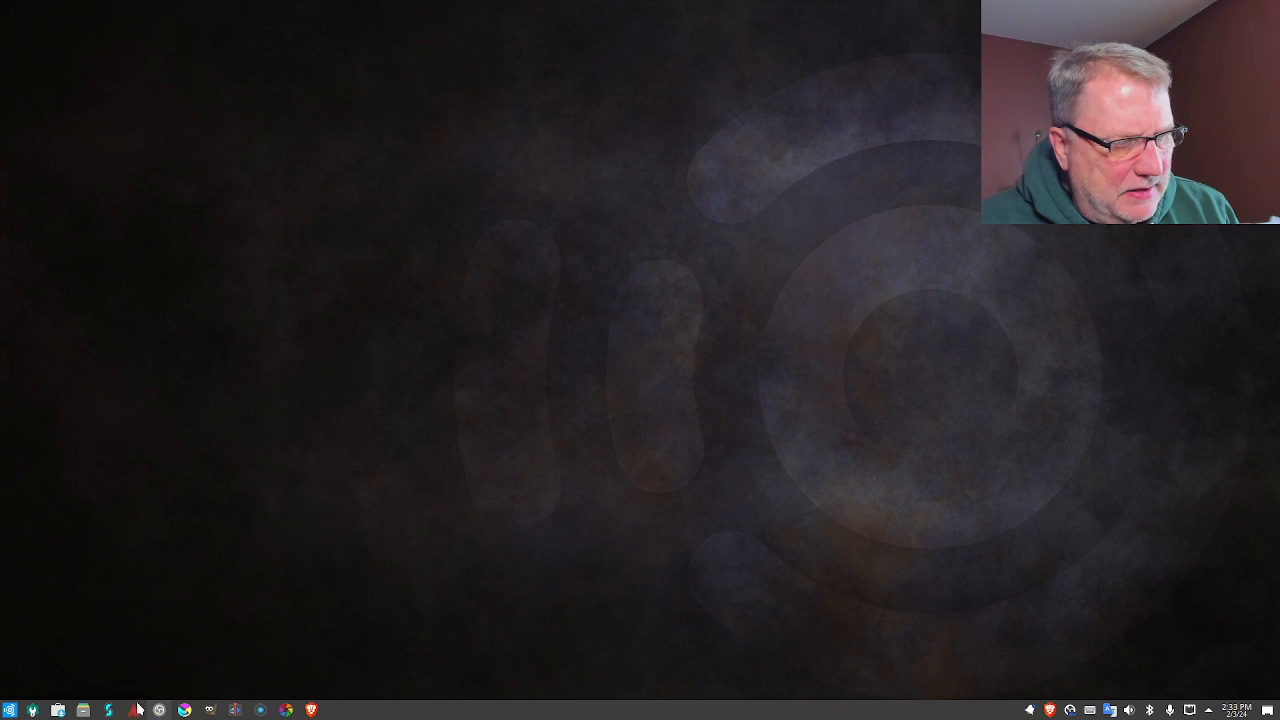
left_click(160, 709)
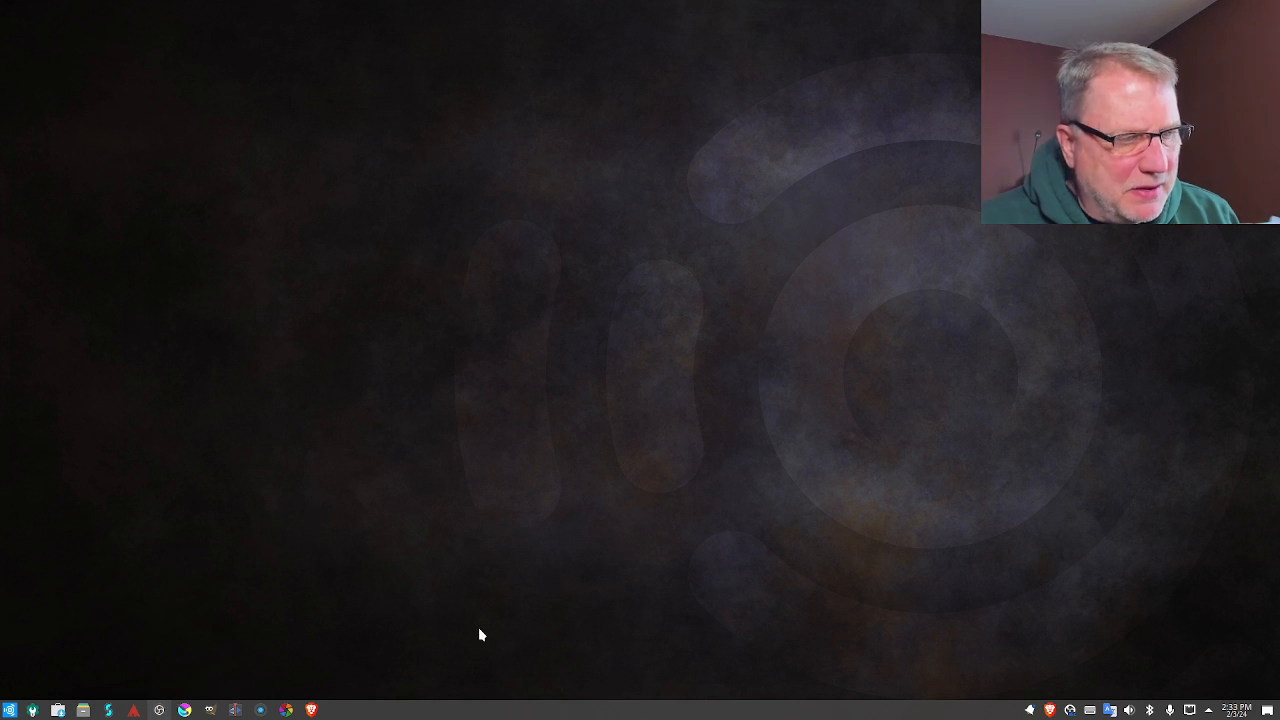
mouse_move(490, 631)
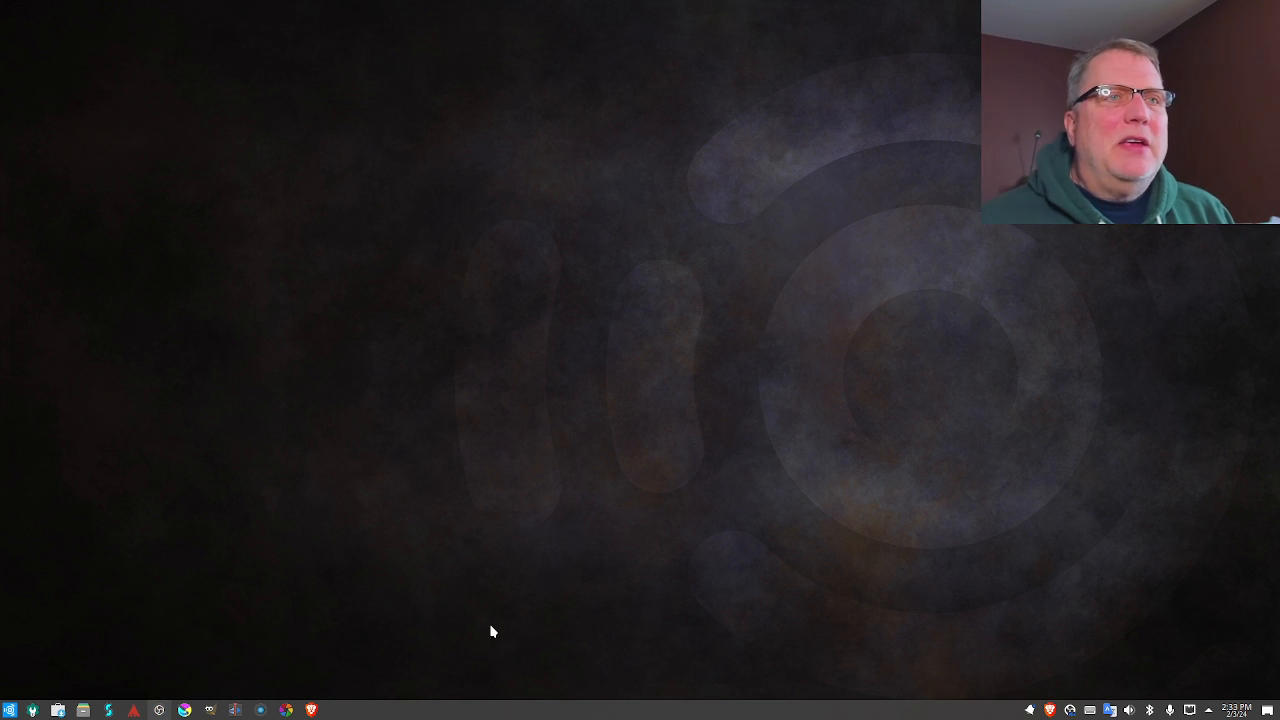